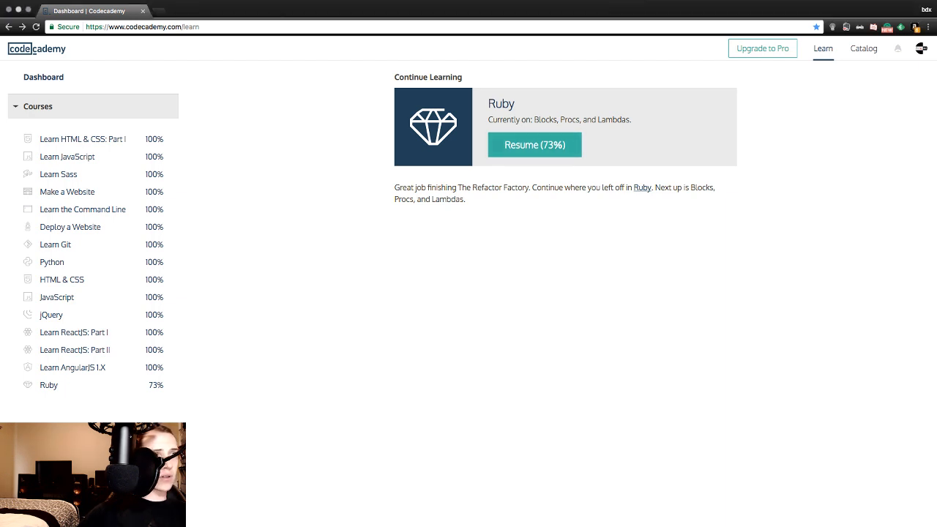
mouse_move(74, 348)
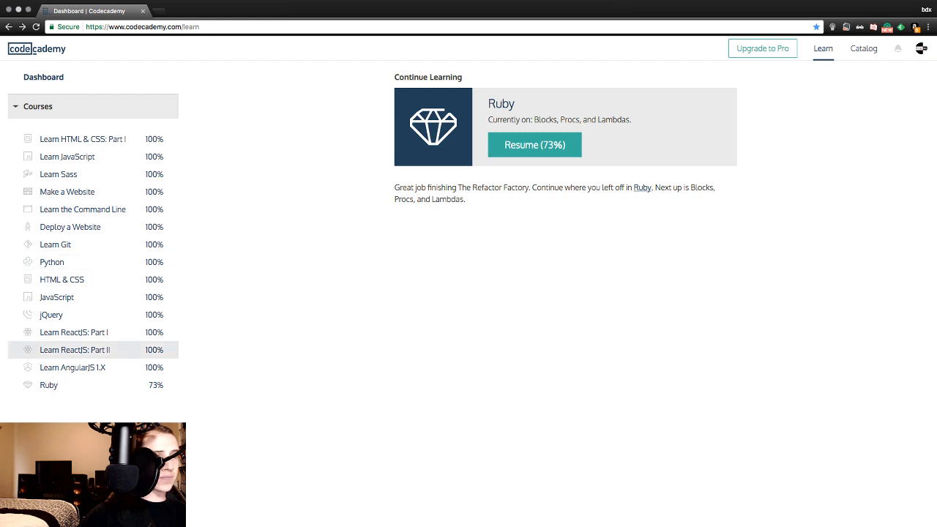
Open the Ruby course page from the Courses list in the left sidebar.
click(49, 385)
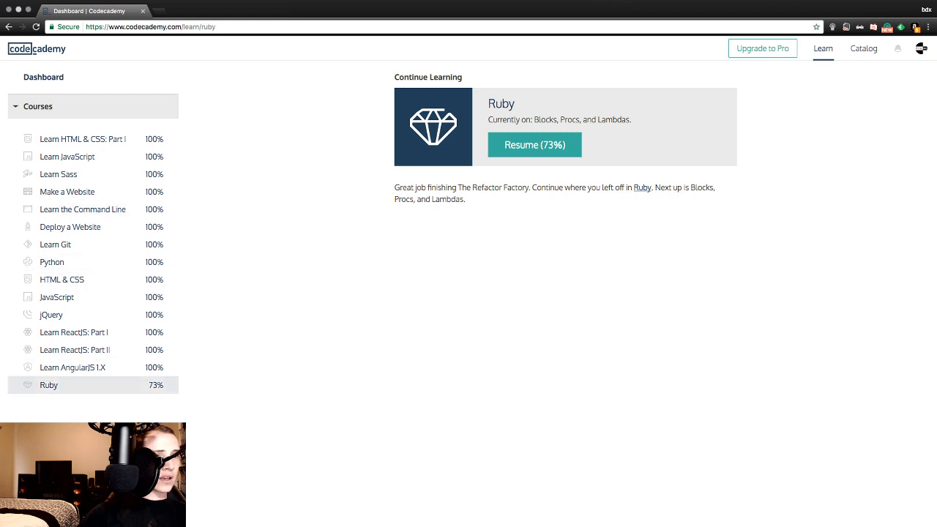
click(48, 385)
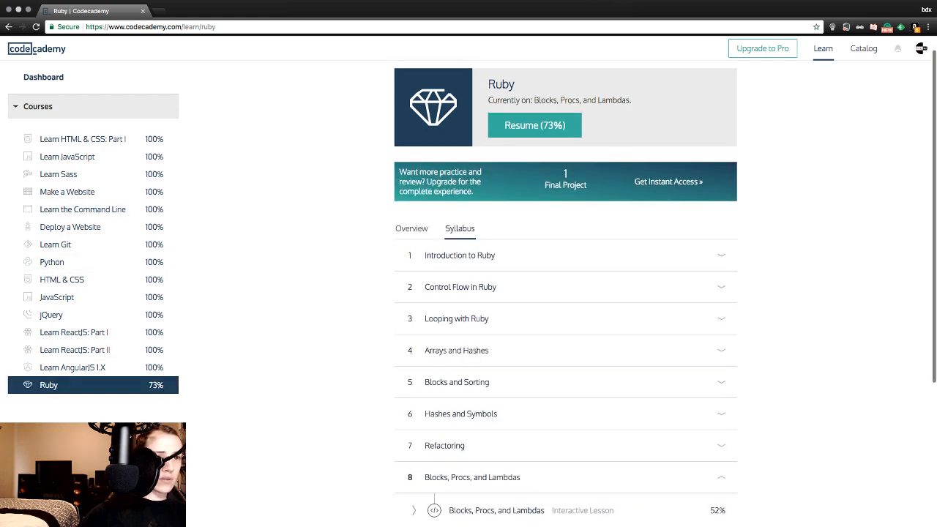
Scroll down the Ruby syllabus to the Blocks, Procs, and Lambdas unit.
scroll(down, 3)
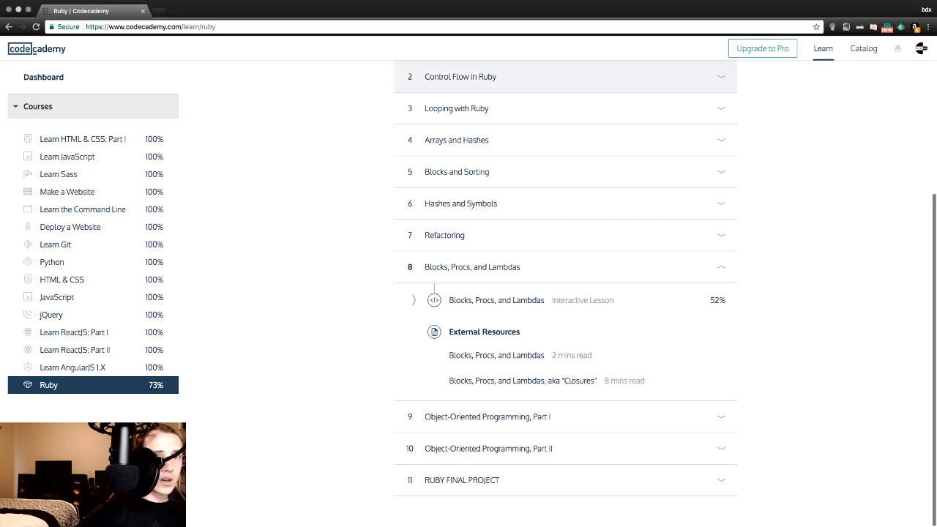
mouse_move(512, 300)
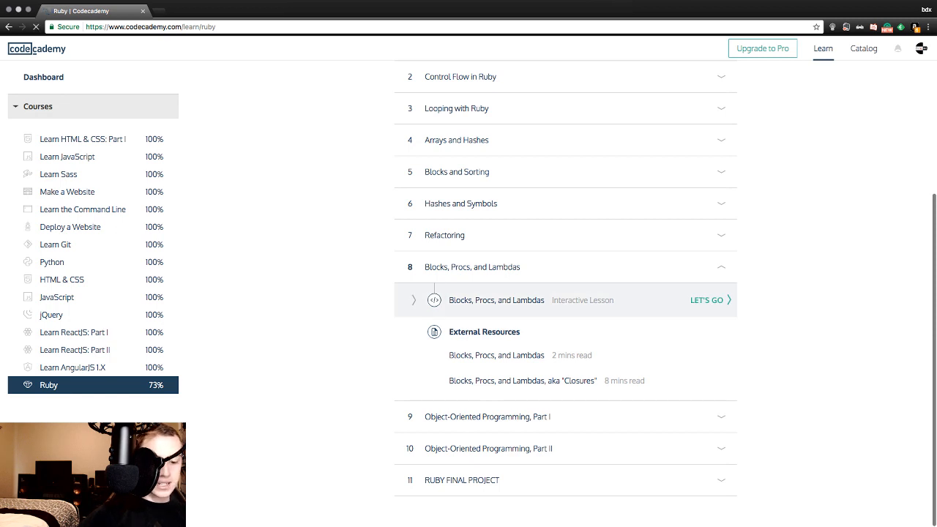
Start the lesson, submit the You Know This! block code, and continue to Collect 'Em All.
click(707, 300)
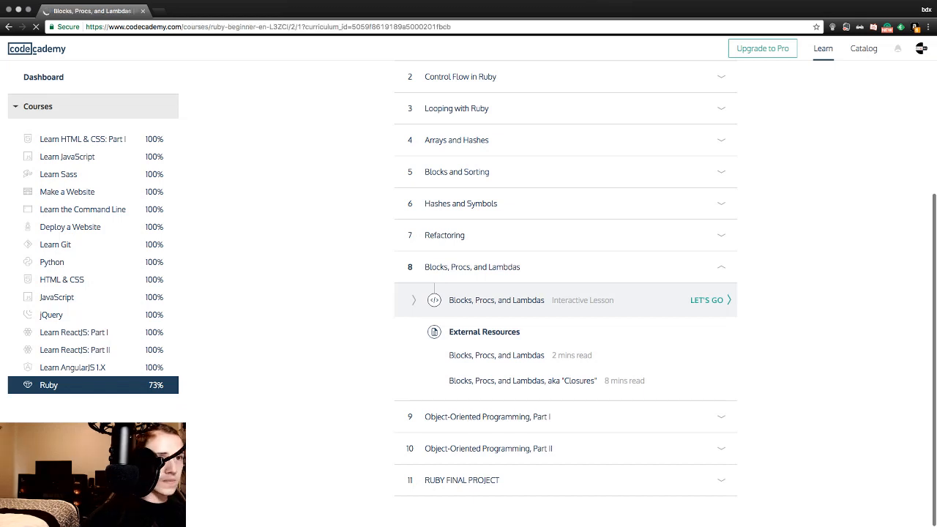
click(706, 300)
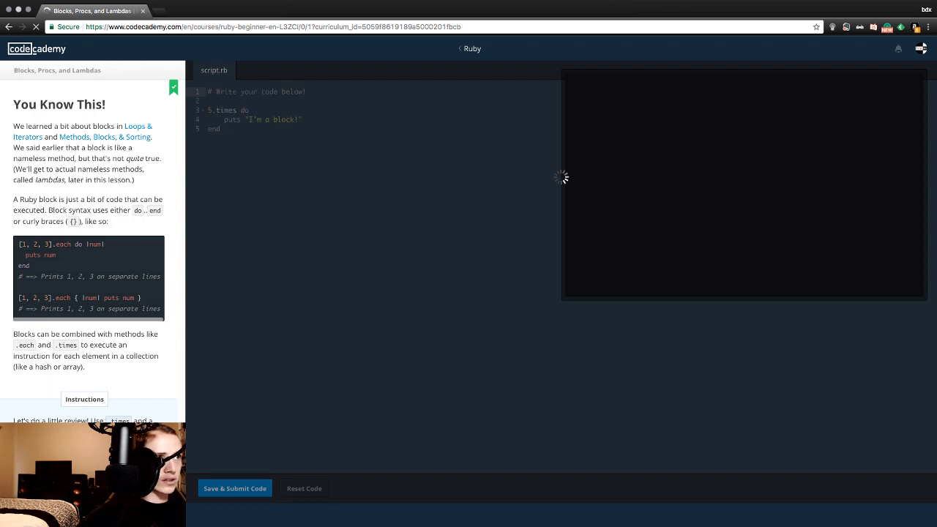
drag(13, 146, 128, 199)
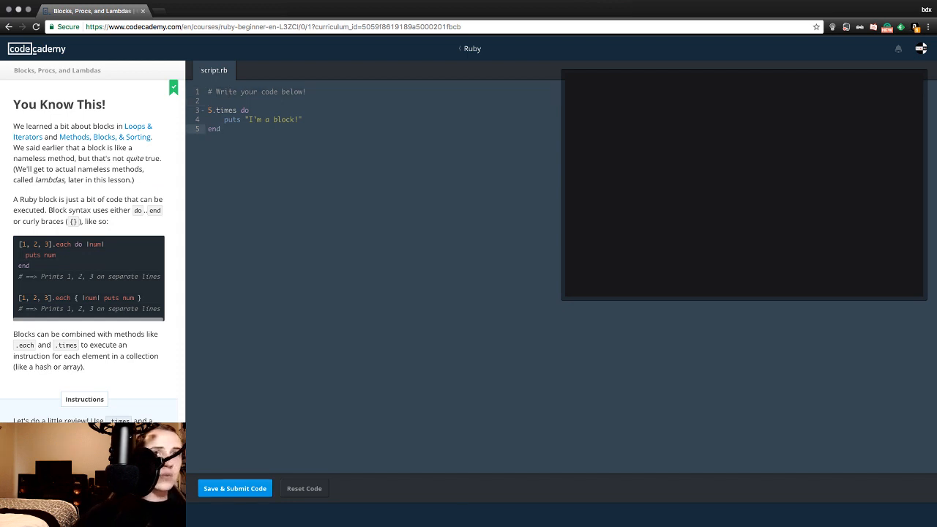
click(234, 489)
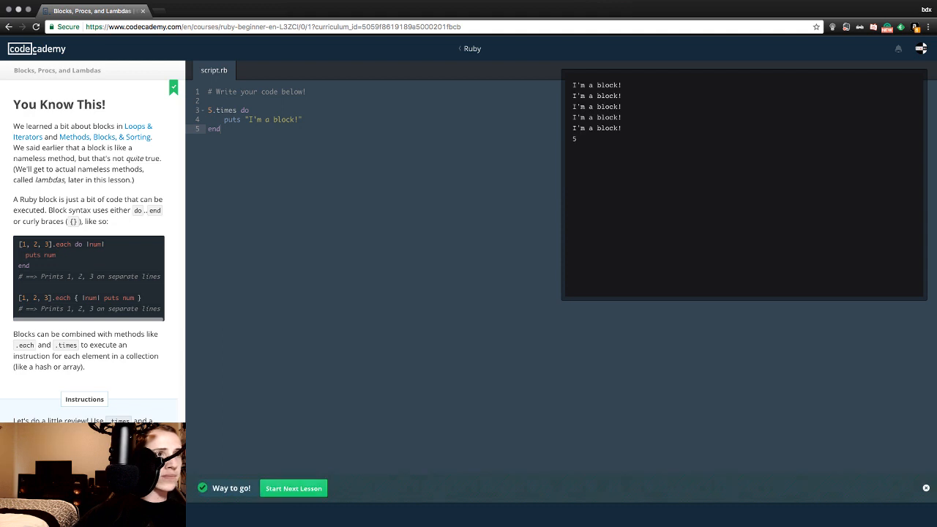
click(293, 489)
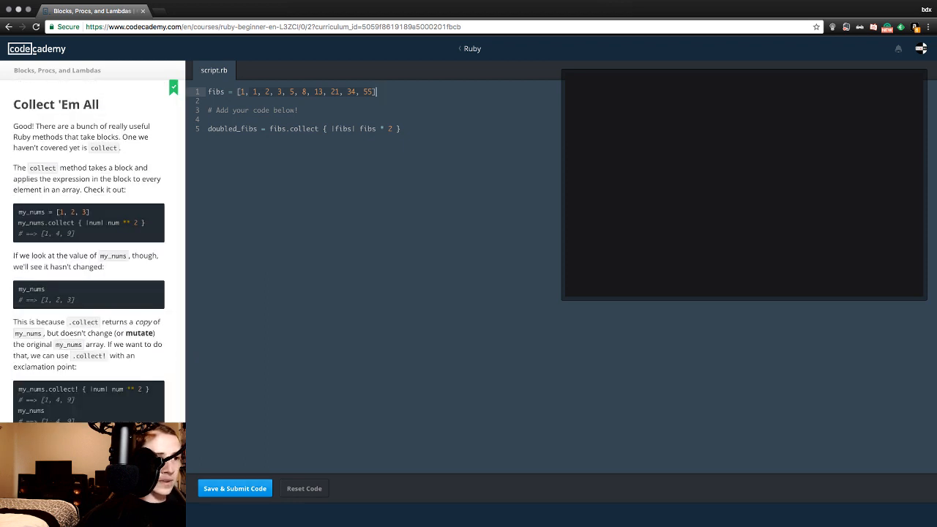
Submit the doubled_fibs and block_test exercises, advancing to Yielding With Parameters.
click(234, 489)
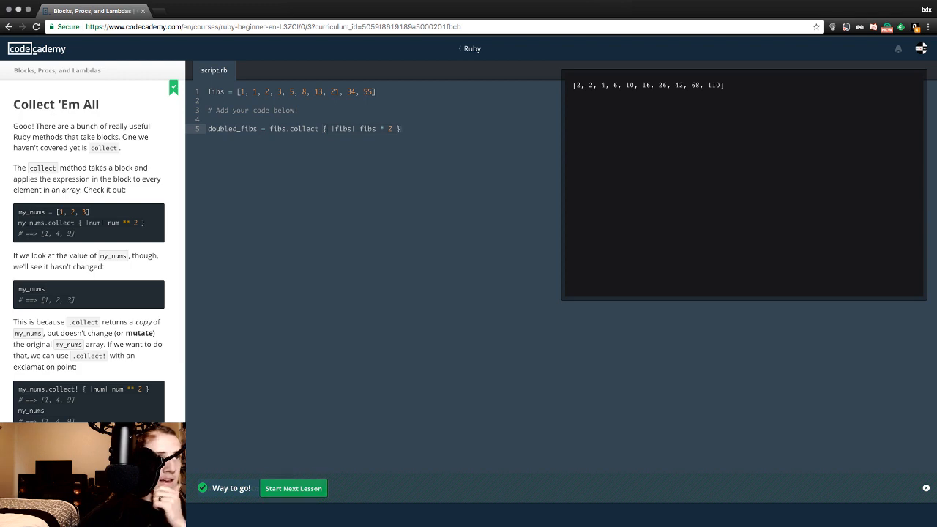
click(292, 489)
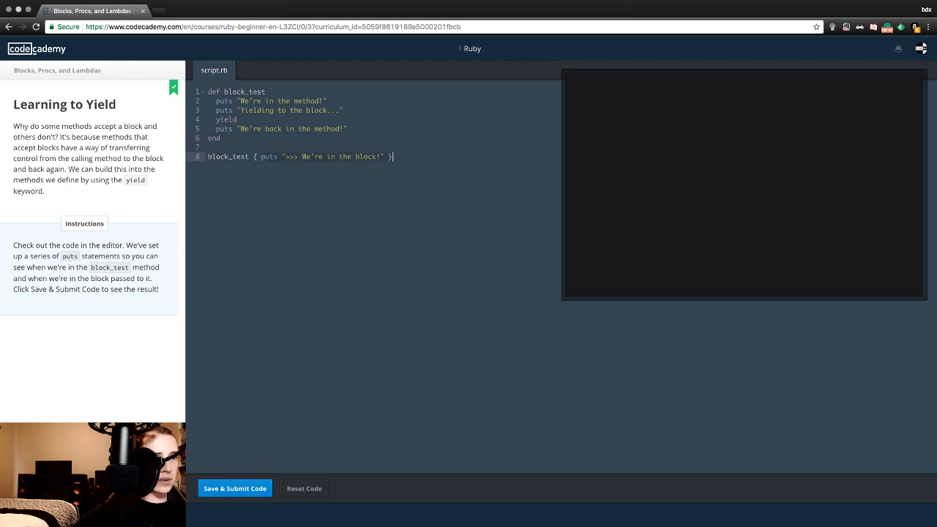
click(234, 489)
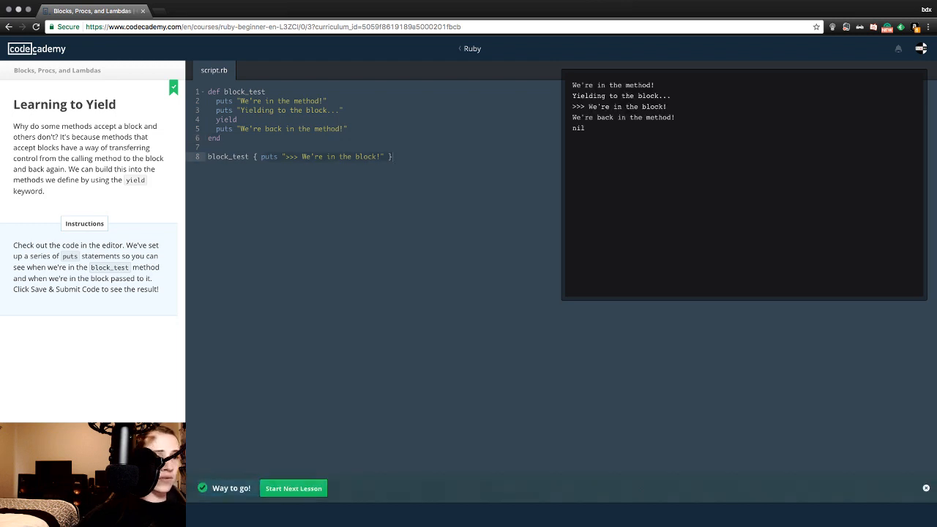
click(293, 489)
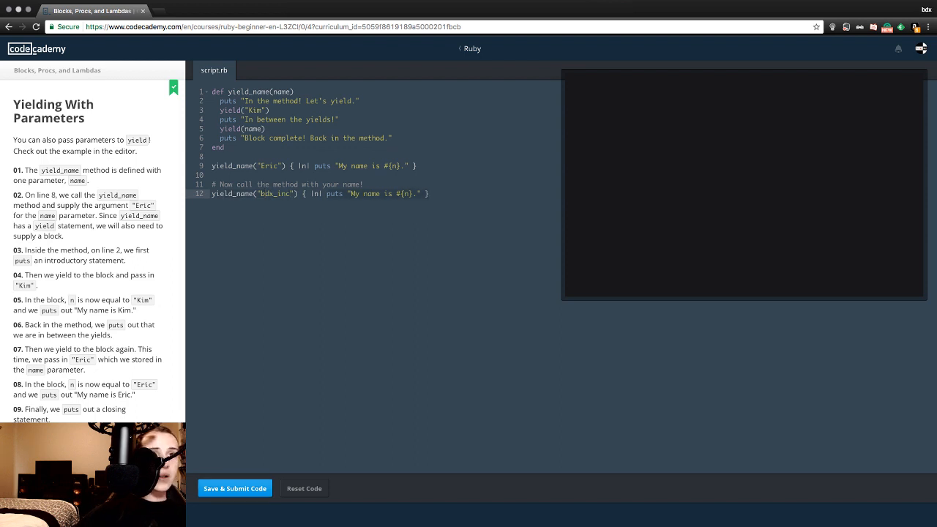
Submit the yield_name and double(28) exercises and continue to Procs: Savable Blocks.
click(234, 489)
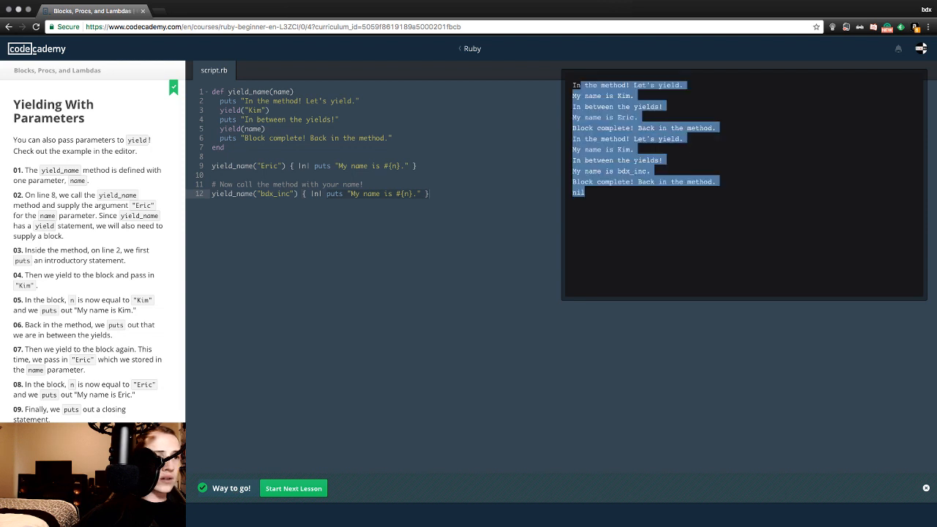
click(292, 489)
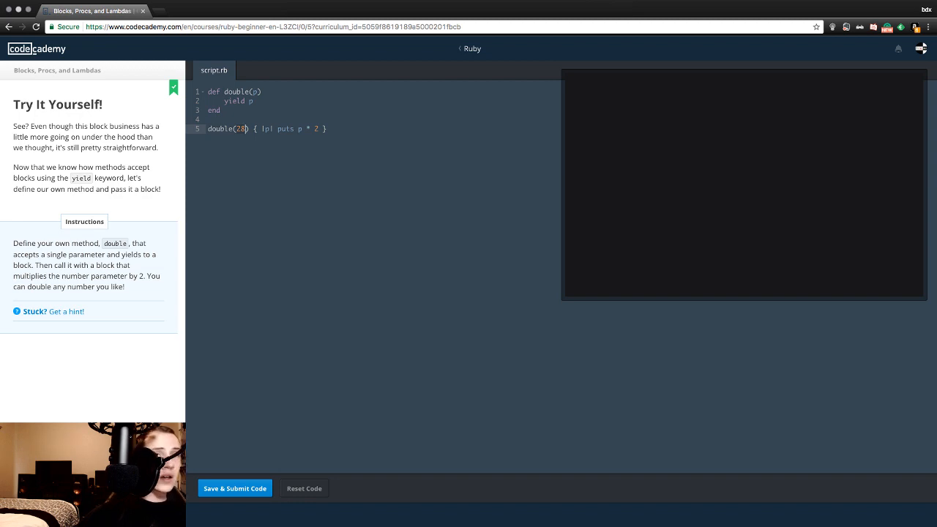
click(234, 489)
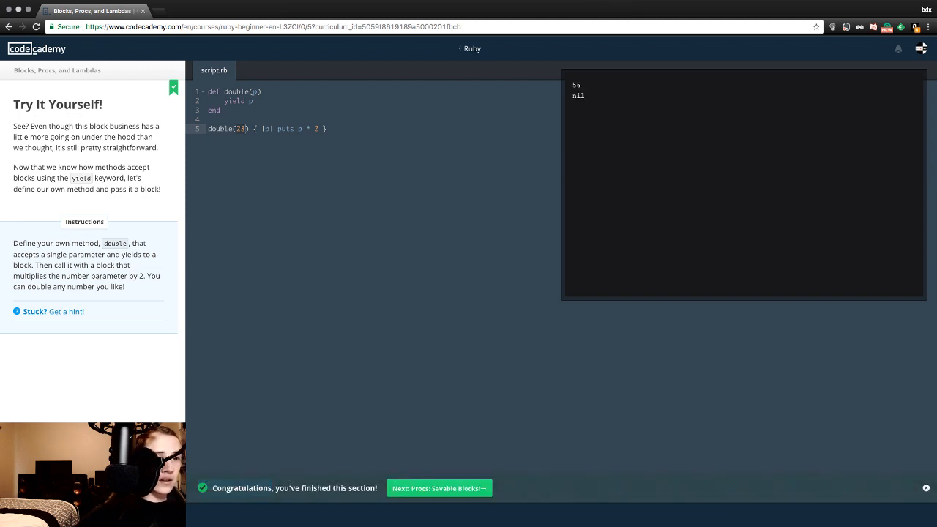
click(439, 489)
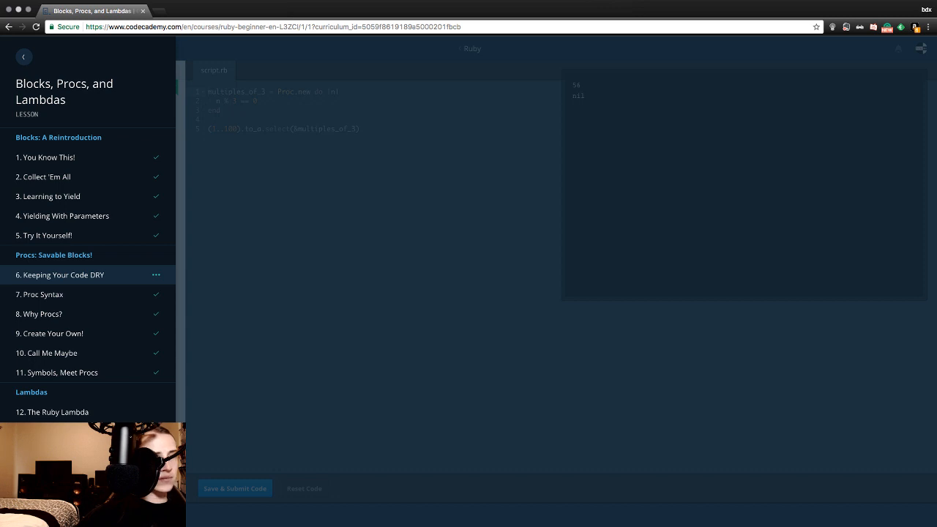
Submit the multiples_of_3 and round_down proc exercises and move on to Why Procs?
scroll(down, 3)
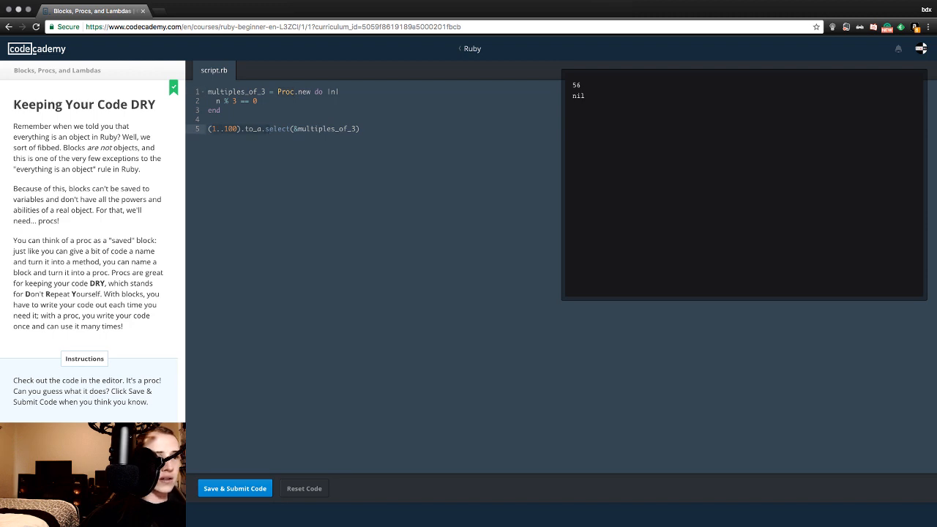
click(234, 489)
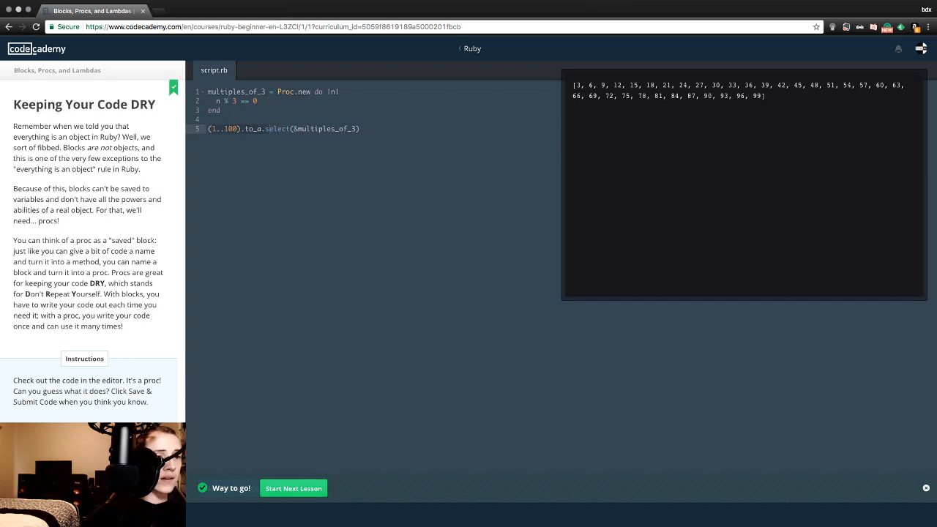
click(293, 489)
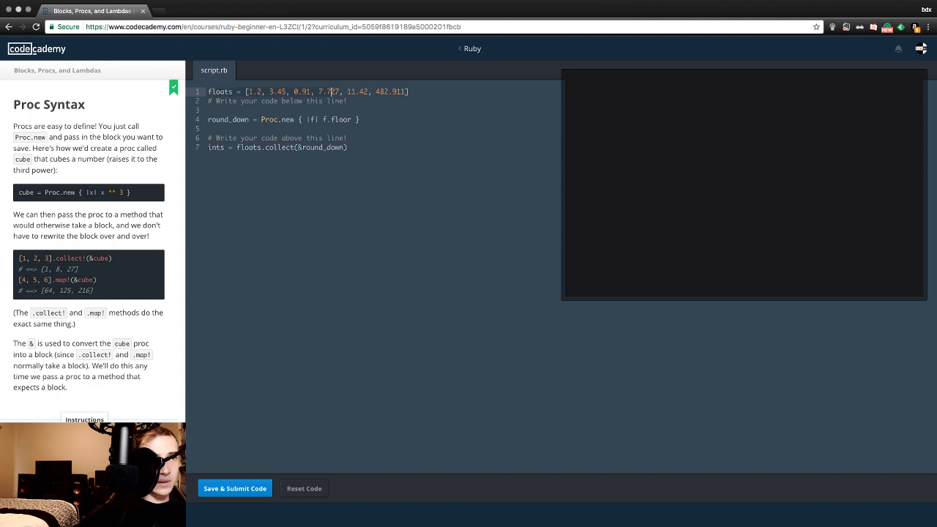
click(270, 121)
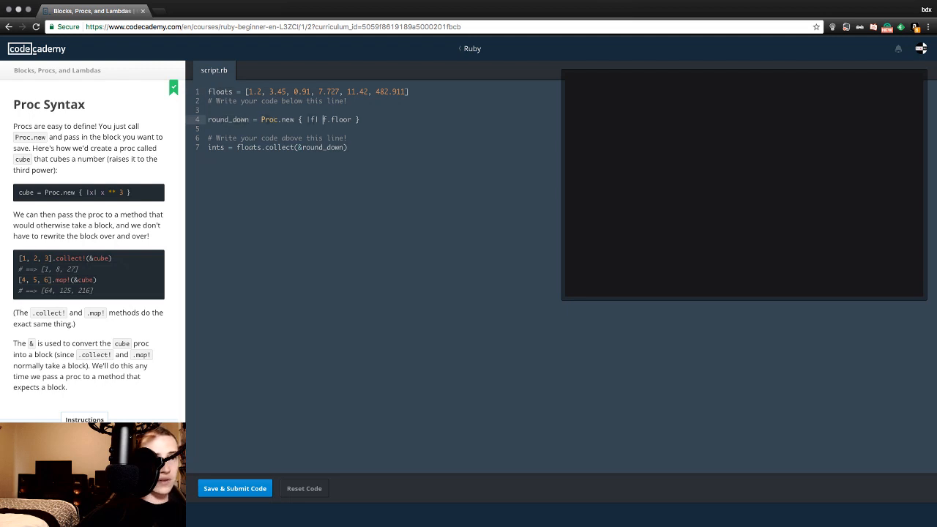
click(234, 489)
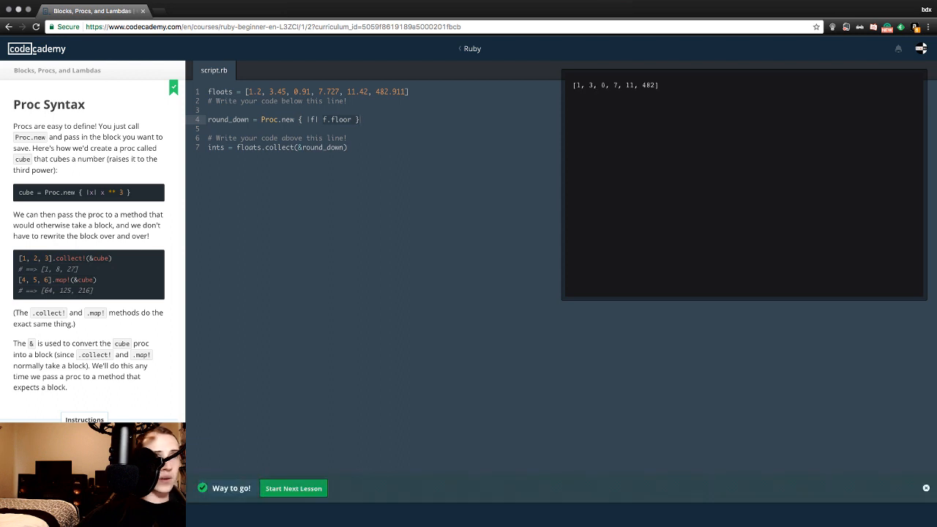
click(293, 489)
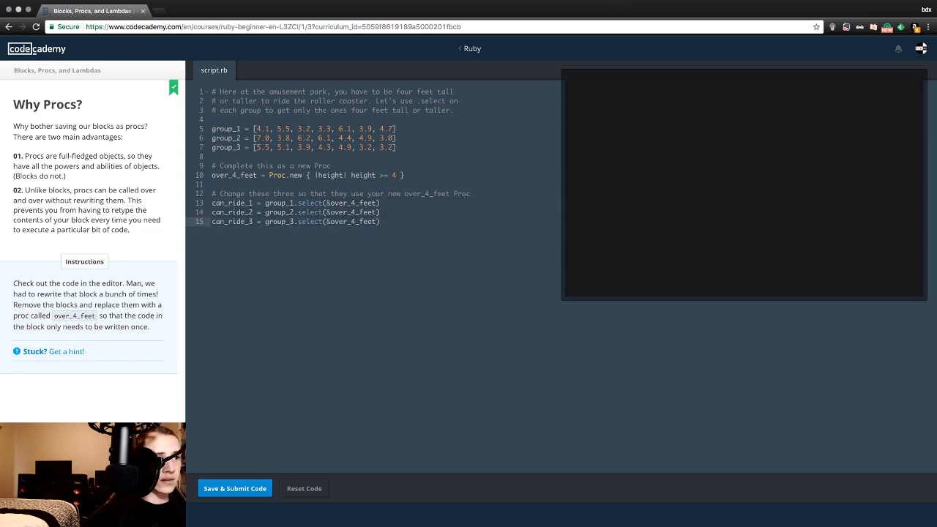
Submit the over_4_feet proc code and the greeter(&phrase) code in Create Your Own!
click(234, 489)
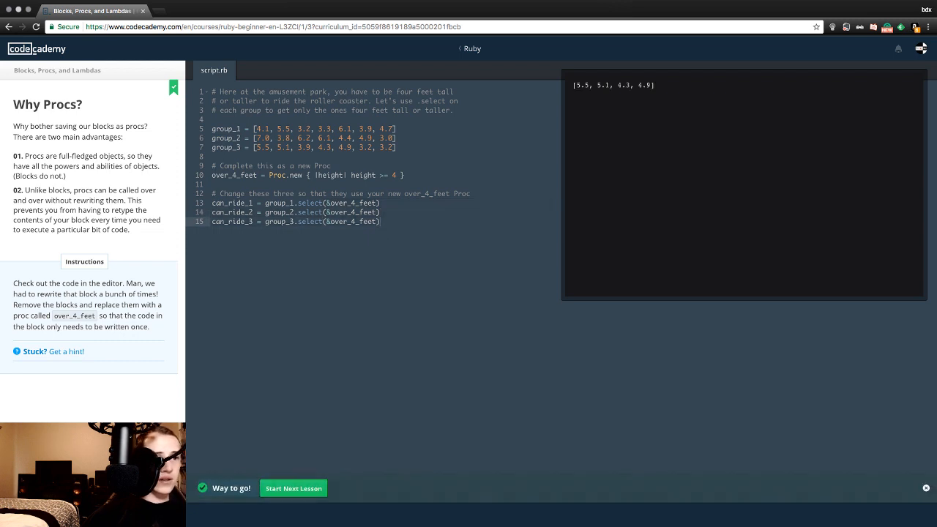
click(293, 489)
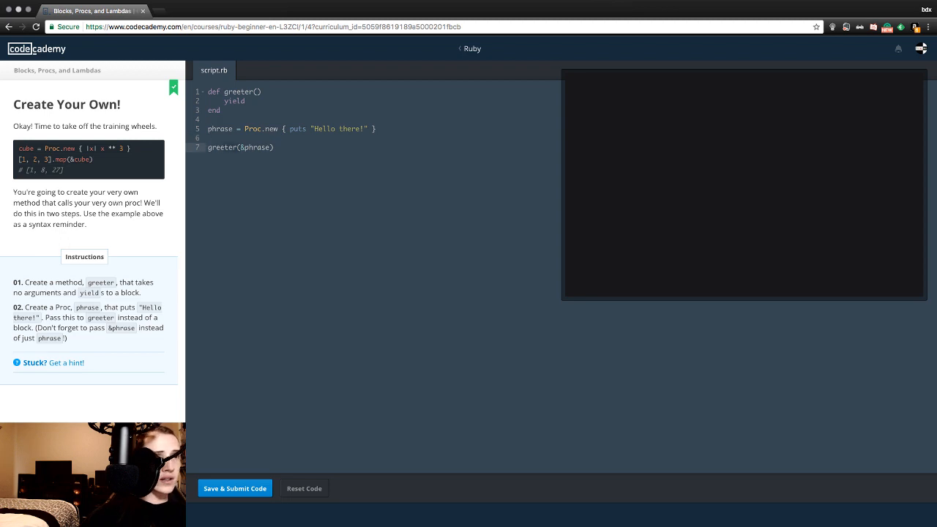
click(276, 147)
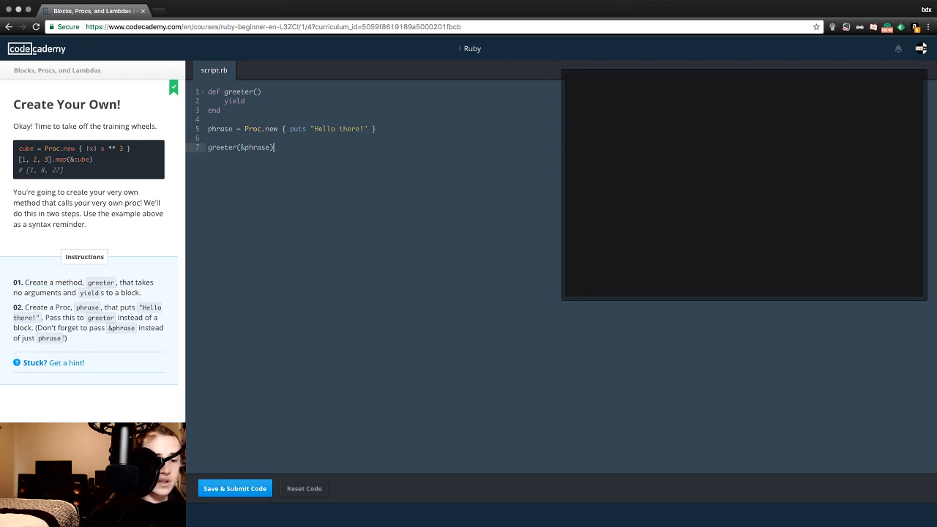
click(234, 489)
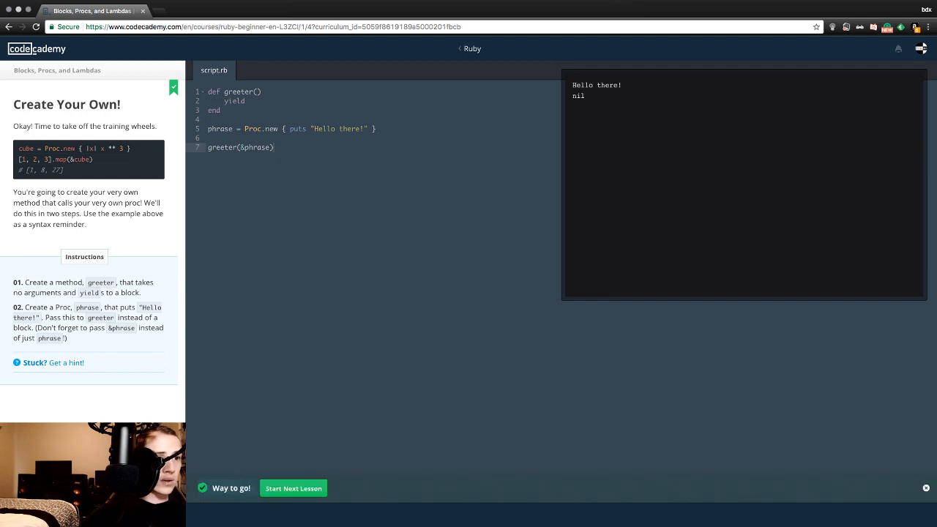
Resubmit the greeter code until it passes and advance to Call Me Maybe.
click(293, 489)
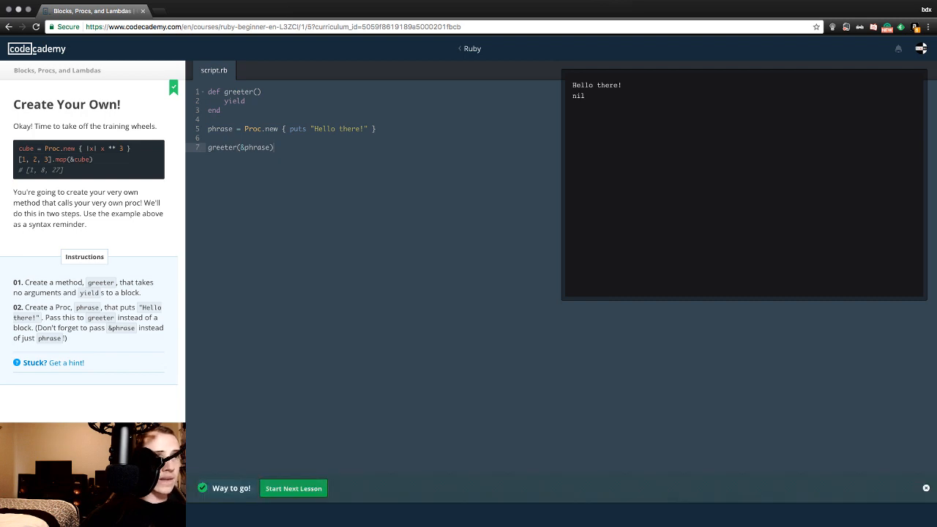
click(293, 489)
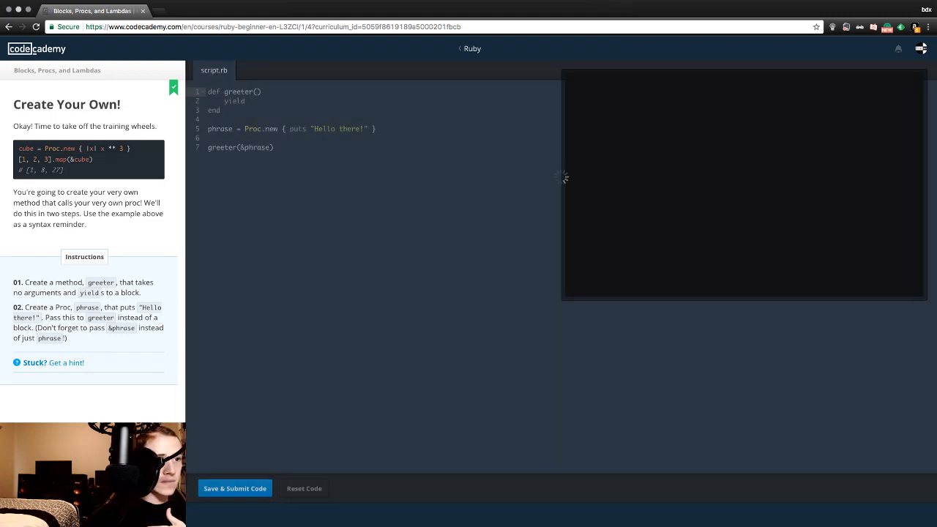
click(234, 489)
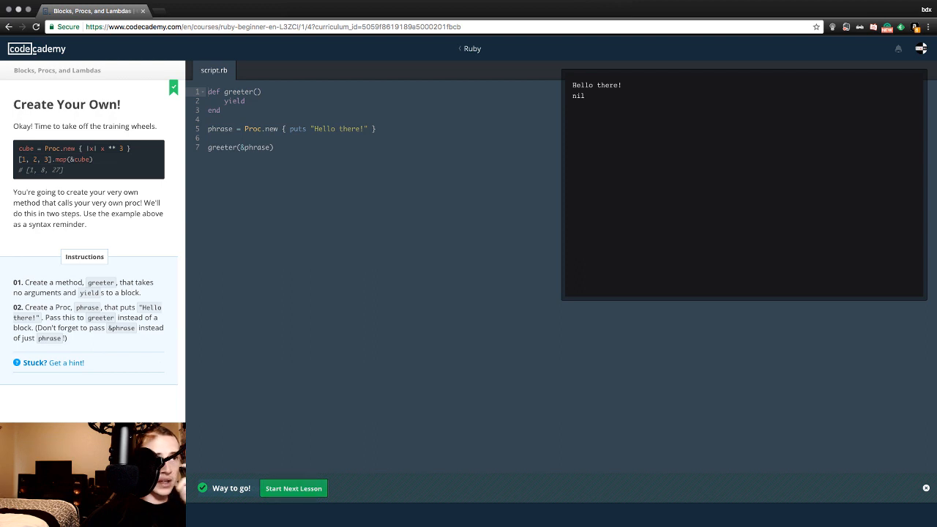
click(293, 489)
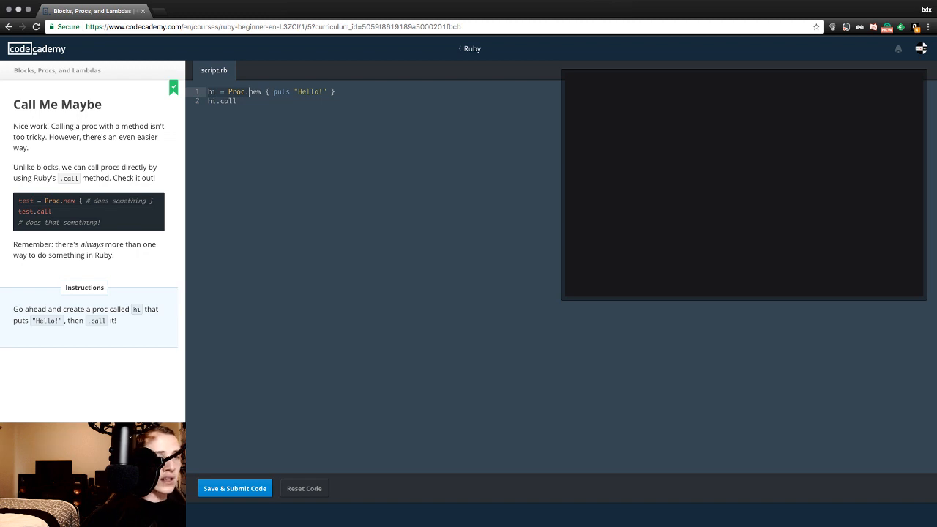
Submit the hi.call proc code and advance to Symbols, Meet Procs.
click(234, 488)
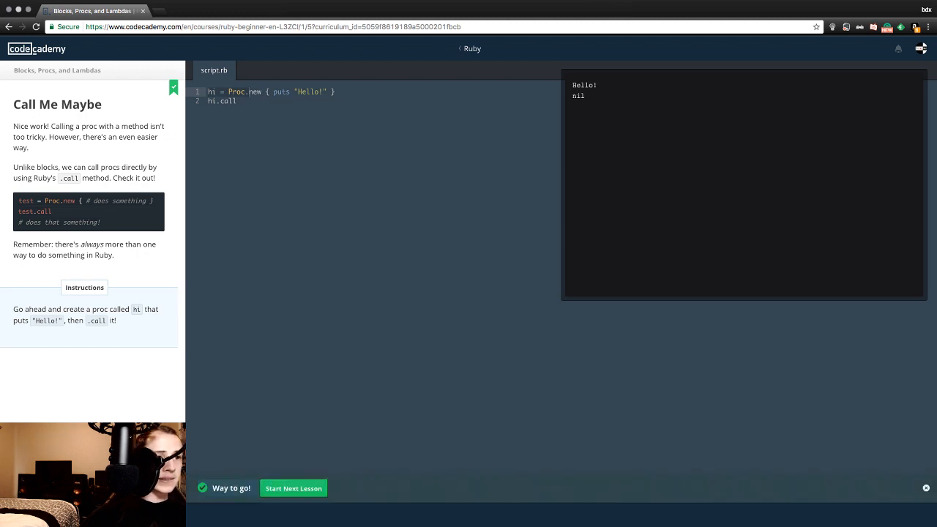
click(292, 489)
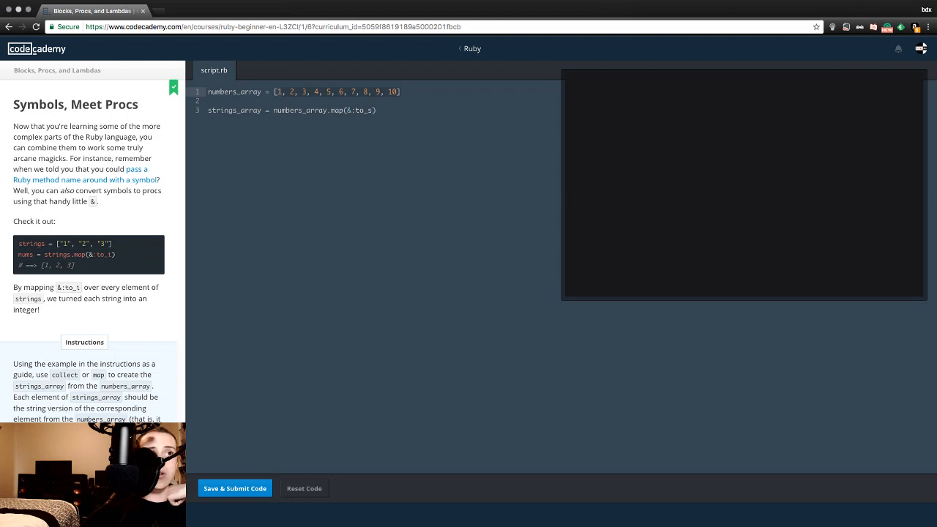
Submit the numbers_array.map(&:to_s) code and continue to the Lambdas section.
click(373, 109)
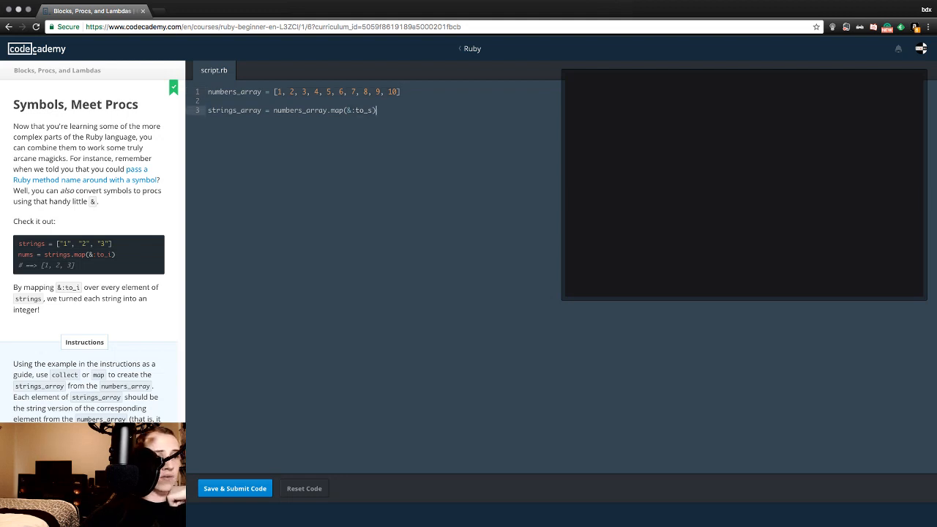
click(235, 489)
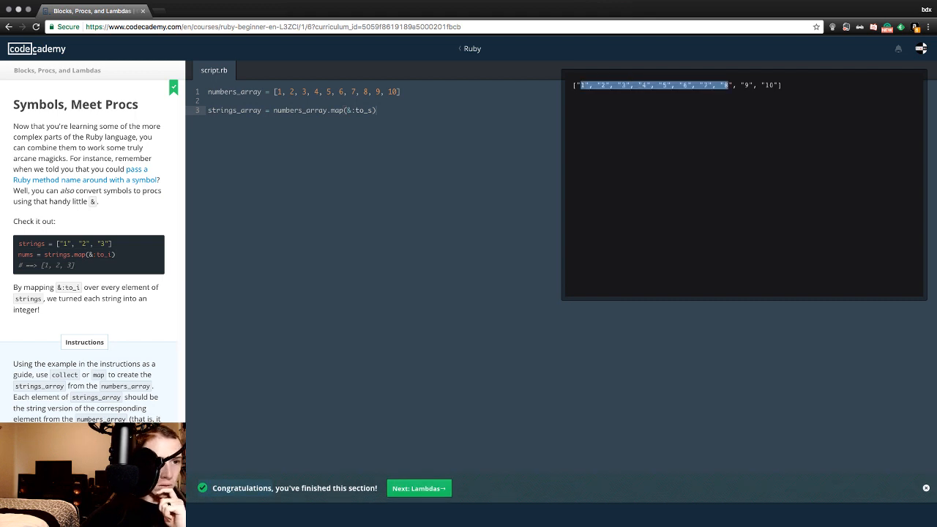
click(419, 489)
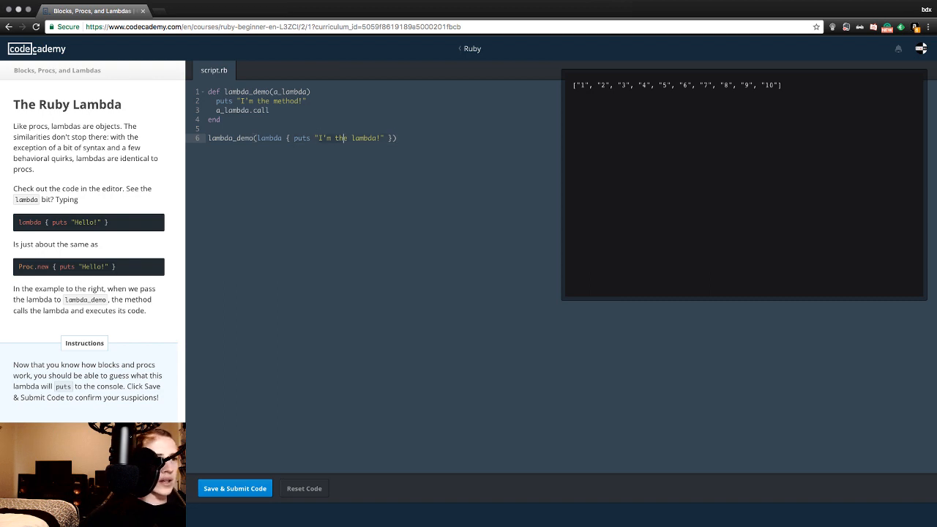
Submit the lambda_demo code printing both messages and advance to Lambda Syntax.
click(234, 489)
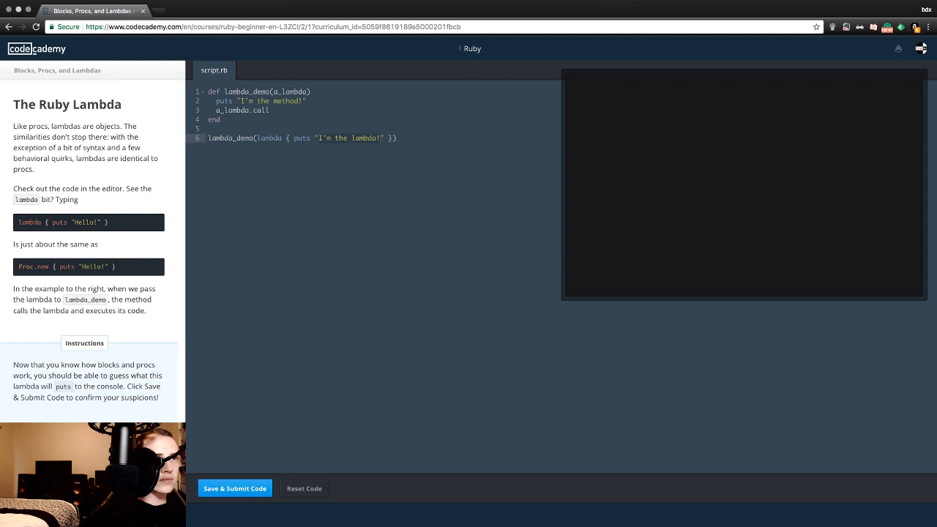
click(234, 489)
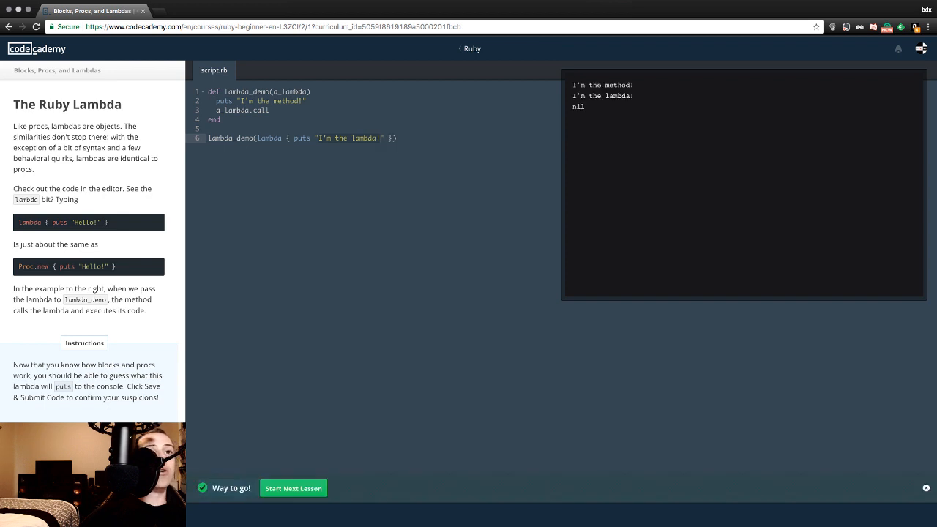
drag(574, 85, 634, 97)
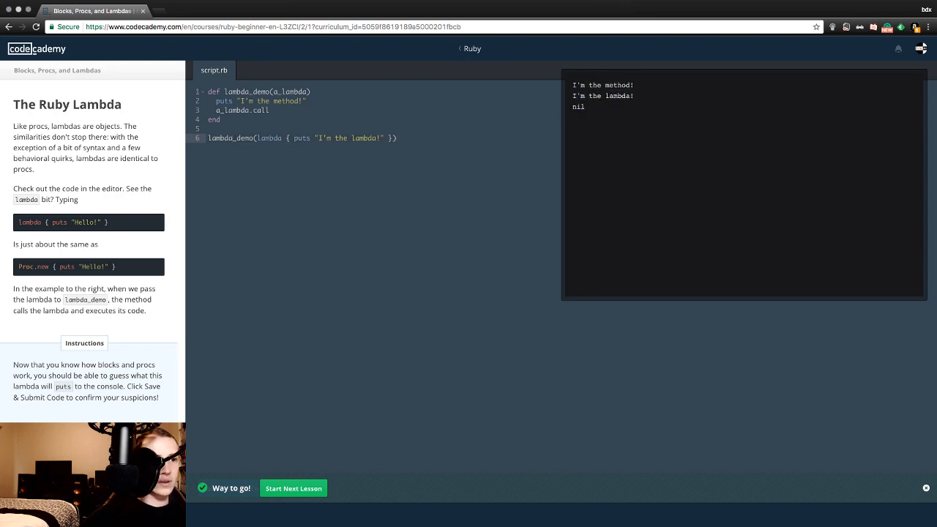
click(293, 489)
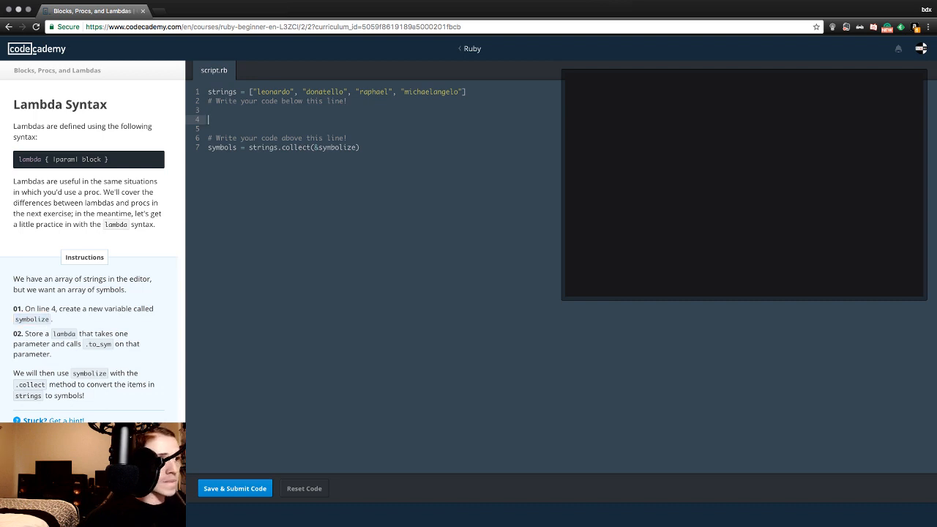
Start line 4 as symbolize = lambda { || } with an empty parameter list and body.
text(symbolize)
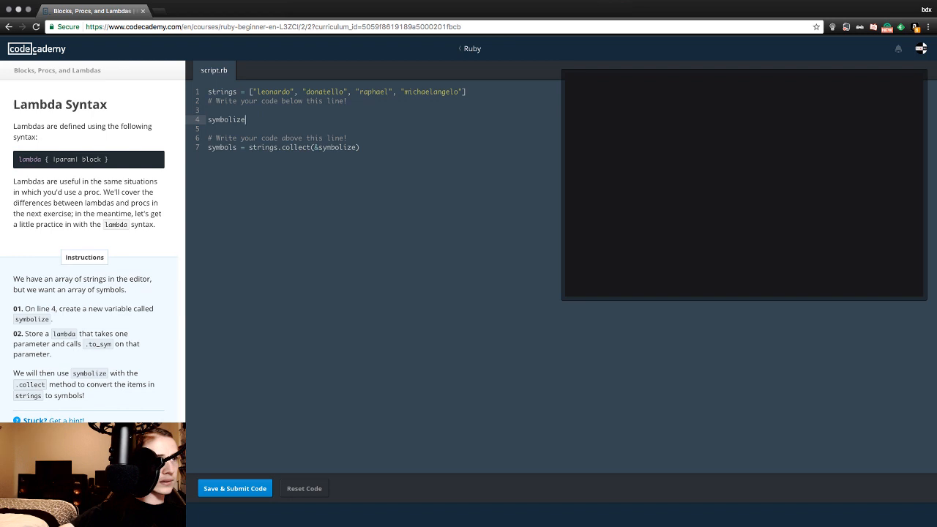
text(=)
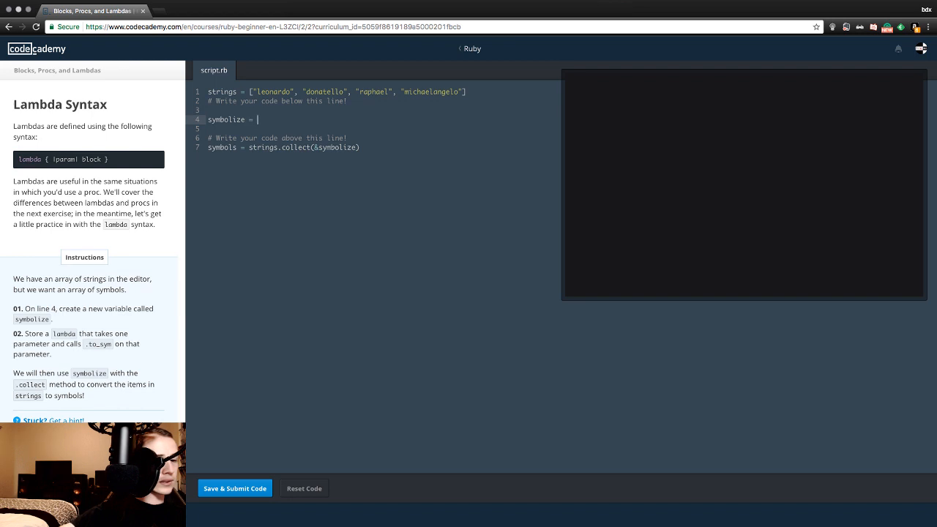
text(lo)
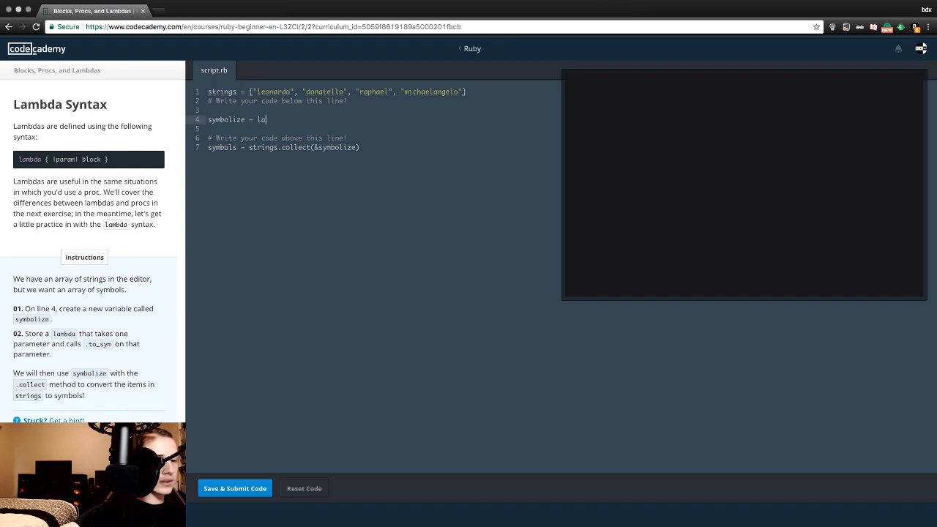
text(mbda)
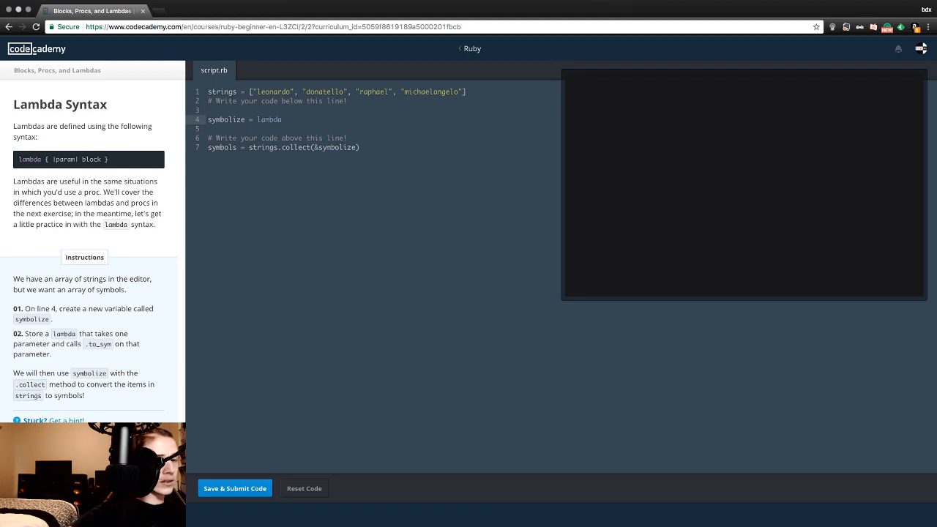
text({})
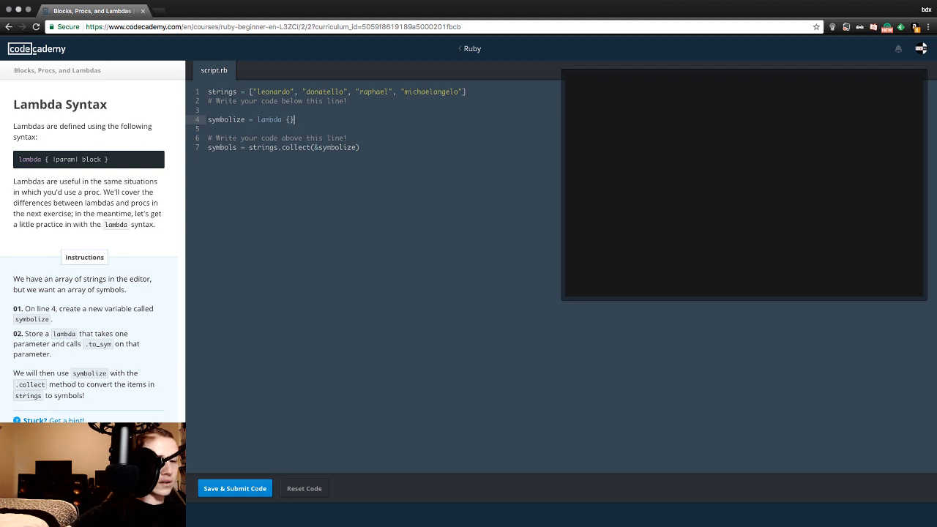
text(||)
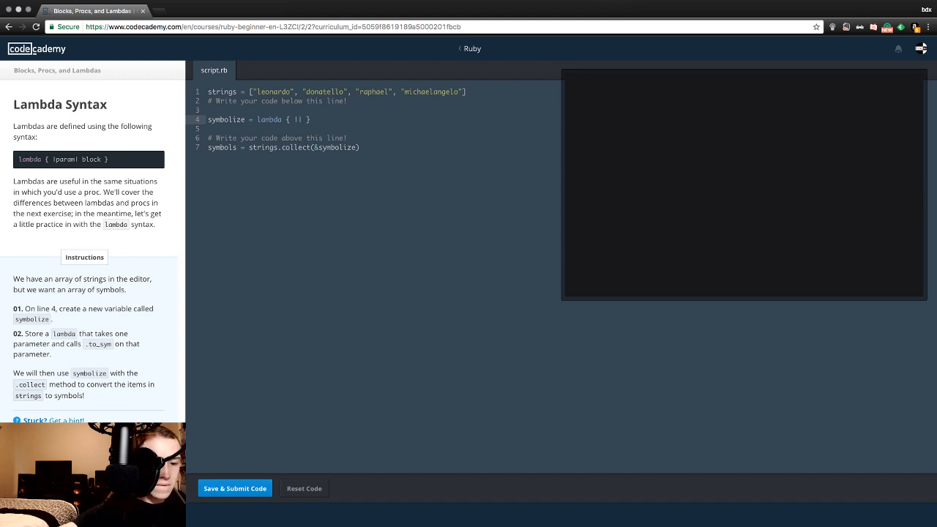
Add the strings parameter, discard the mistyped strings.to call, and reveal the exercise hint.
text(strings)
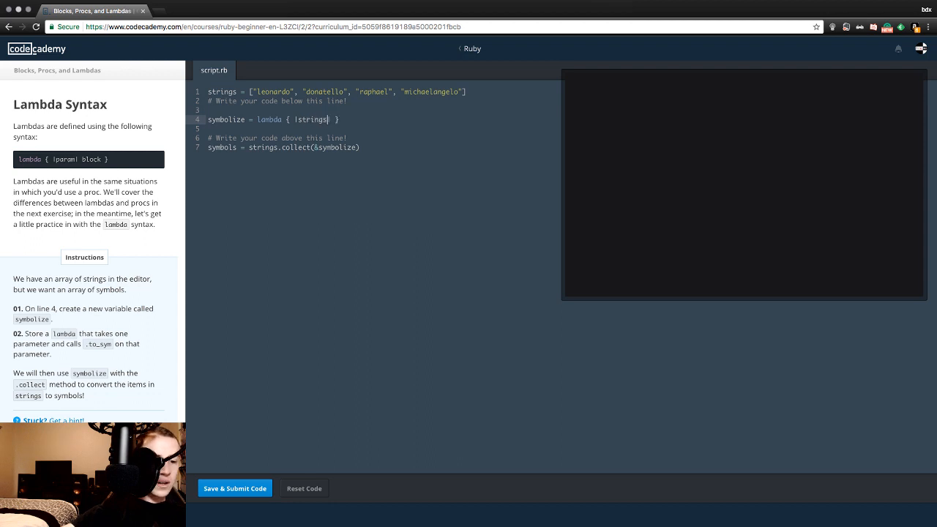
text(.)
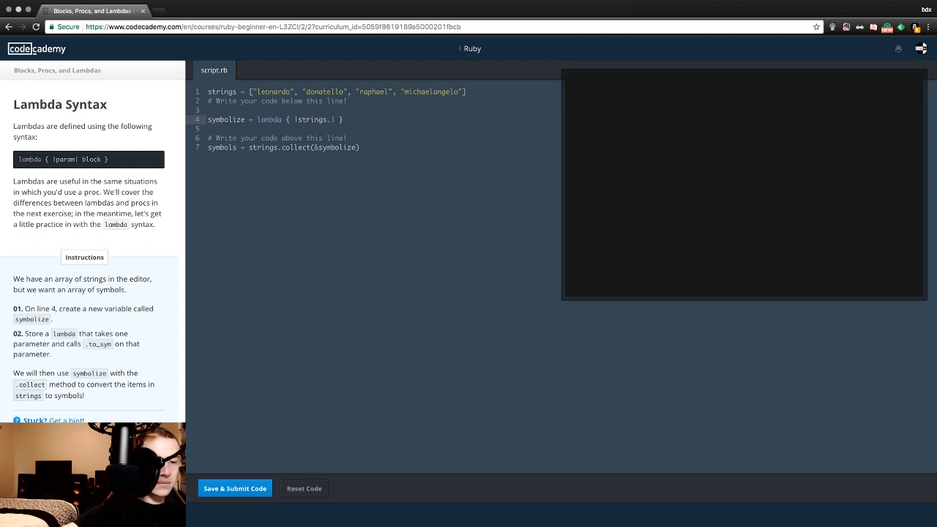
text(to_sym)
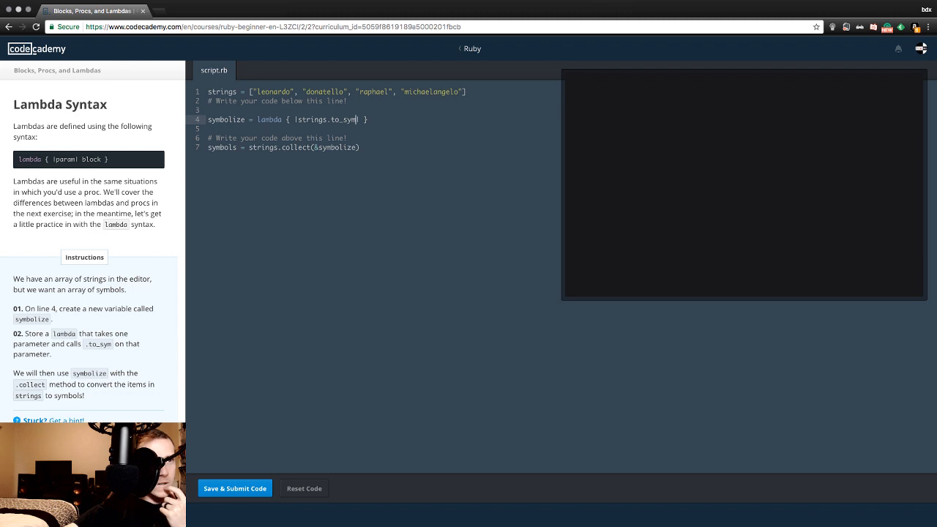
key(Backspace)
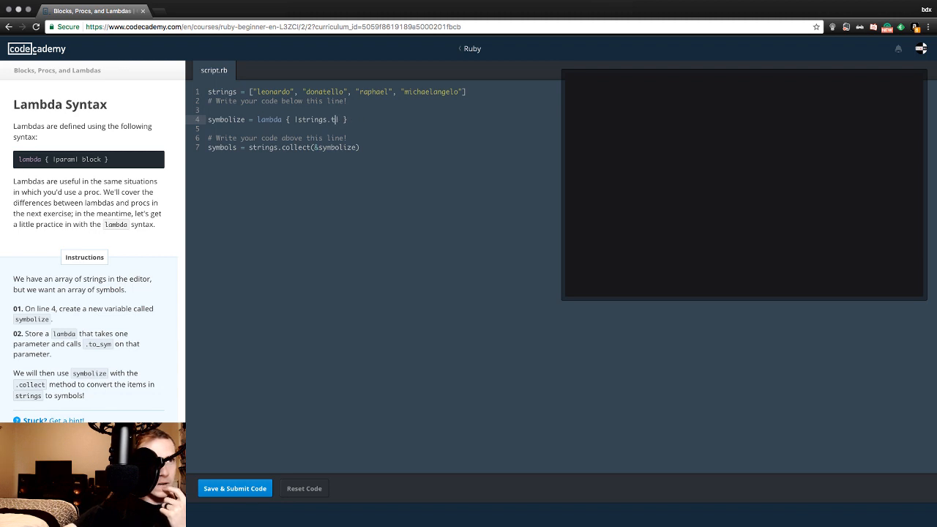
key(Backspace)
text(|)
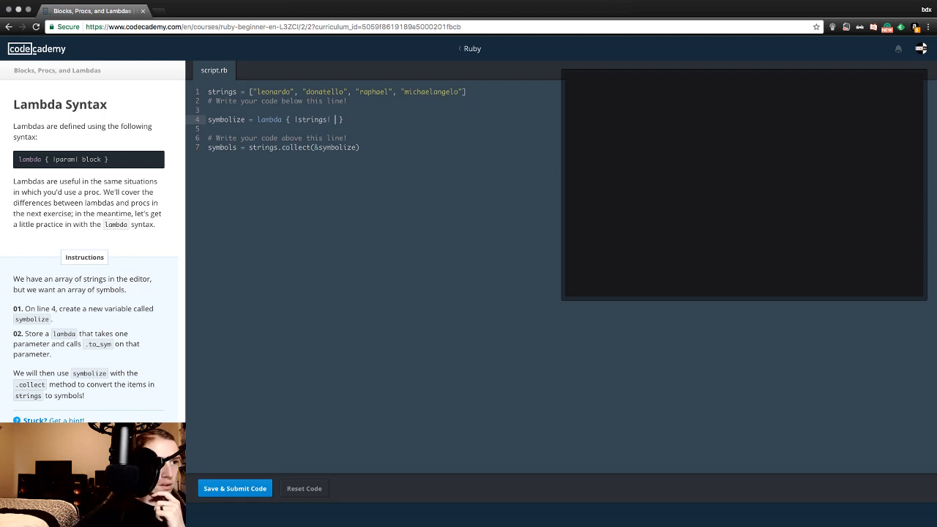
click(59, 419)
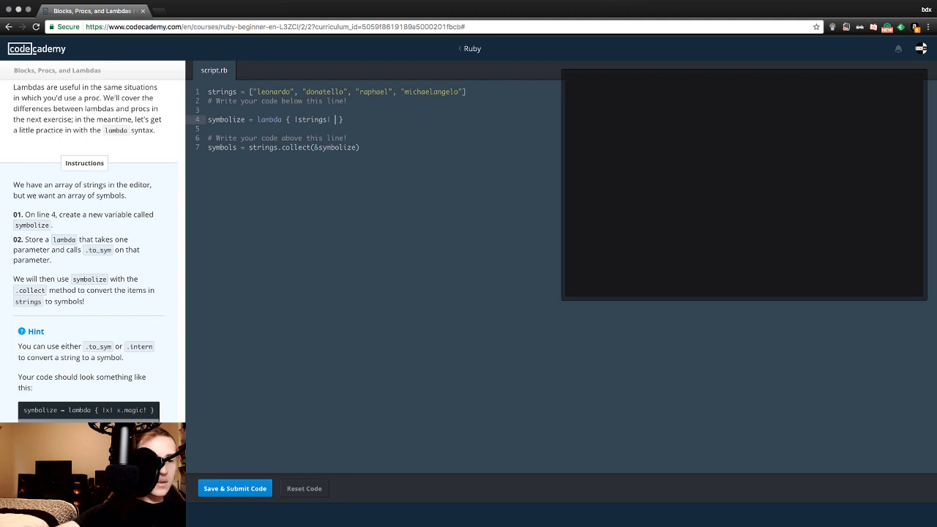
Fill the lambda body with strings.to_sym and submit, passing with the symbols printed.
text(strings.to)
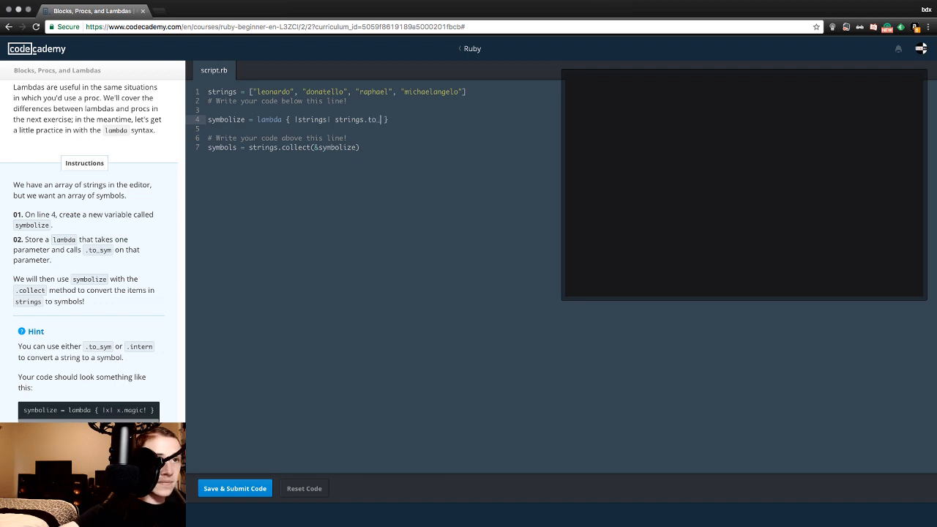
text(_sym)
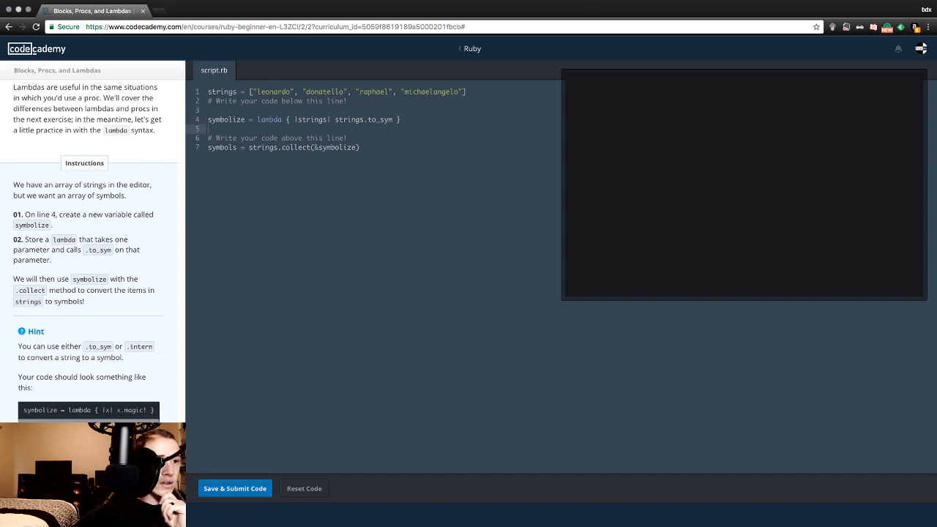
click(234, 489)
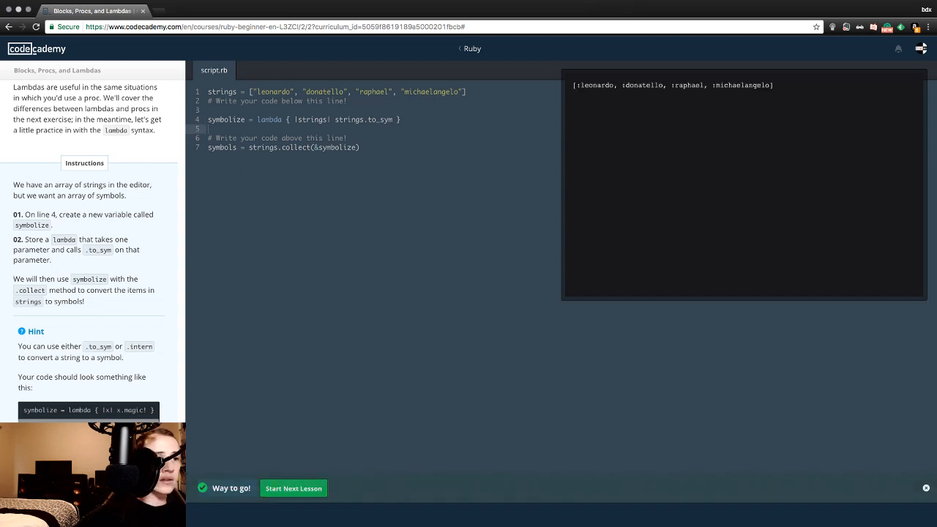
Dismiss the success bar, resubmit the lambda code, and continue to the Lambdas vs. Procs lesson.
click(293, 489)
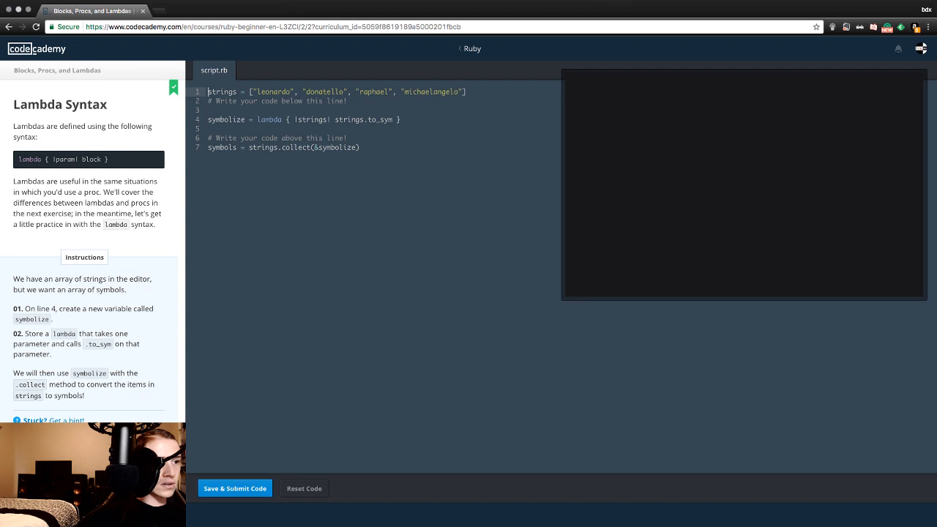
click(235, 489)
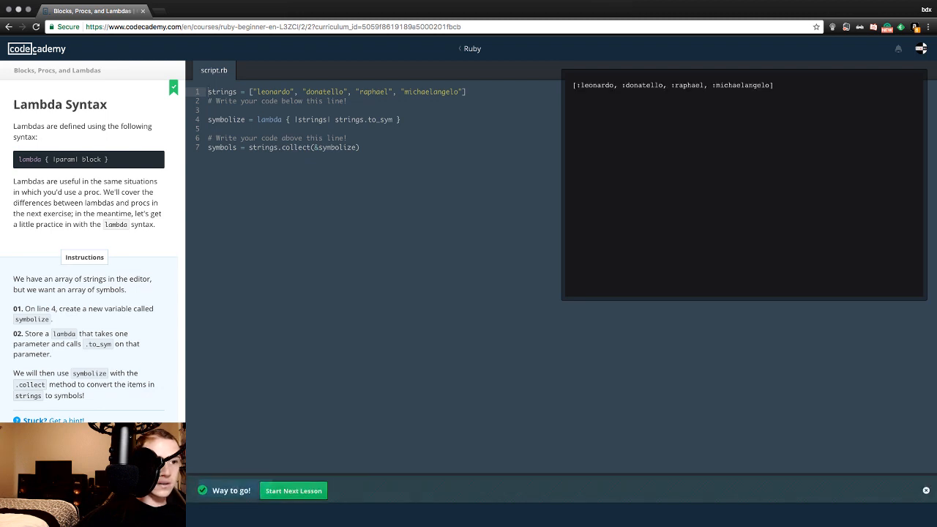
click(293, 490)
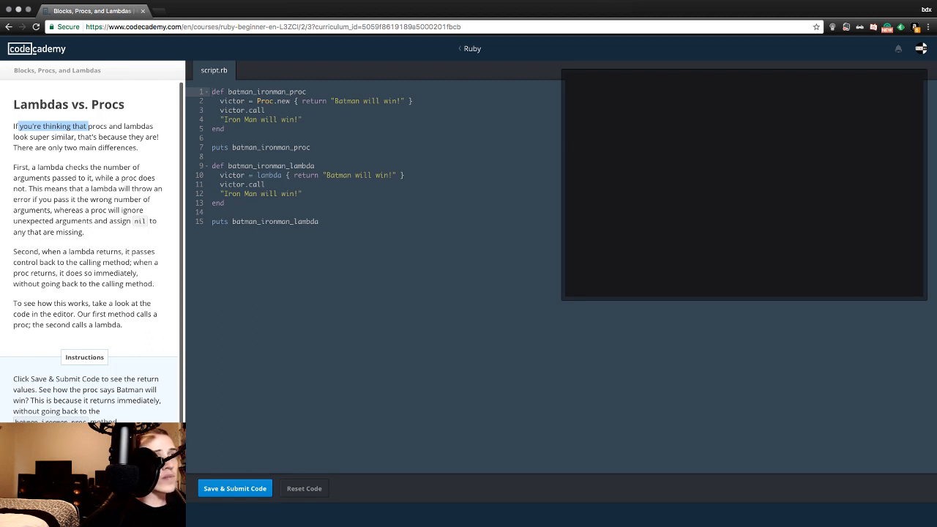
Read through the Lambdas vs. Procs lesson text, selecting phrases about the differences.
drag(35, 147, 85, 147)
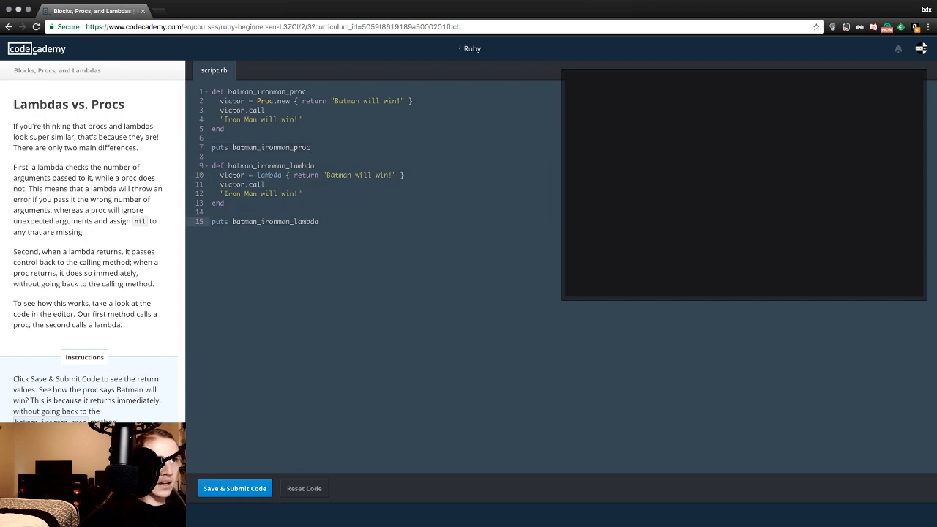
click(308, 90)
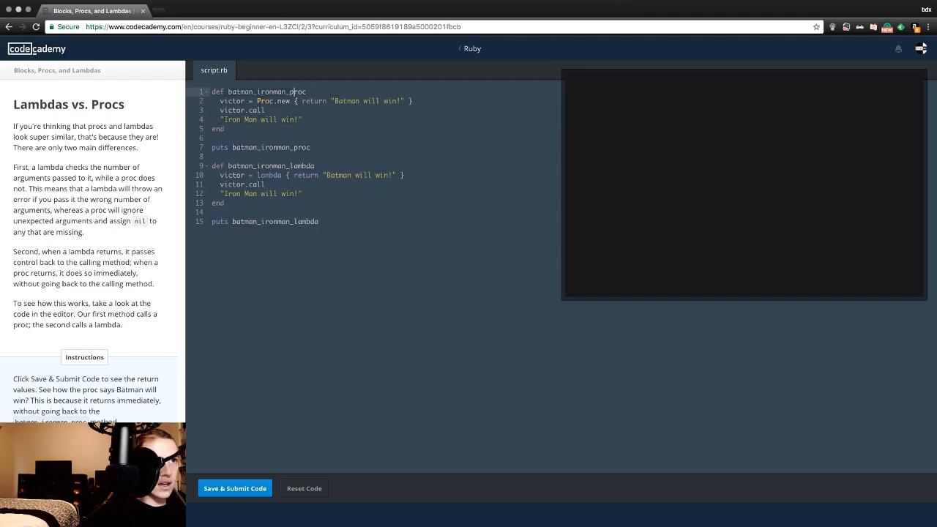
click(308, 175)
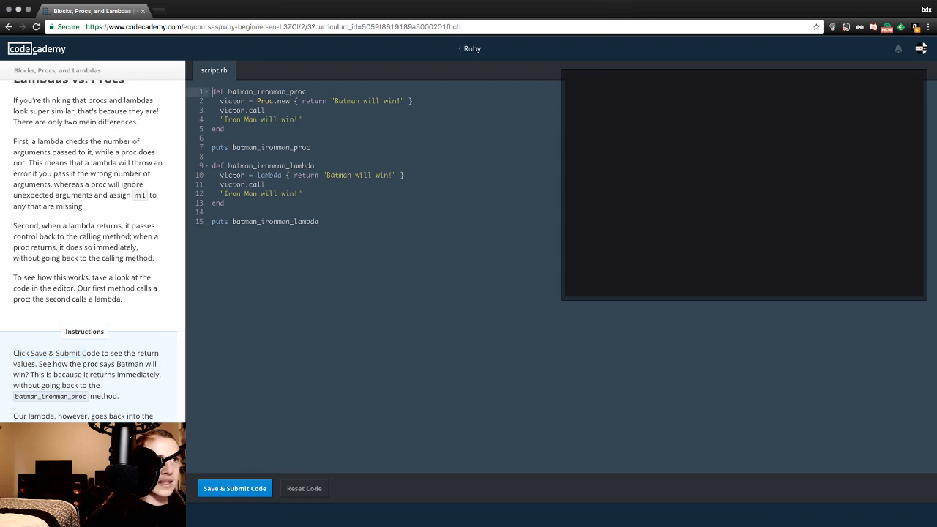
click(306, 91)
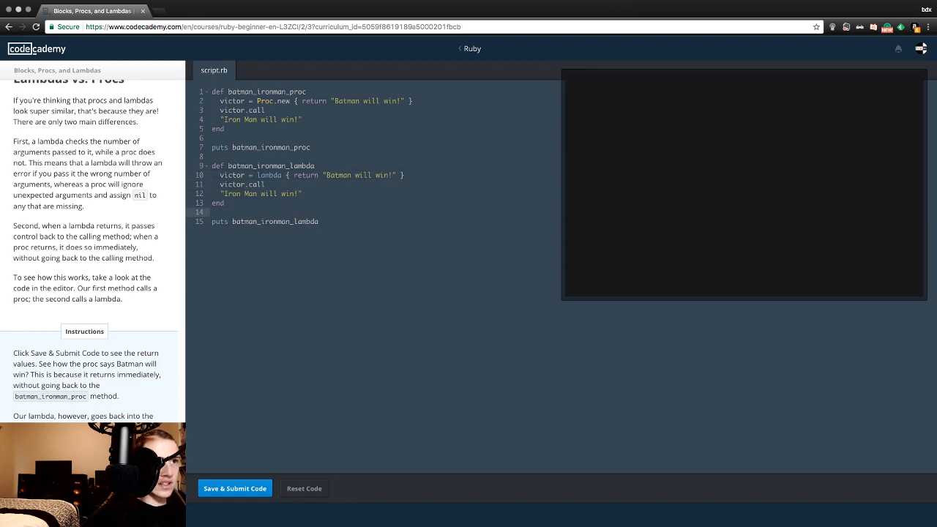
click(318, 221)
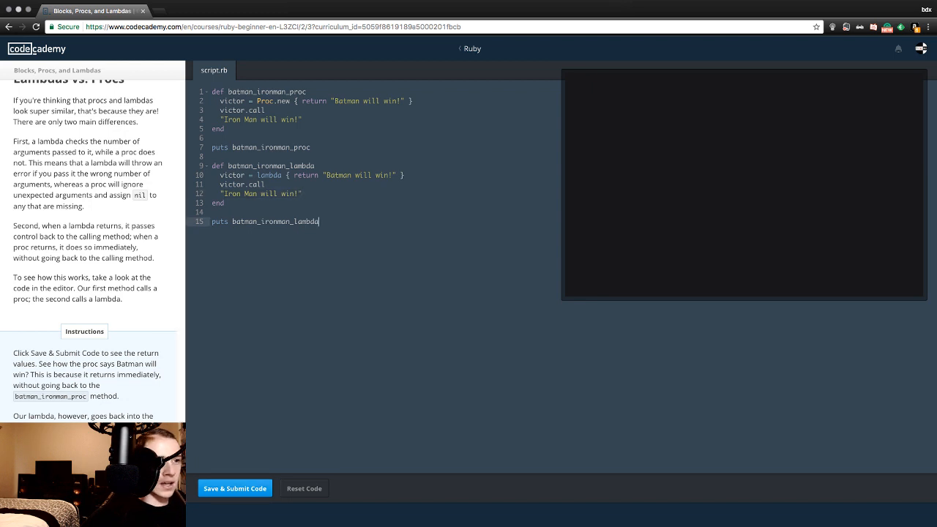
Run the proc versus lambda code, note Batman will win!, and advance to Now You Try!
click(235, 489)
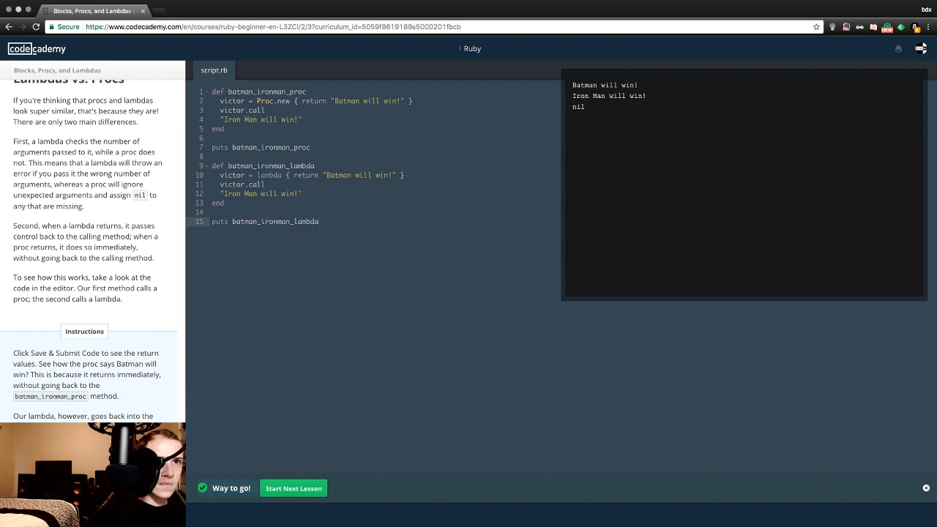
double_click(603, 84)
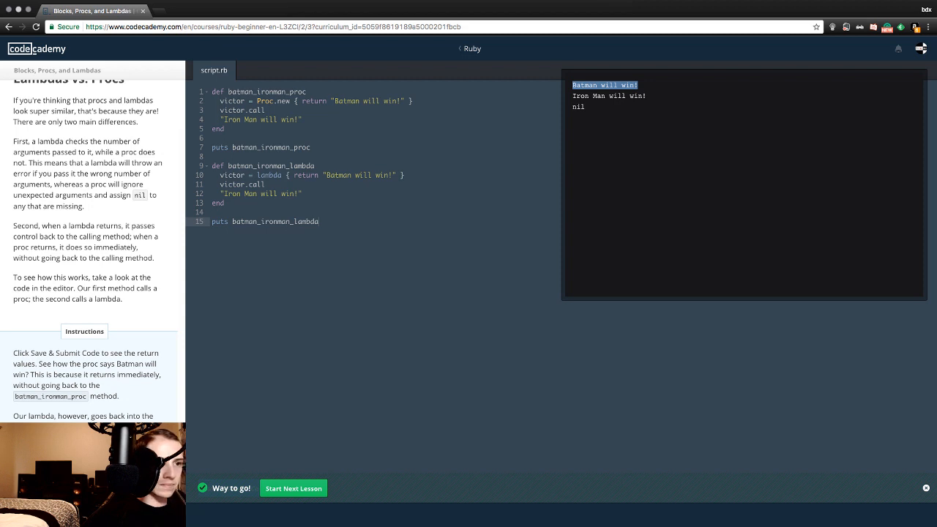
click(293, 489)
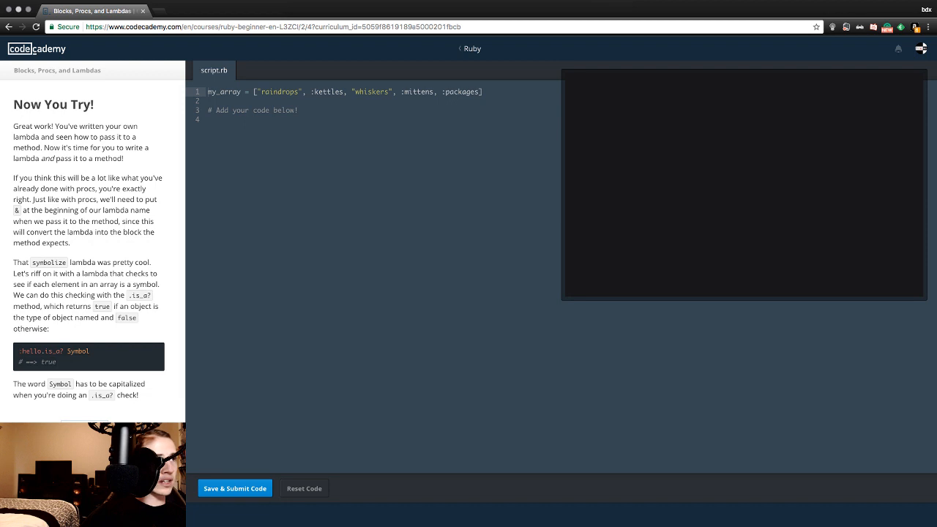
double_click(52, 104)
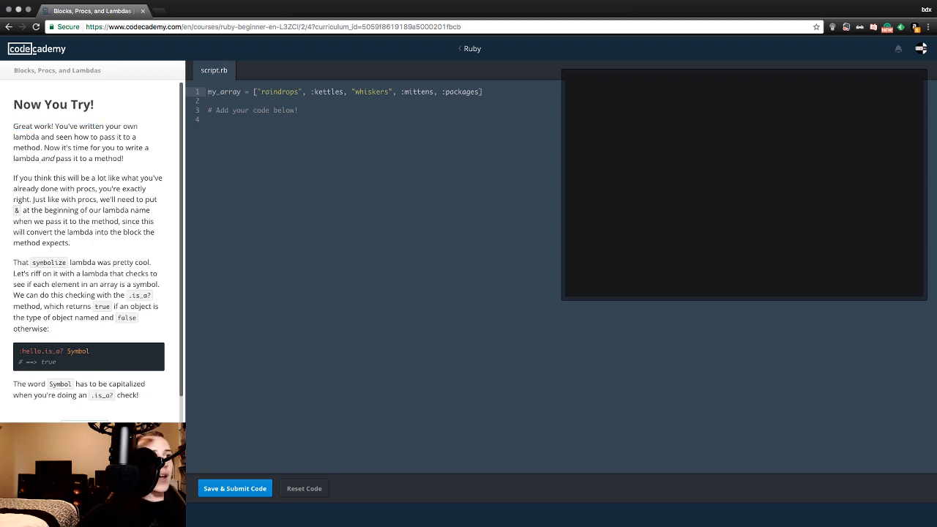
drag(13, 126, 114, 126)
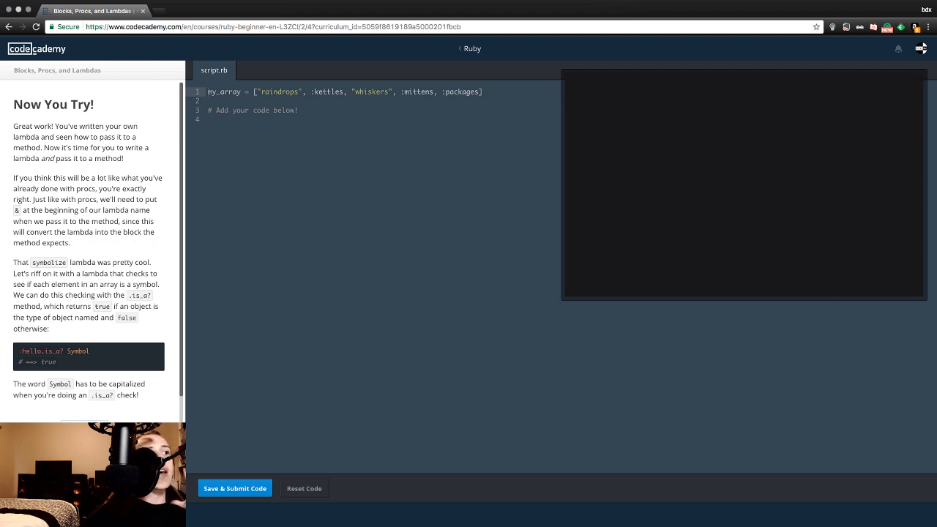
drag(33, 200, 76, 199)
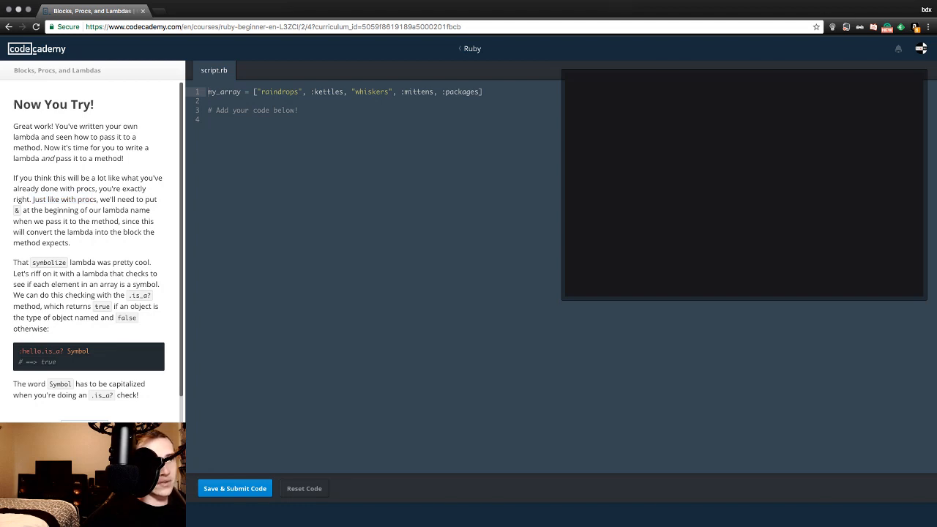
drag(33, 199, 97, 199)
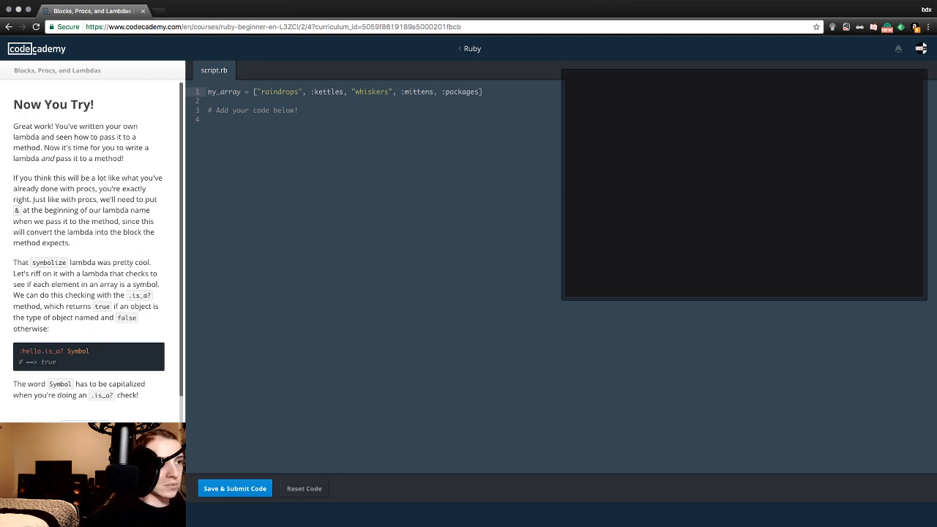
drag(22, 383, 72, 383)
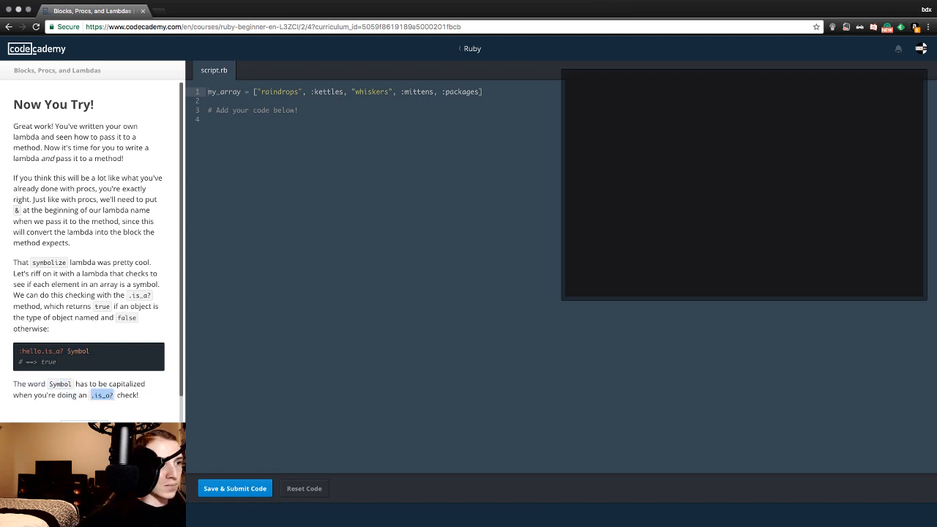
scroll(down, 3)
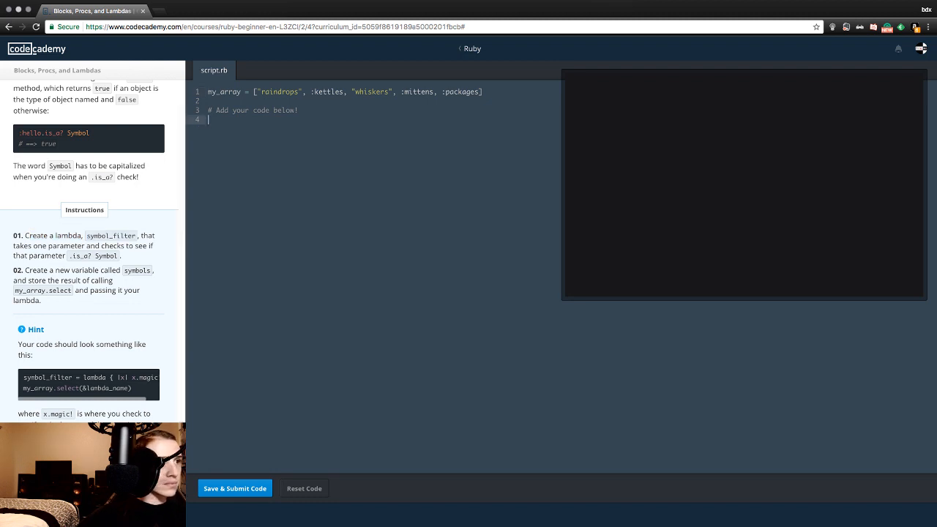
Write symbol_filter { ... .is_a? Symbol } as the start of the filter block.
text(symbol_filter)
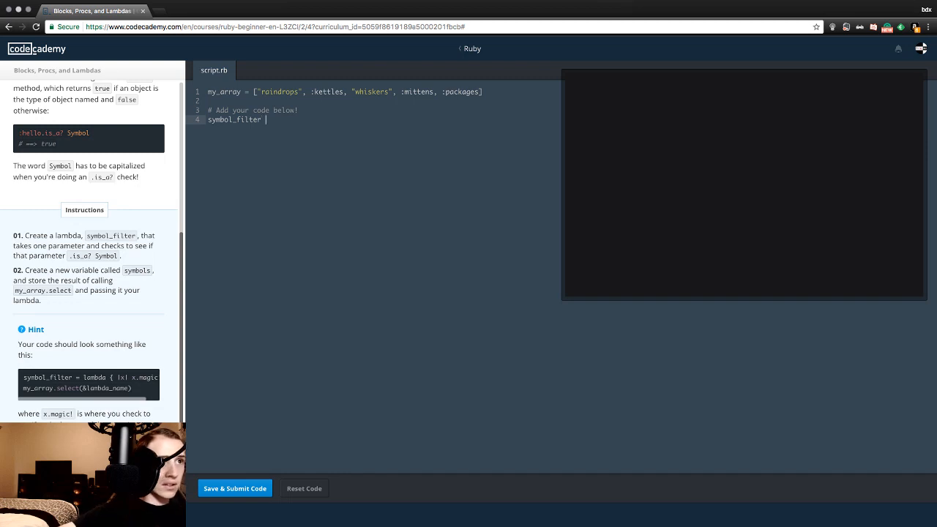
text({ ||)
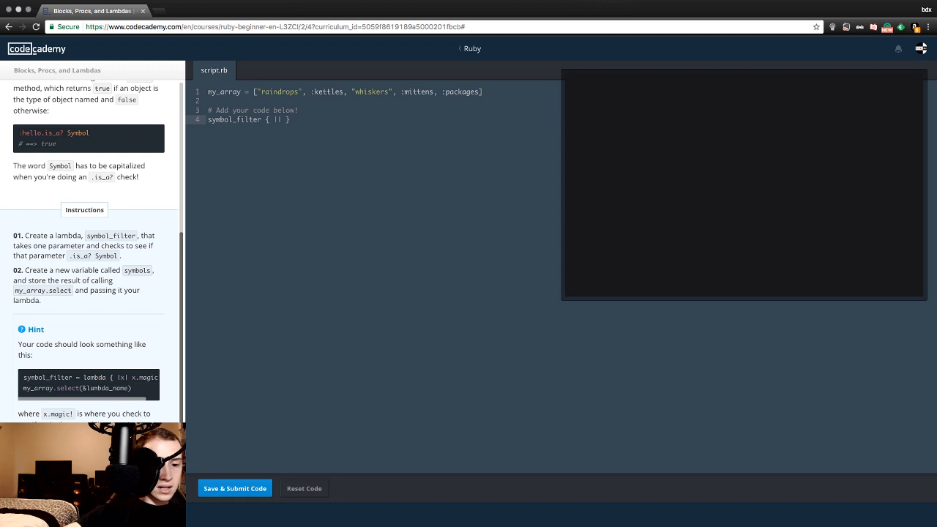
text(.is_a)
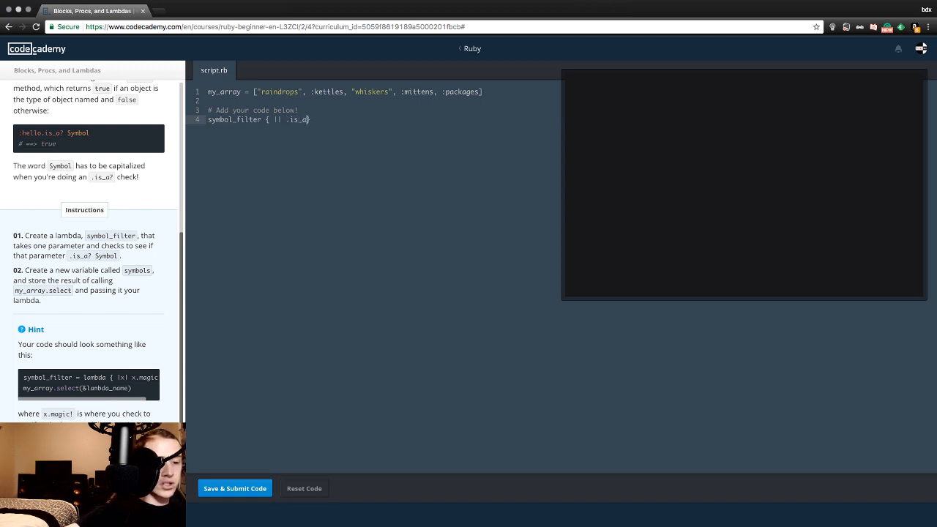
text(Sy)
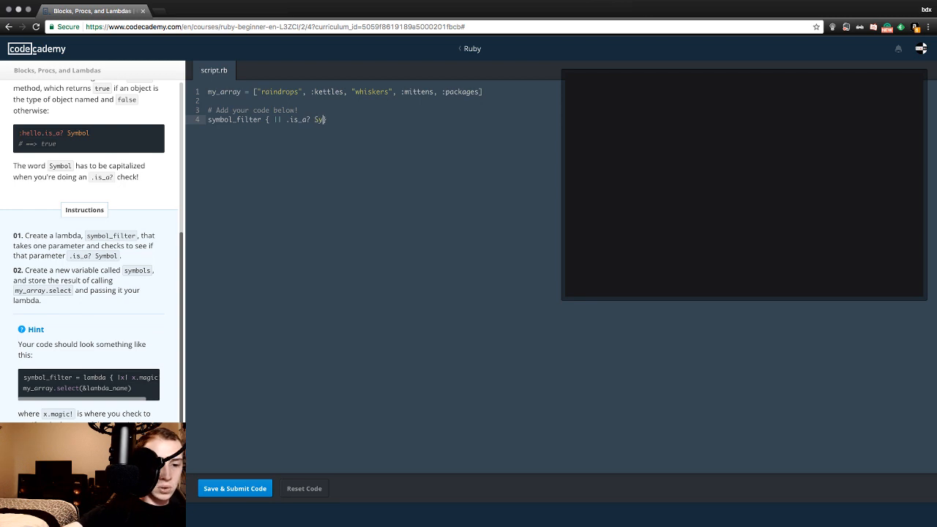
text(mbol)
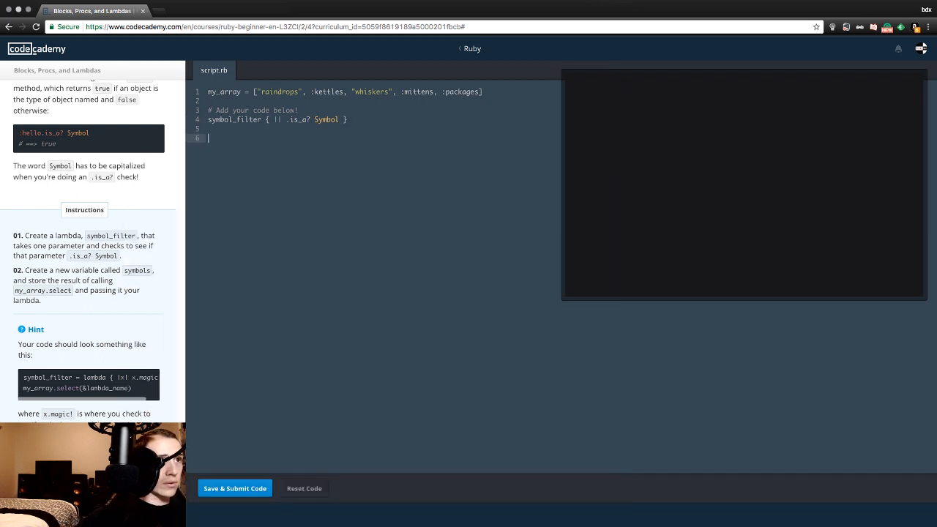
Complete the block with |my_array| my_array.is_a? and add symbols = my_array.select on line 6.
text(symbols)
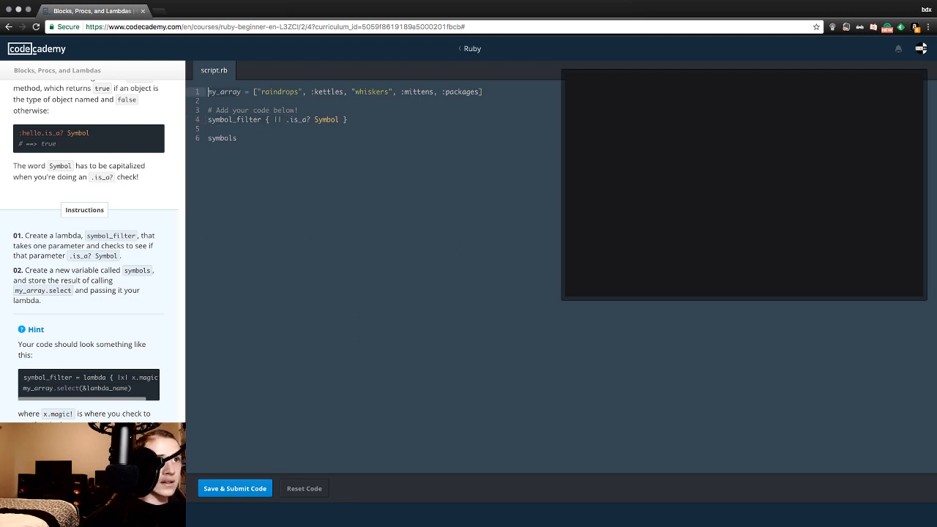
text(my_array)
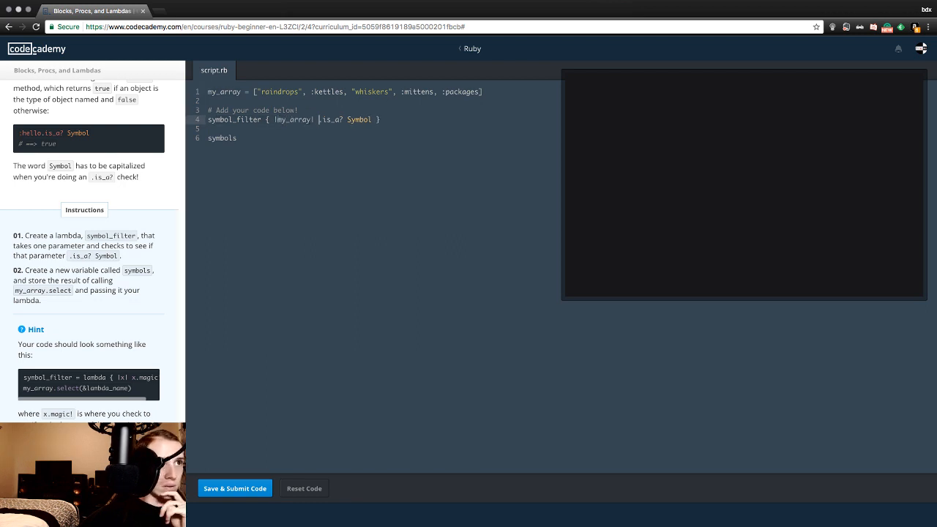
text(my_array.is_a?)
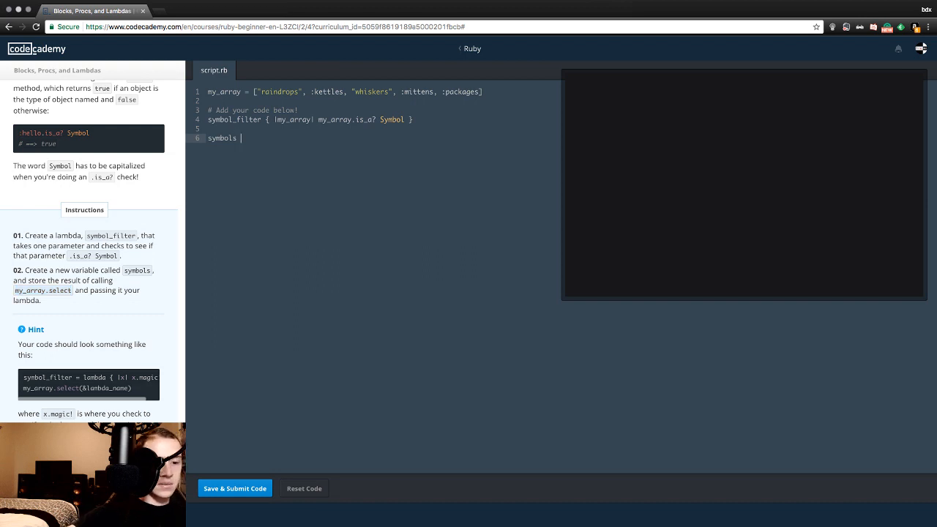
text(= my_array.select)
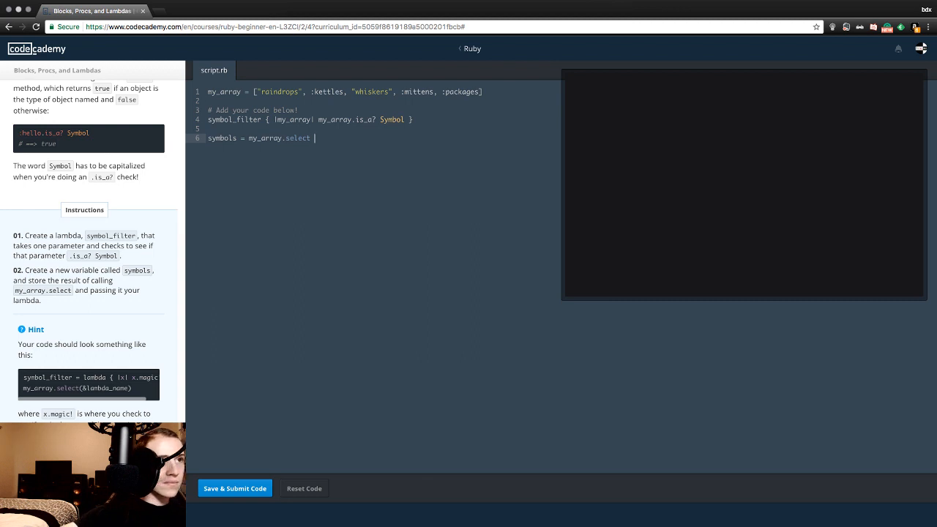
text(<<)
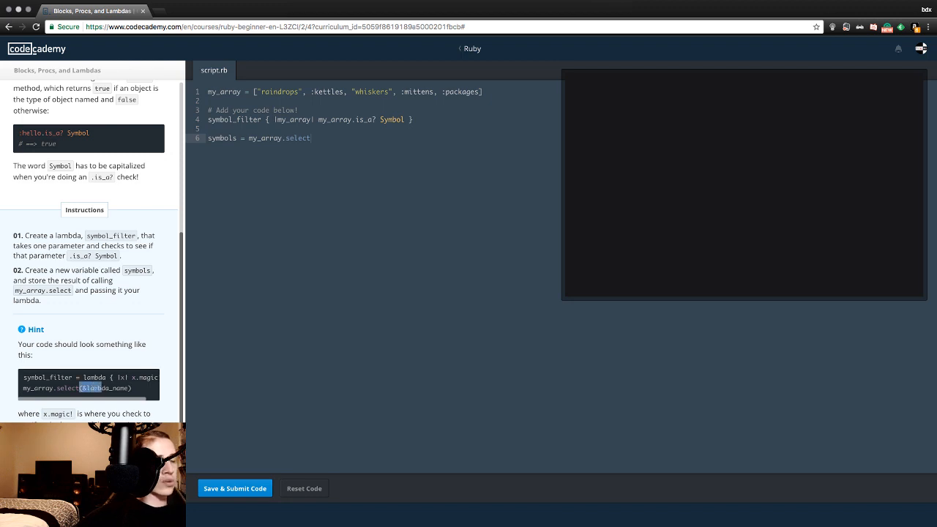
Pass (&symbol_filter) to my_array.select and submit, getting an undefined method symbol_filter error.
double_click(103, 388)
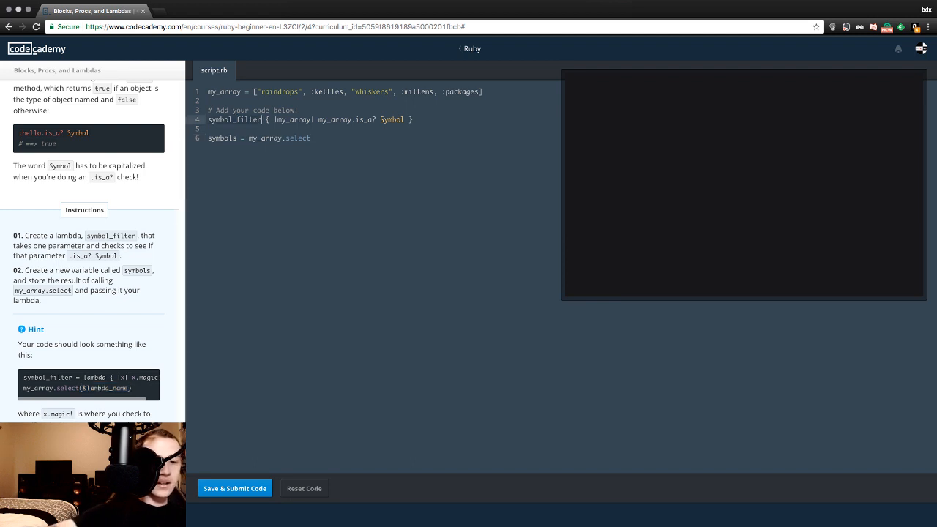
text(())
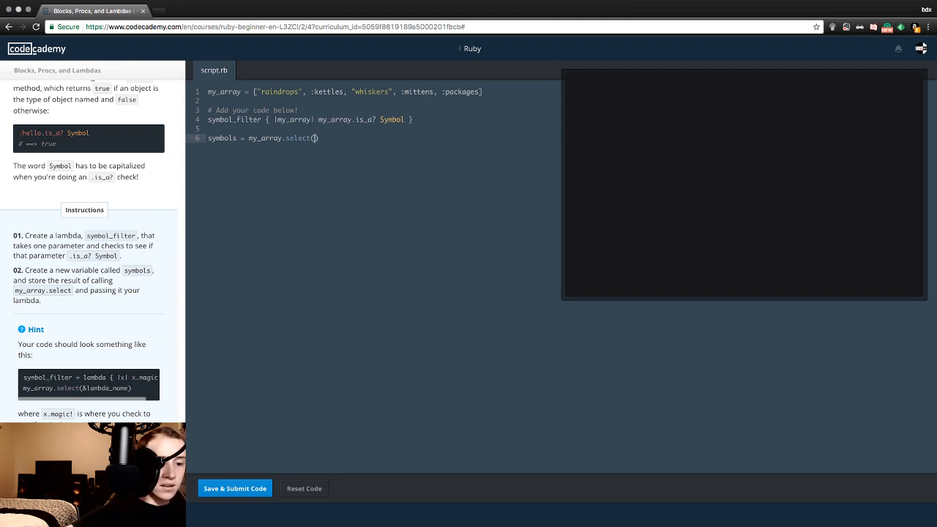
text(&symbol_filter)
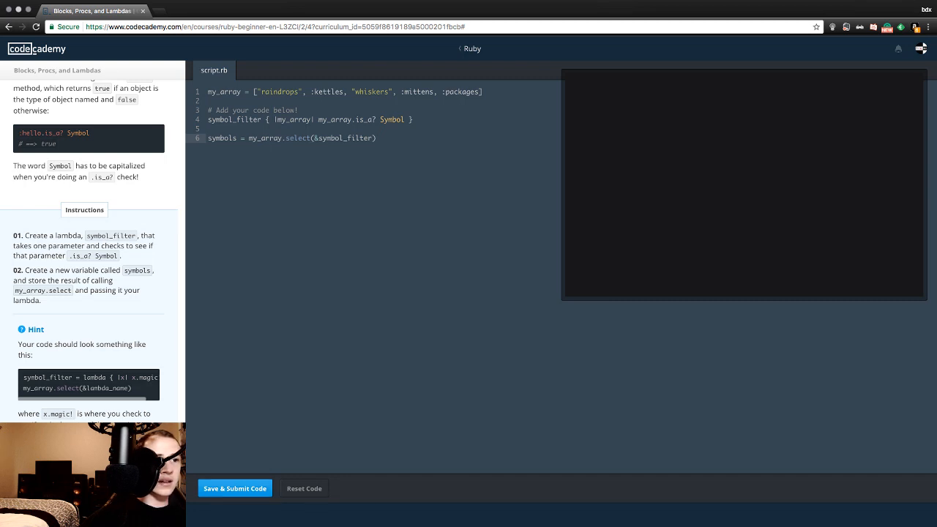
click(234, 489)
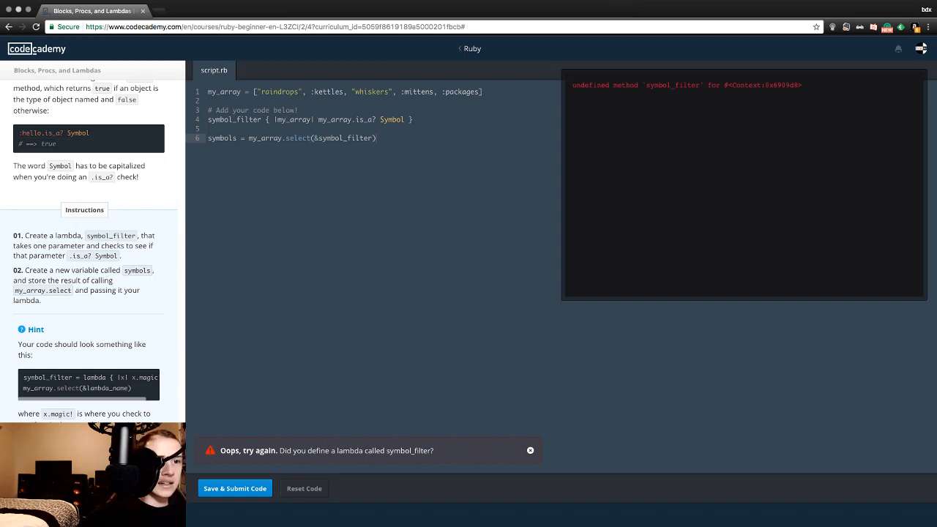
click(530, 450)
text( =)
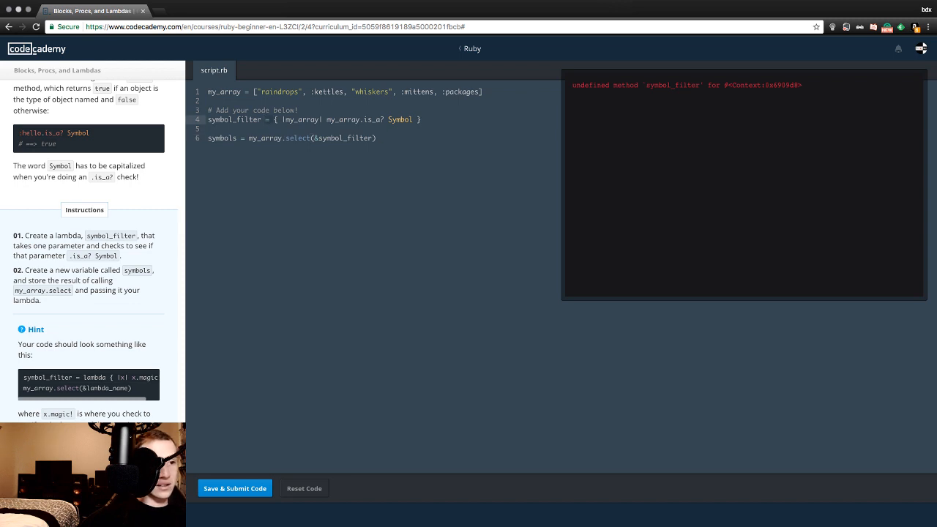
Resubmit symbol_filter = { |my_array| my_array.is_a? Symbol }, which now reports syntax errors.
click(234, 489)
text(:)
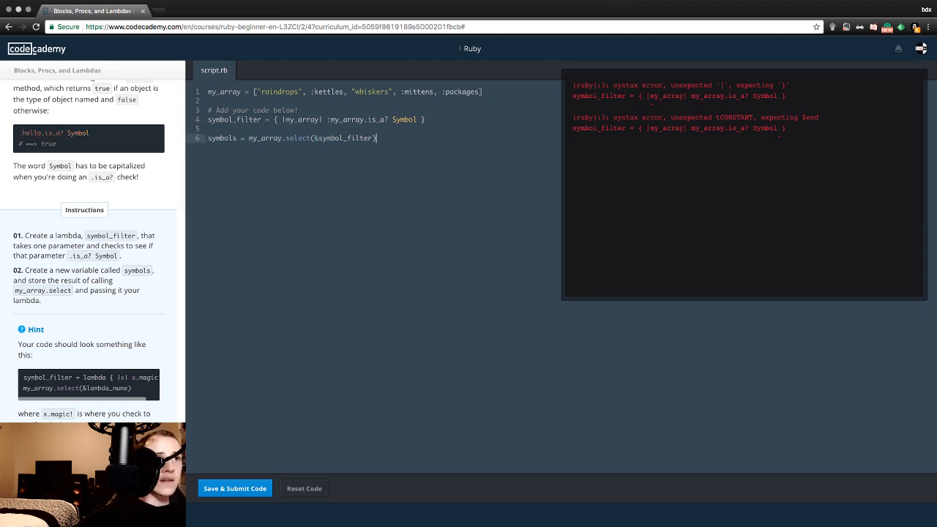
click(235, 489)
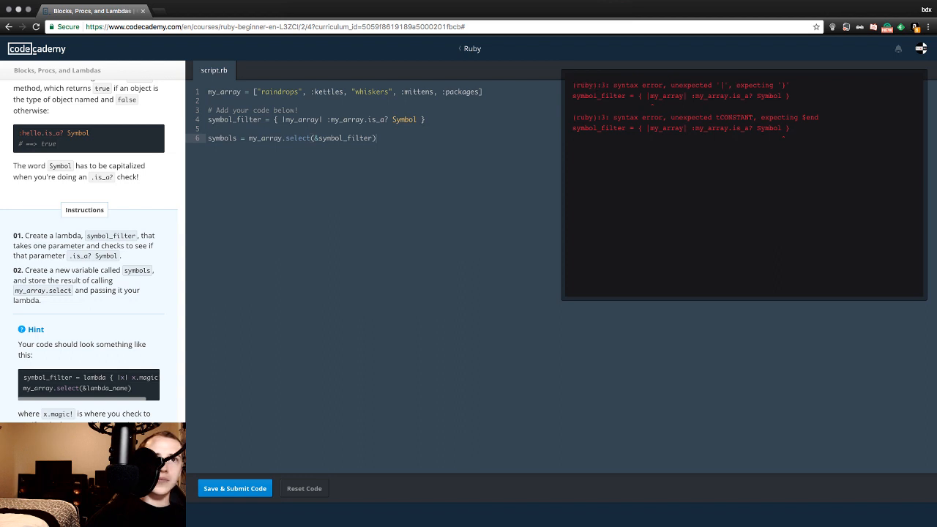
double_click(653, 96)
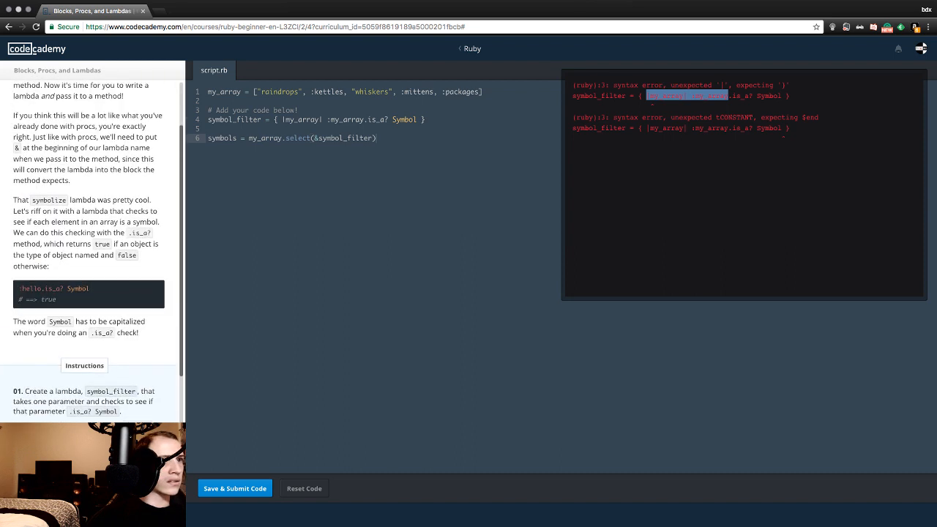
scroll(down, 3)
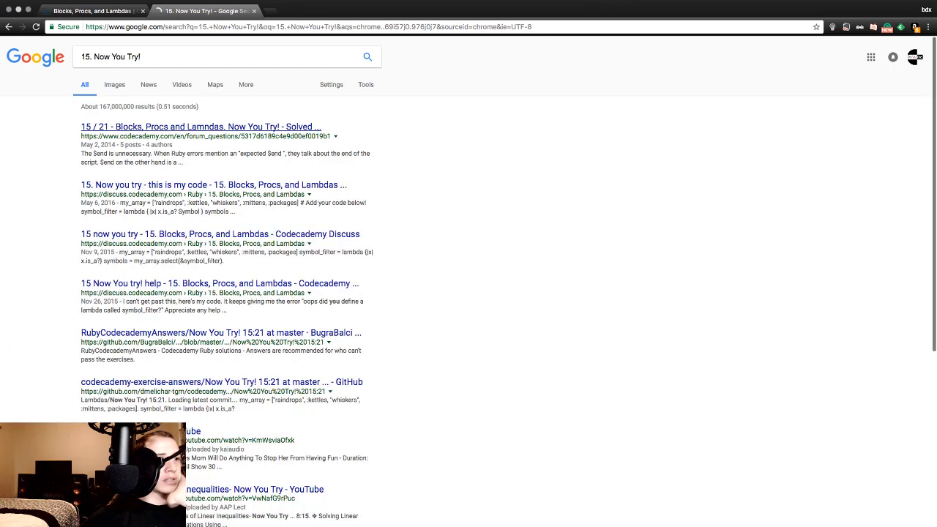
Open the solved '15 / 21 - Blocks, Procs and Lambdas. Now You Try!' forum thread.
click(200, 126)
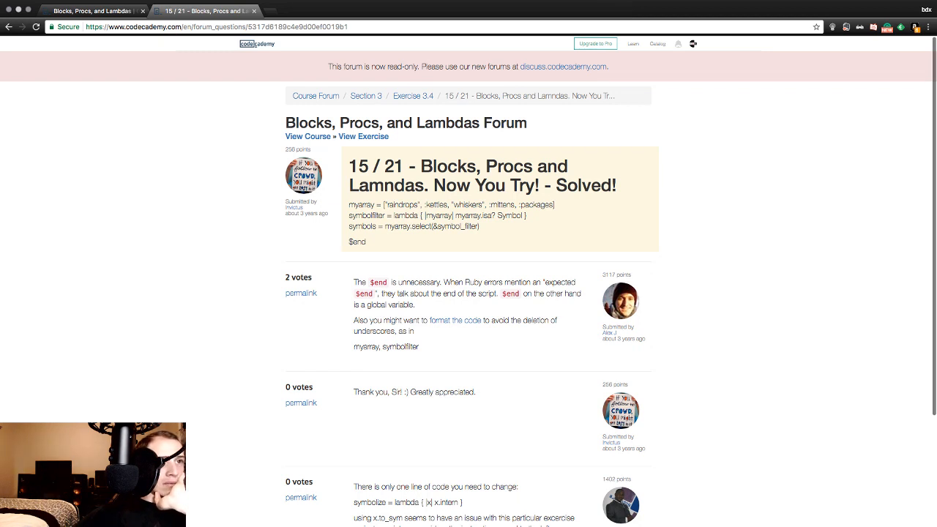
drag(348, 204, 459, 205)
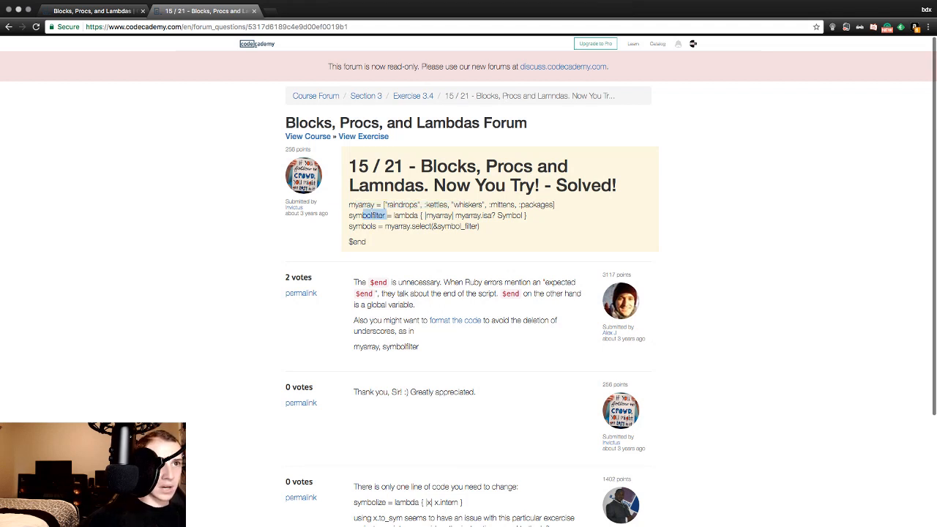
drag(358, 215, 495, 215)
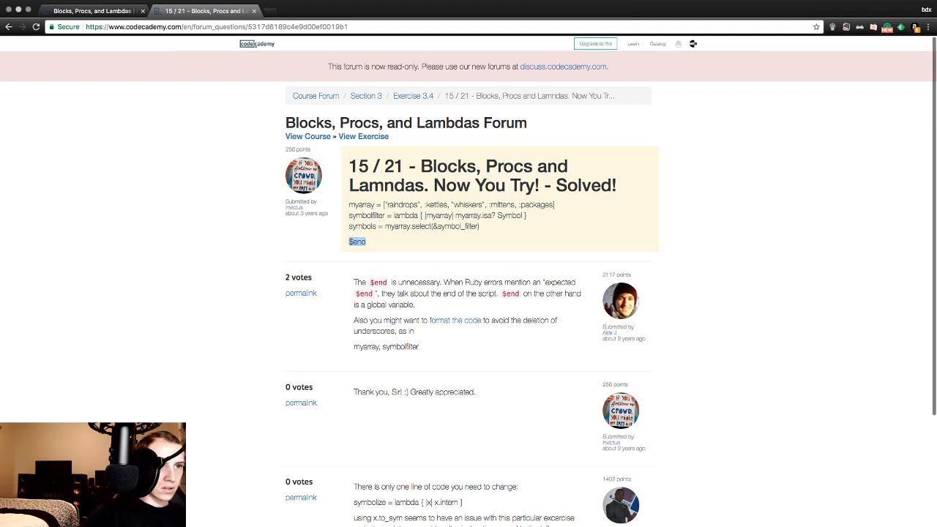
scroll(down, 3)
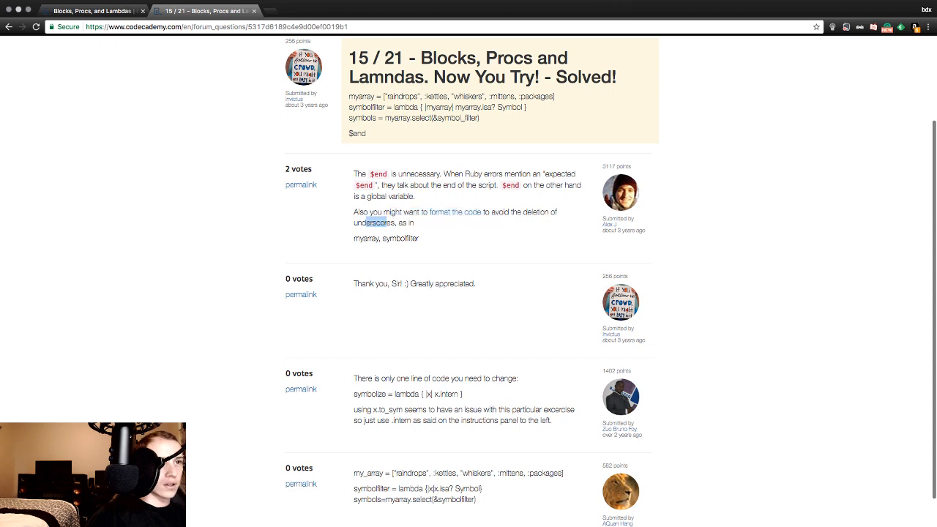
scroll(down, 3)
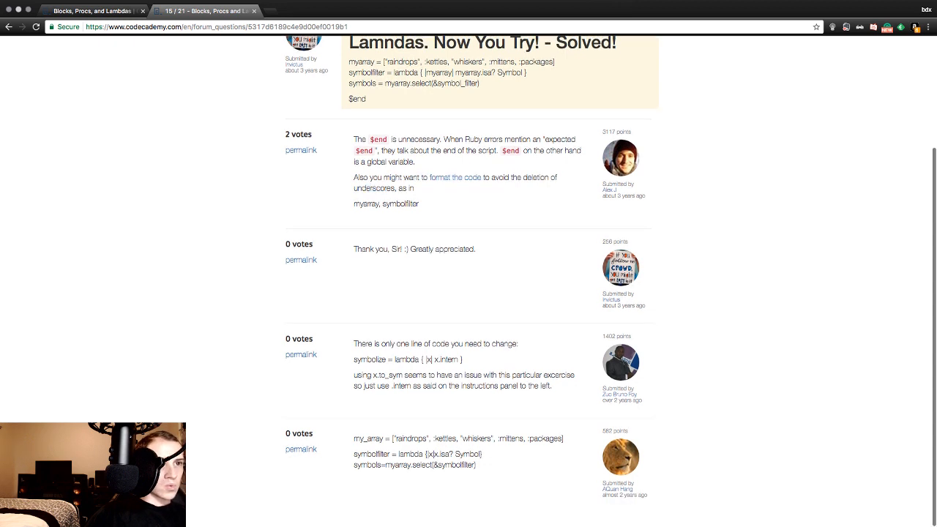
drag(369, 342, 472, 343)
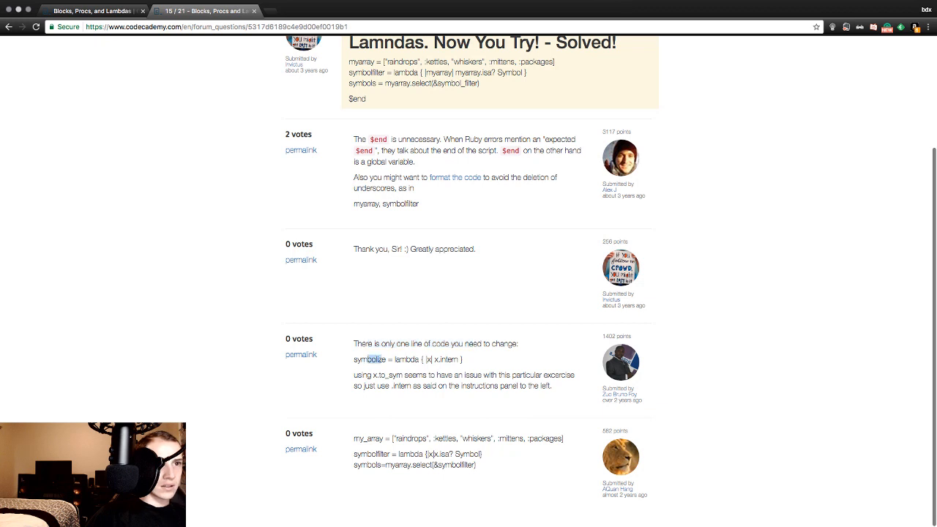
double_click(407, 360)
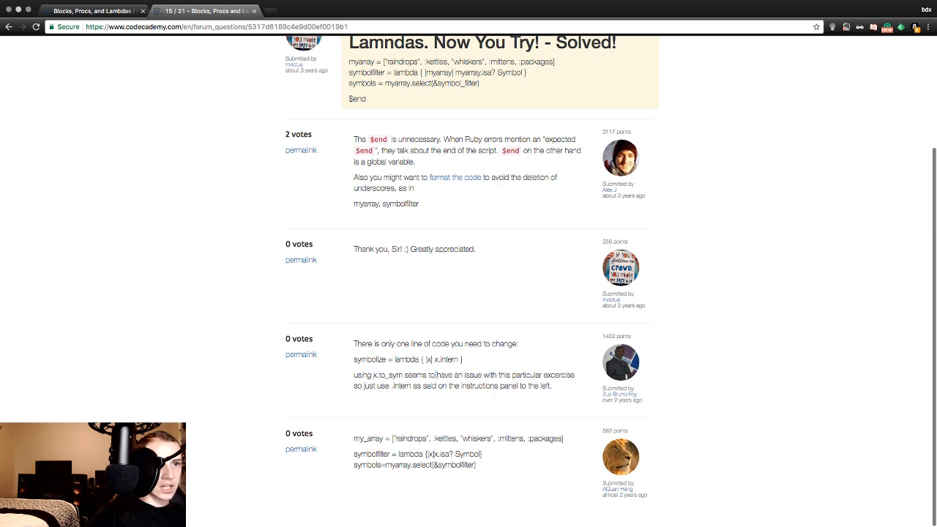
drag(434, 375, 495, 375)
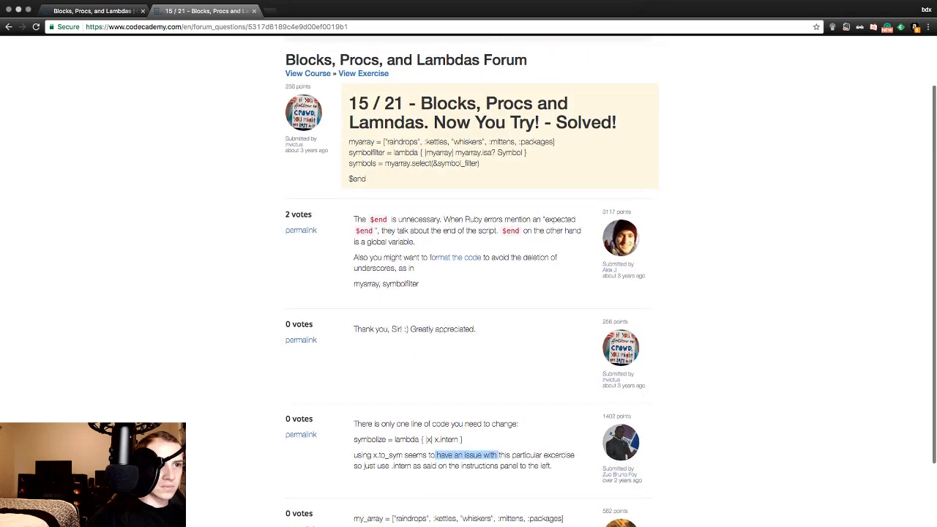
scroll(down, 3)
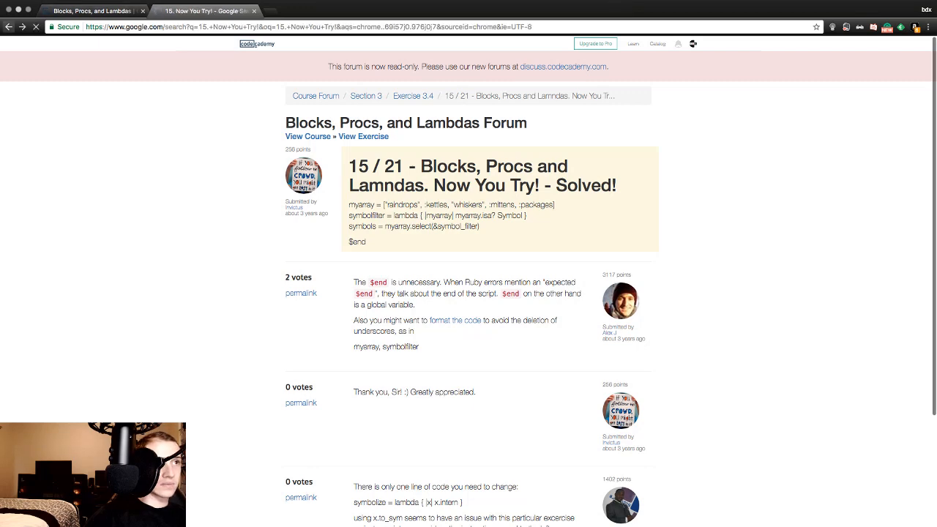
Open the 'Now you try - this is my code' thread and highlight its posted lambda code.
click(208, 10)
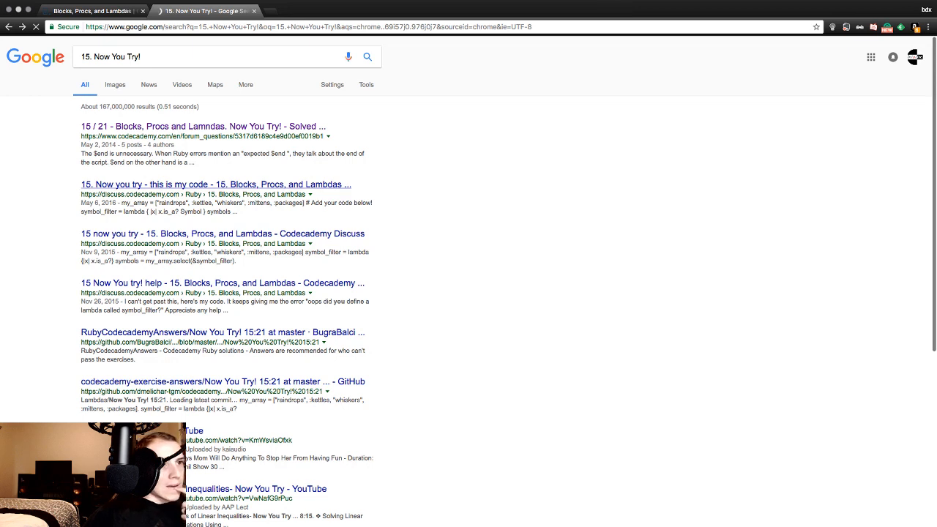
click(217, 184)
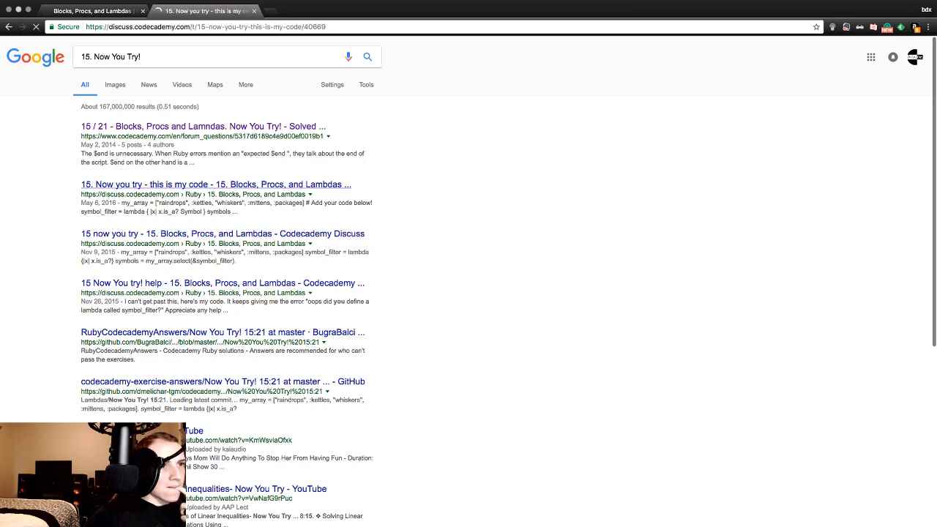
click(217, 184)
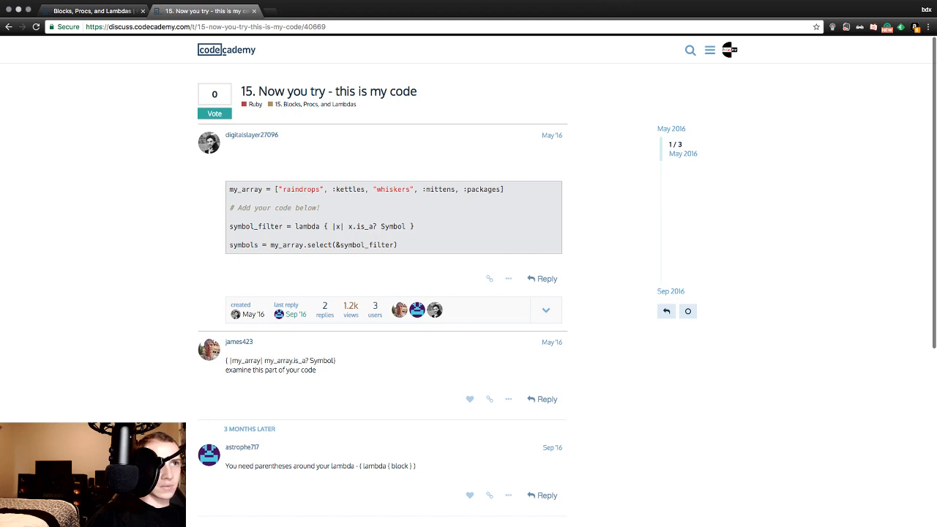
drag(228, 189, 413, 189)
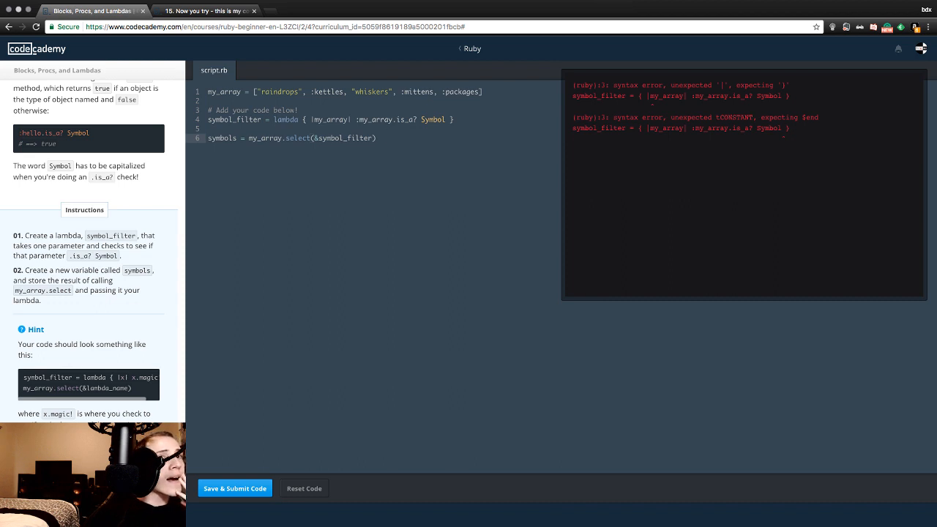
Submit symbol_filter as a lambda, pass with the three symbols printed, and start Quick Review.
click(234, 489)
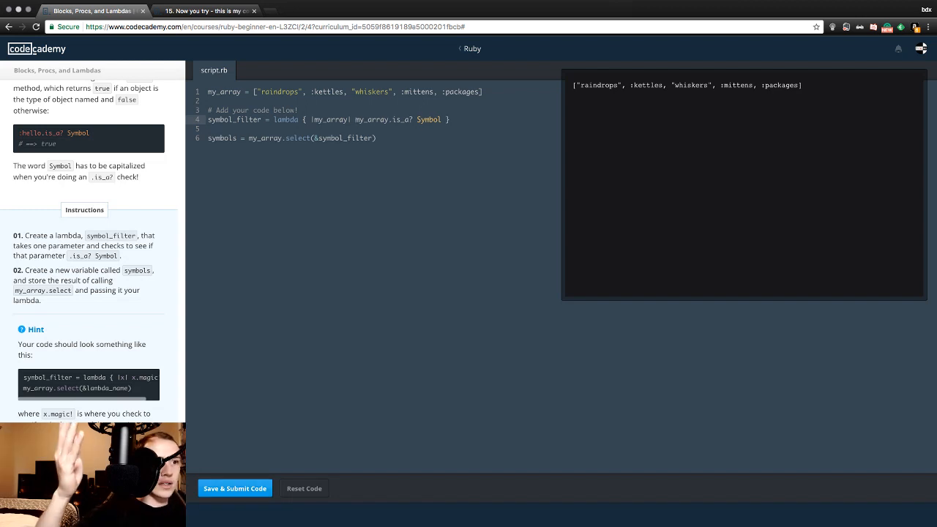
click(235, 489)
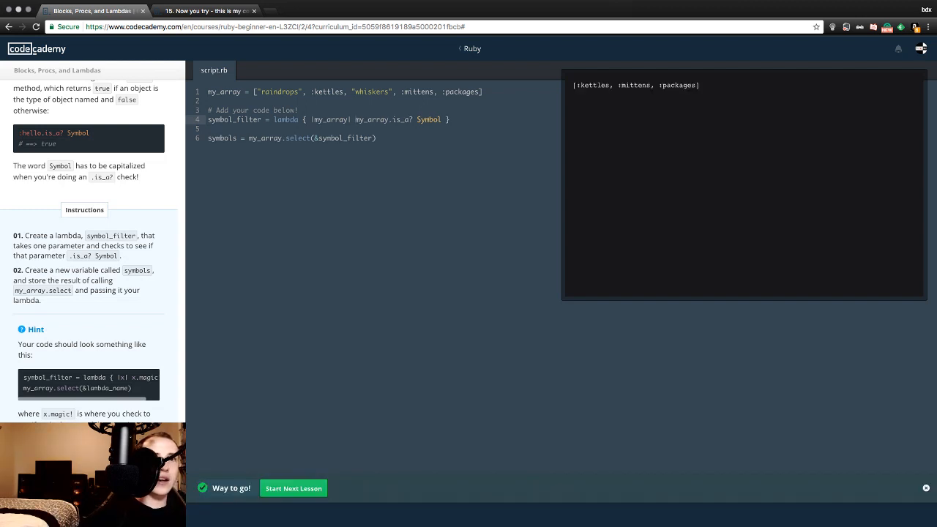
double_click(595, 85)
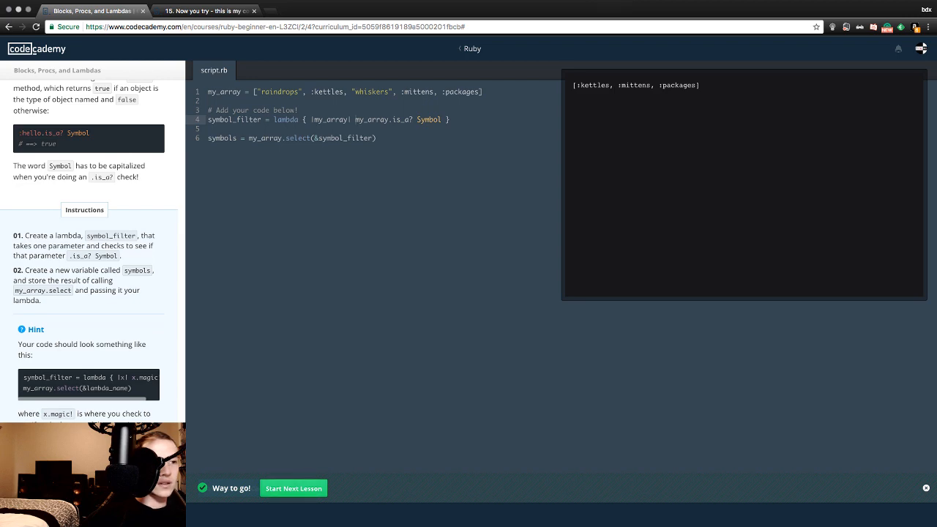
click(293, 489)
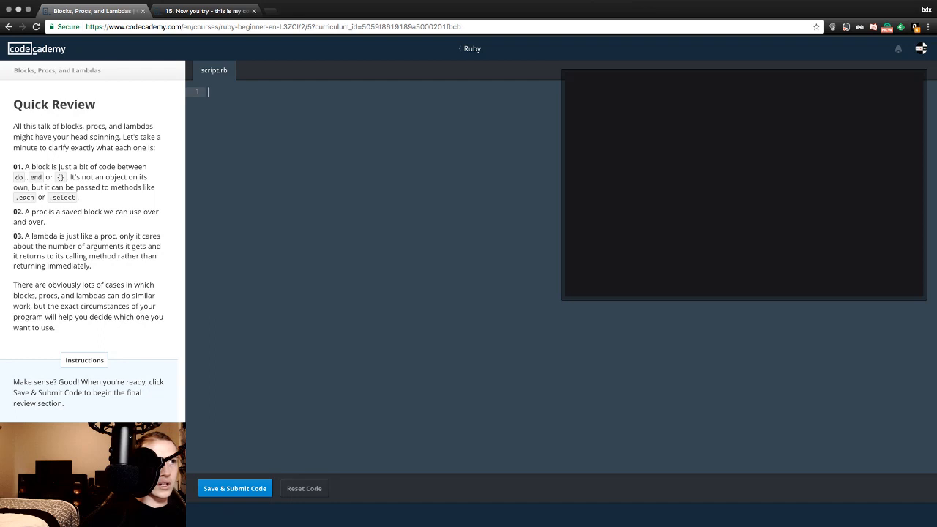
Submit the Quick Review after glancing at the lesson list, then continue to the review lessons.
double_click(54, 104)
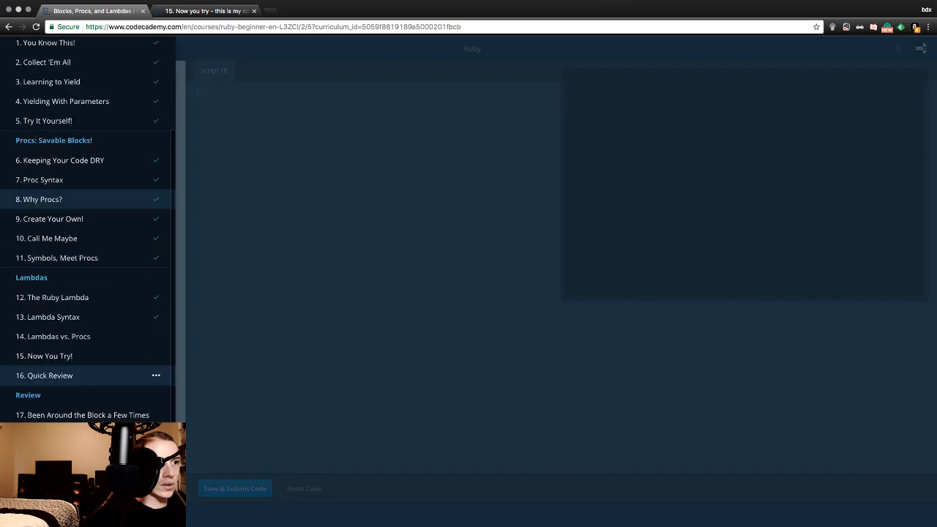
click(43, 375)
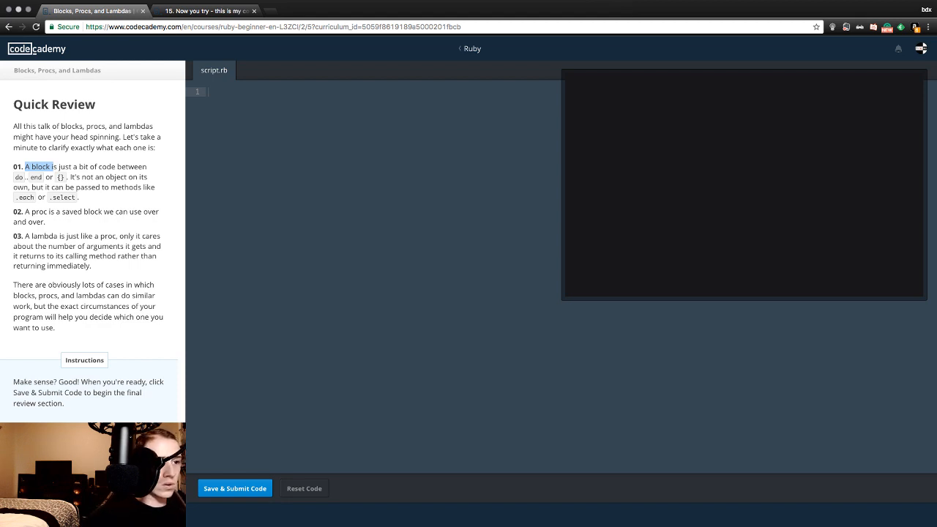
click(235, 489)
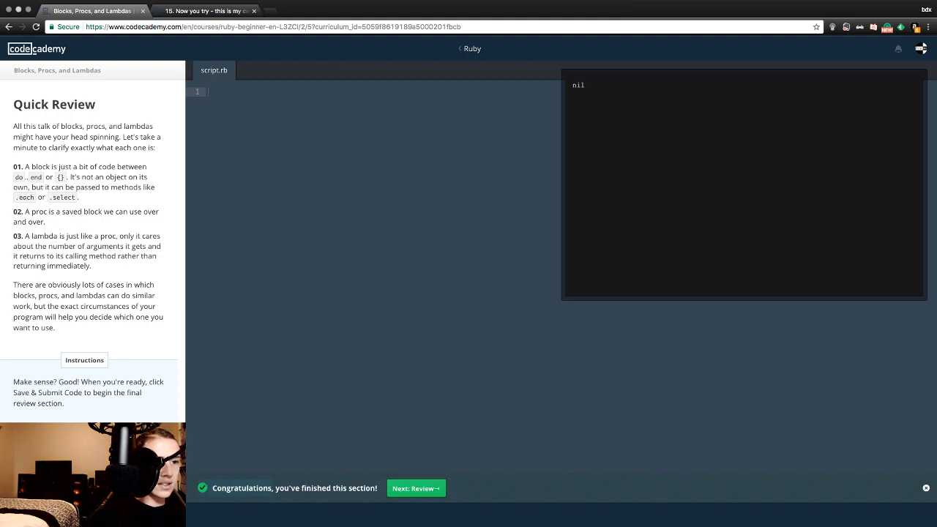
click(415, 489)
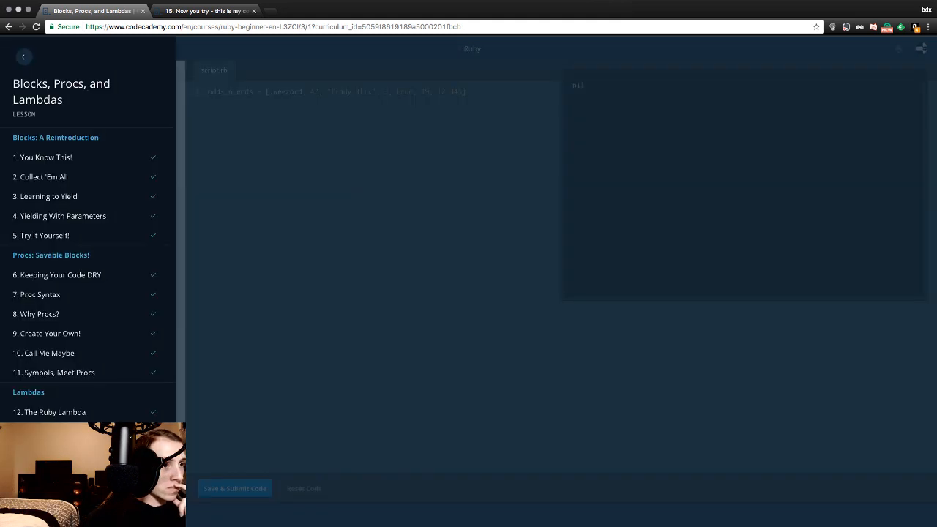
Write line 3 as 'ints = odds_n_ends.select {}', copying the method name from the instructions.
scroll(down, 3)
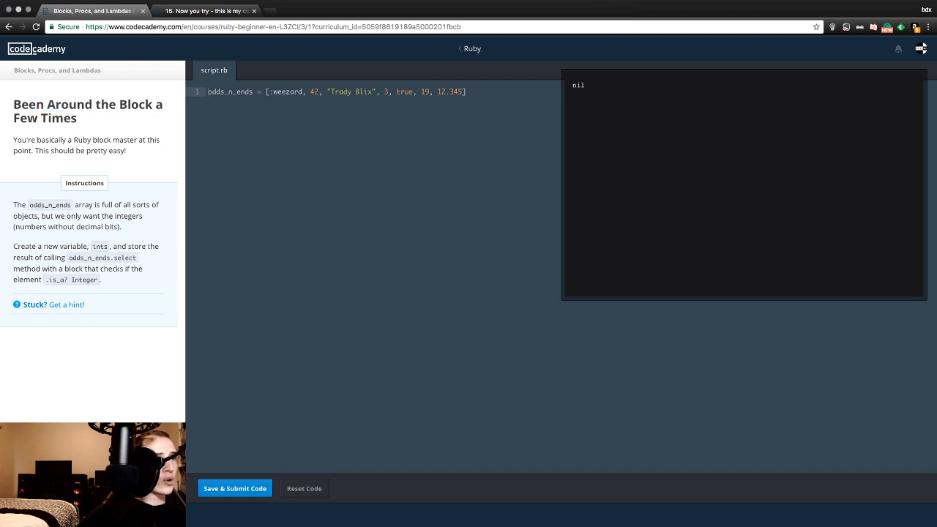
drag(23, 140, 97, 140)
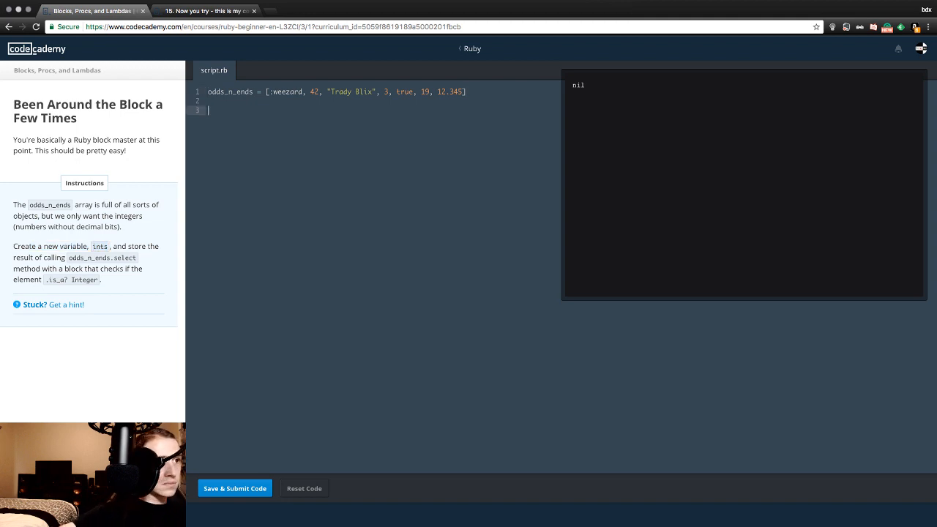
text(ints =)
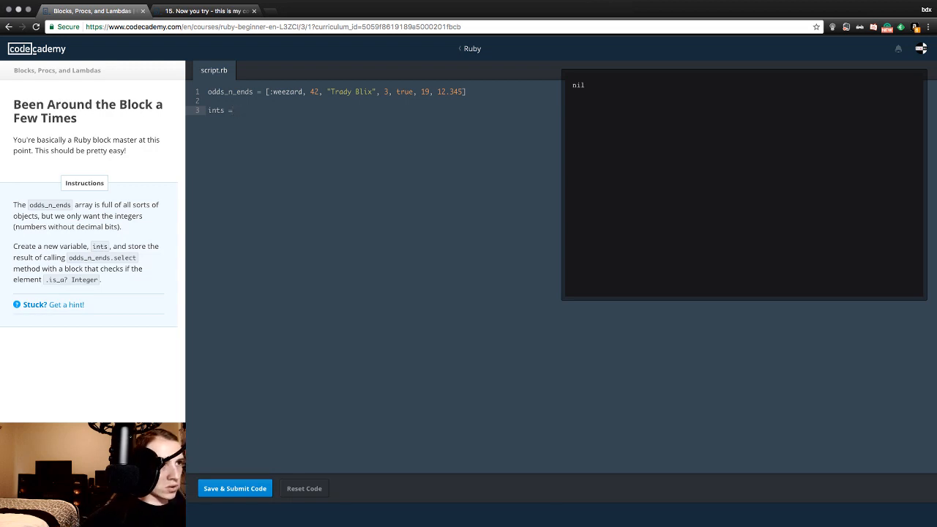
double_click(88, 258)
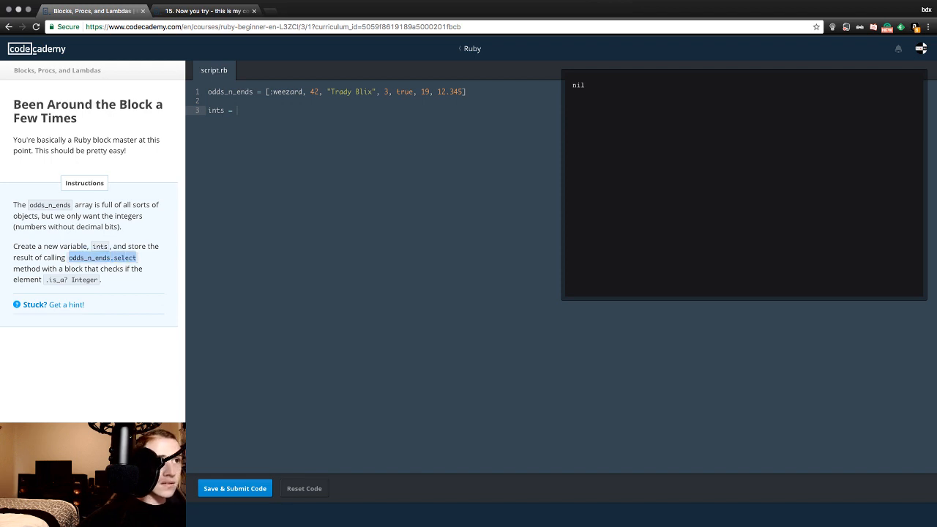
text(odds_n_ends.select)
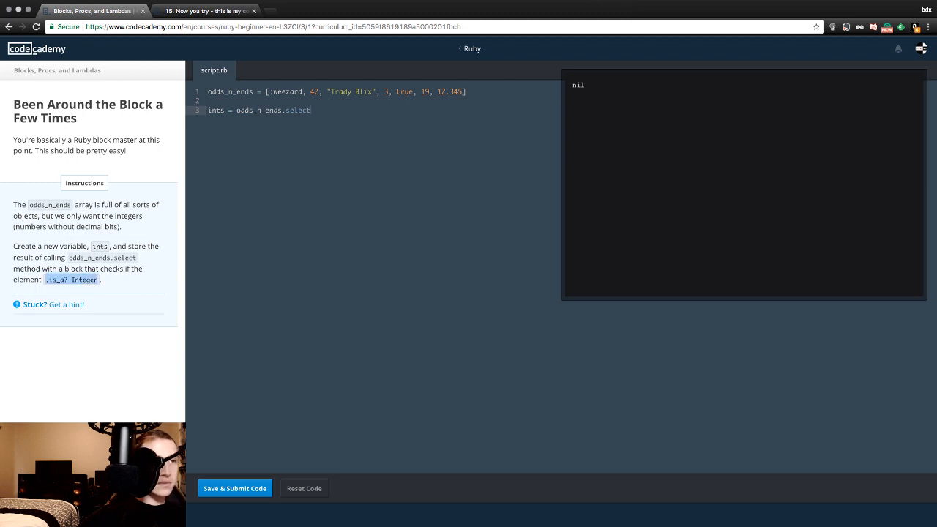
click(311, 110)
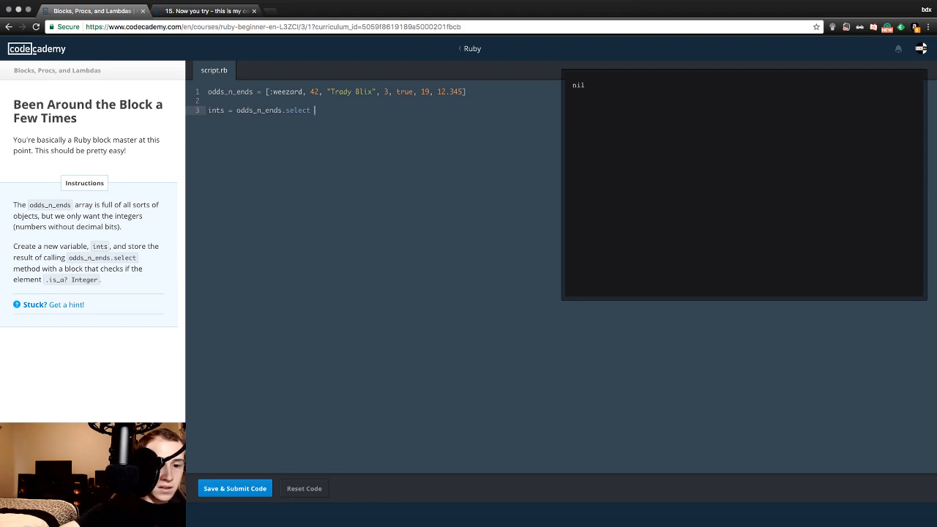
text({})
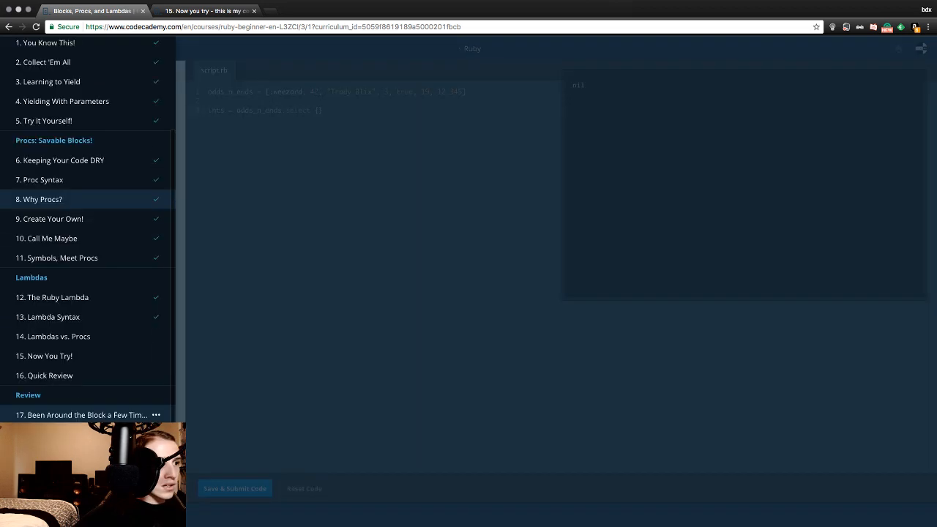
Close the lesson list, select the .is_a? Integer snippet and reveal the exercise hint.
click(80, 414)
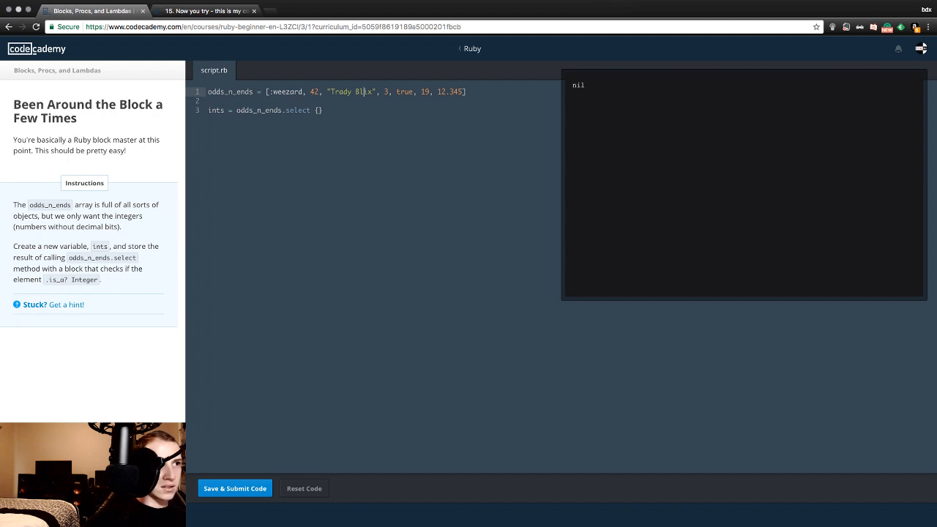
double_click(72, 278)
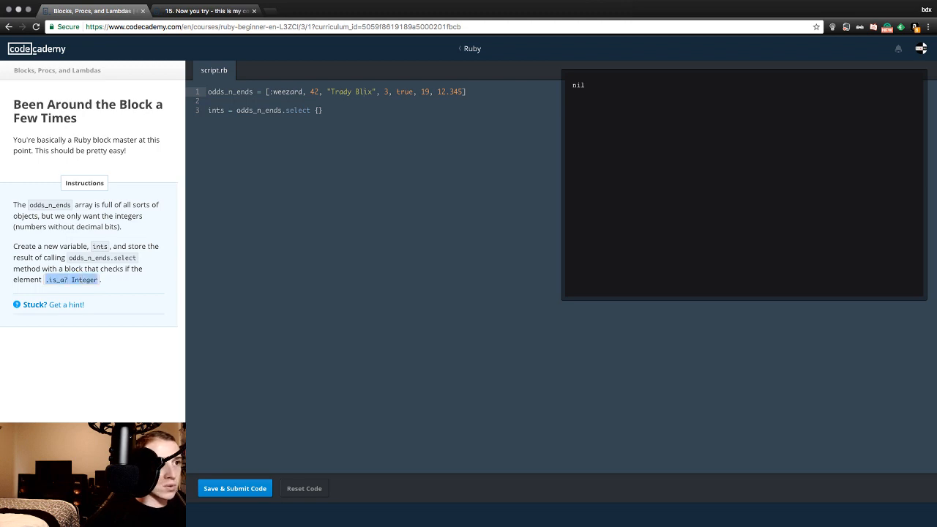
click(66, 304)
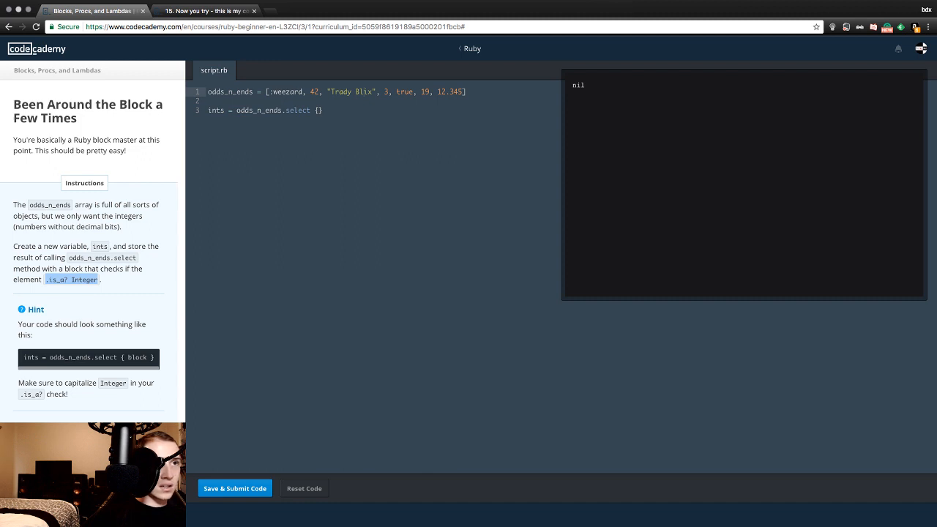
Fill the block with 'odds_n_ends.is_a? Integer' and run it, getting an empty array.
text(.is_a? Integer)
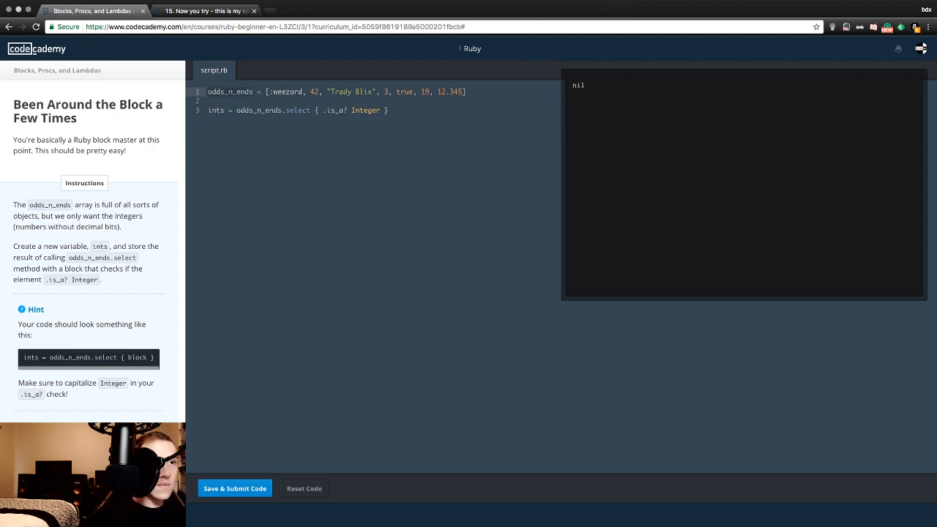
text(odds_n_ends)
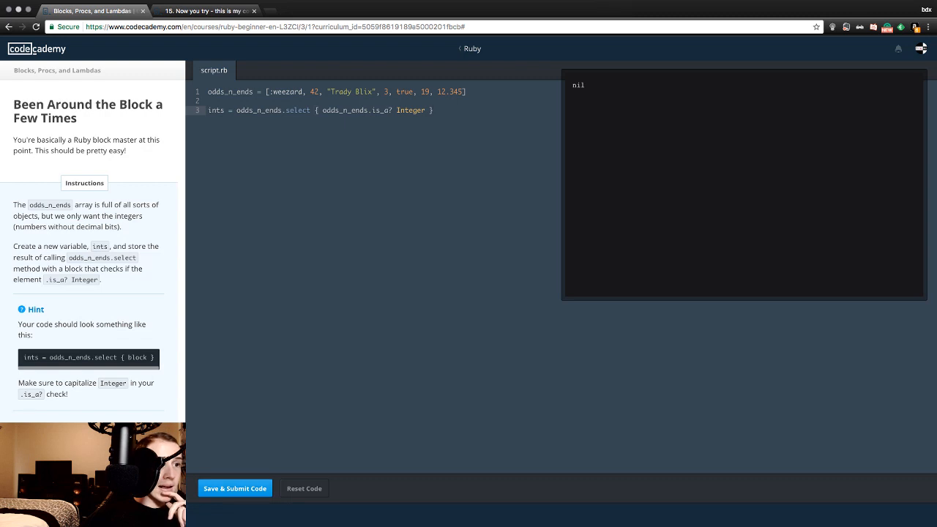
click(234, 489)
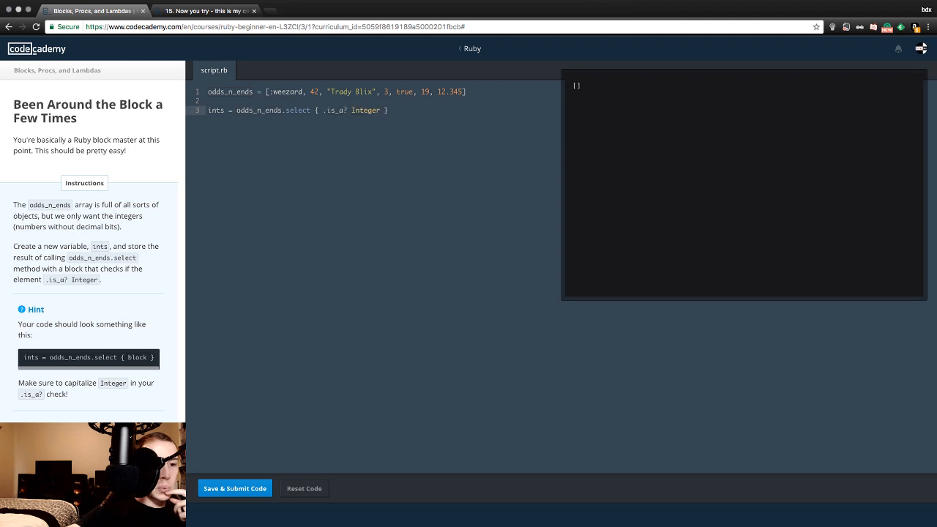
Try 'x' and then 'int' as the block variable, running the code after each change.
text(x)
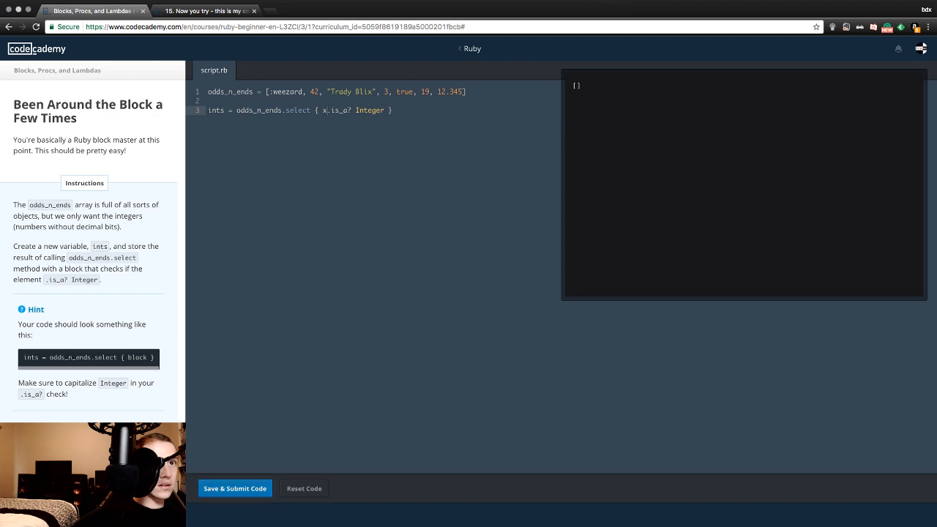
click(235, 489)
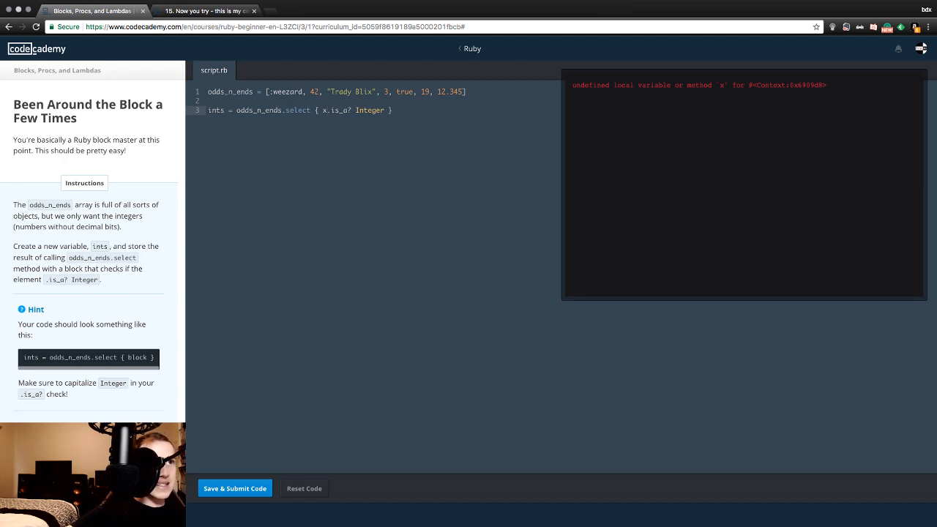
key(Backspace)
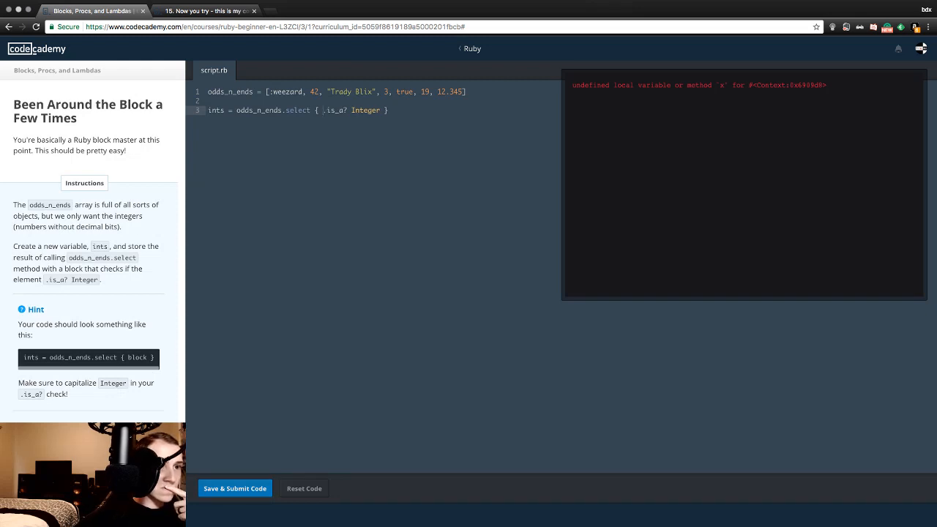
click(234, 489)
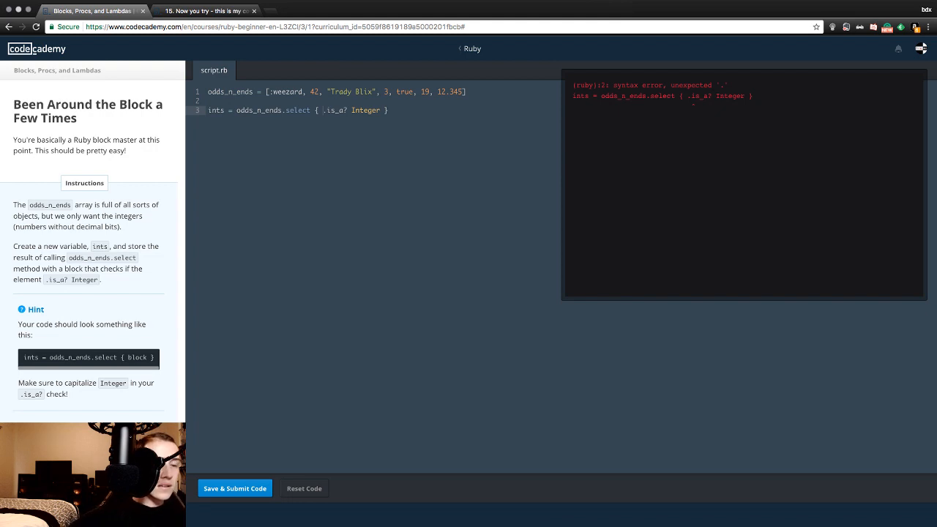
text(int)
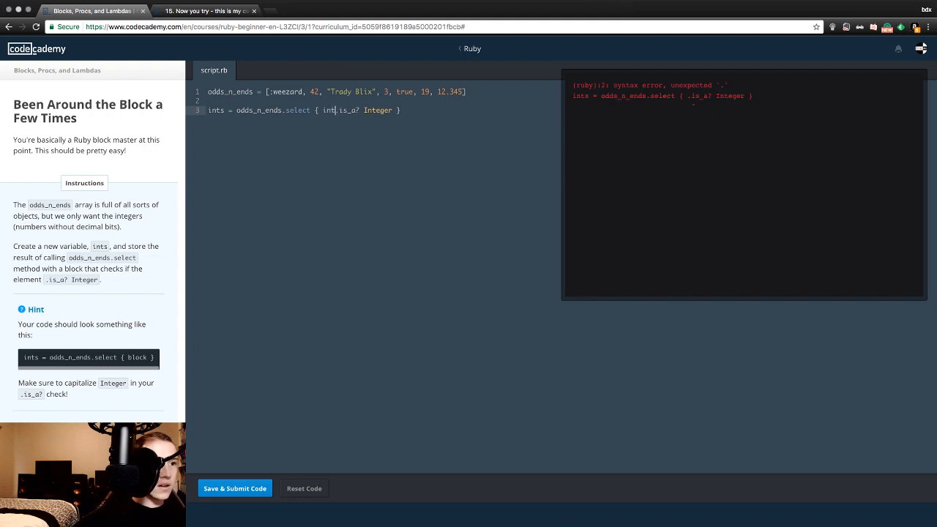
click(234, 489)
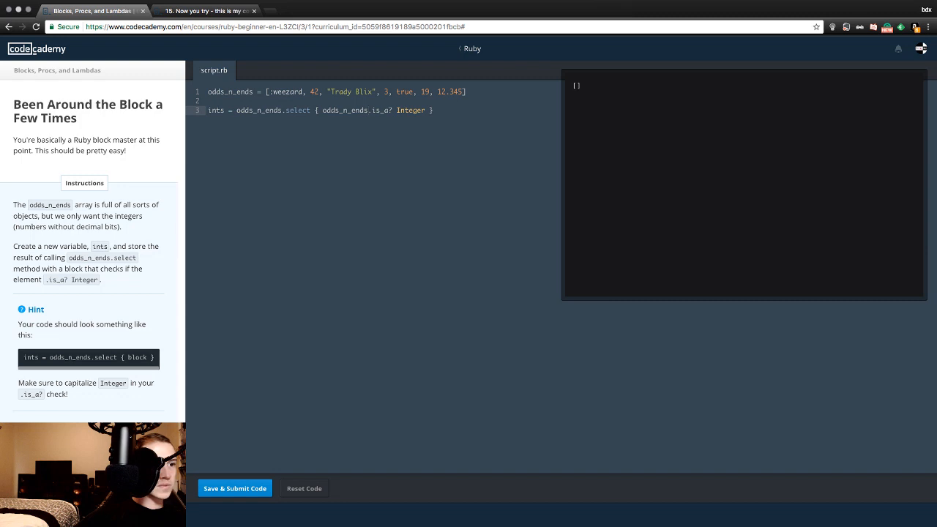
Submit the odds_n_ends.is_a? Integer block, dismiss the rejection, and start a new browser tab.
click(235, 489)
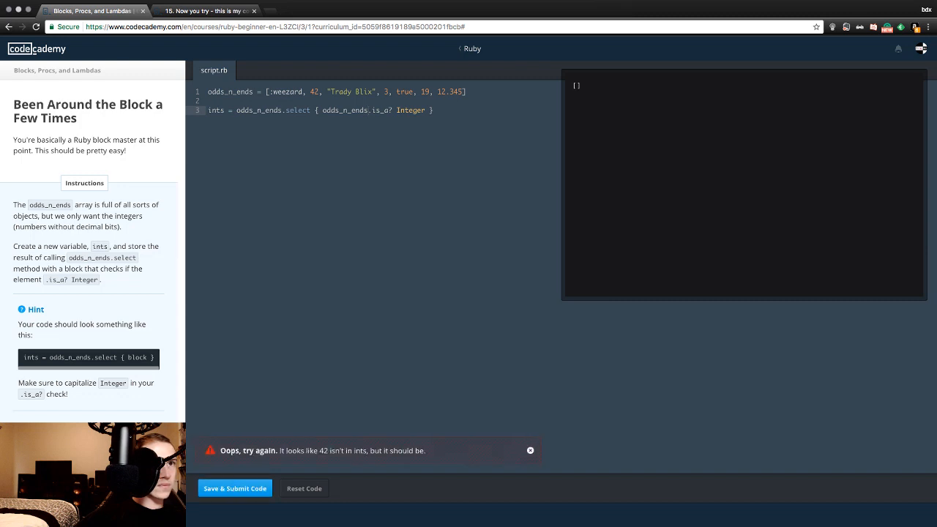
click(530, 451)
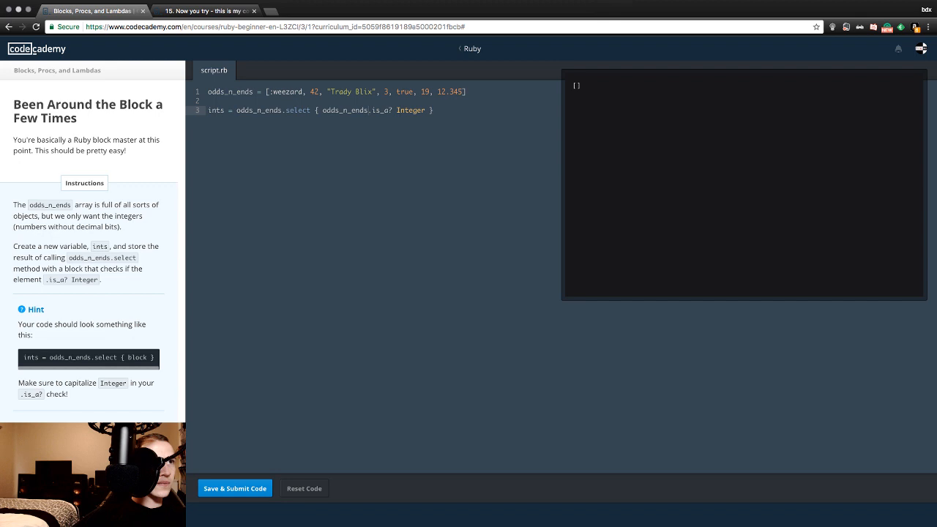
click(264, 10)
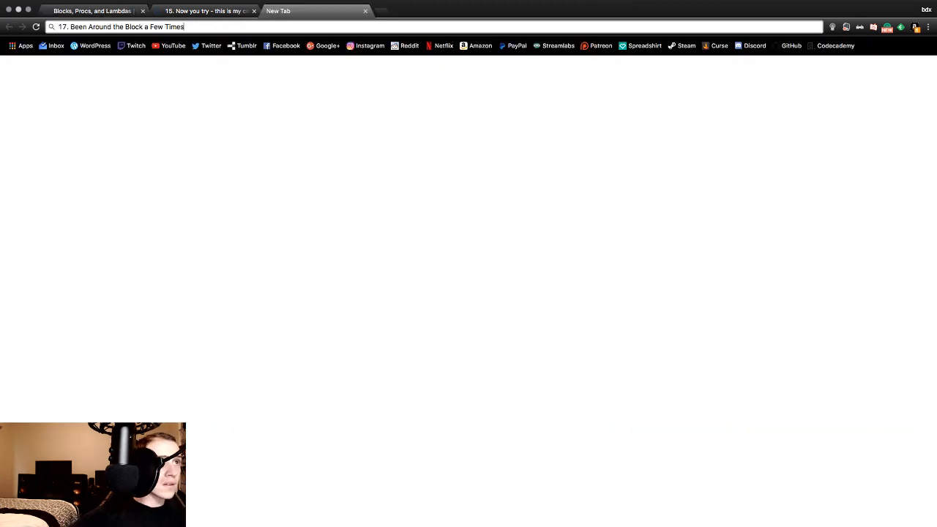
Search the web for the pasted lesson title 'Been Around the Block a Few Times'.
key(enter)
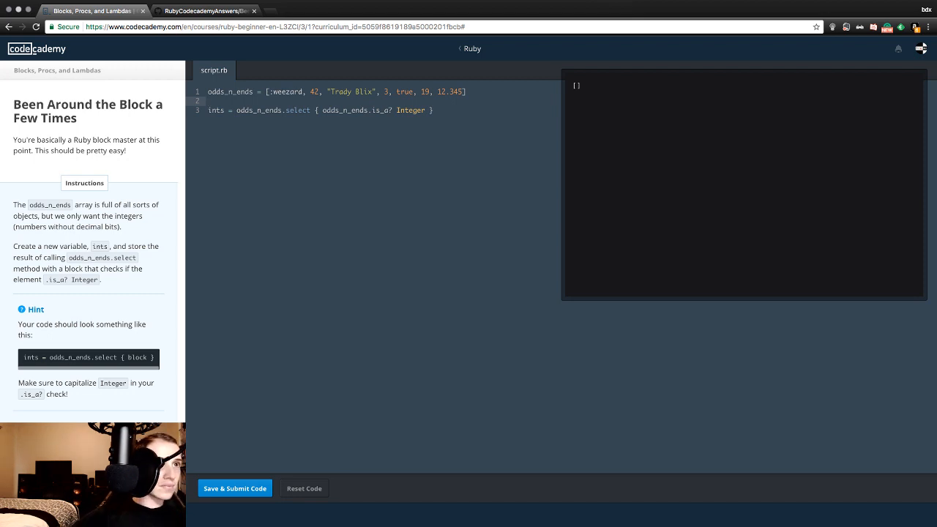
Search Google for '17. Been Around the Block a Few Times' and pick an answers result.
click(208, 10)
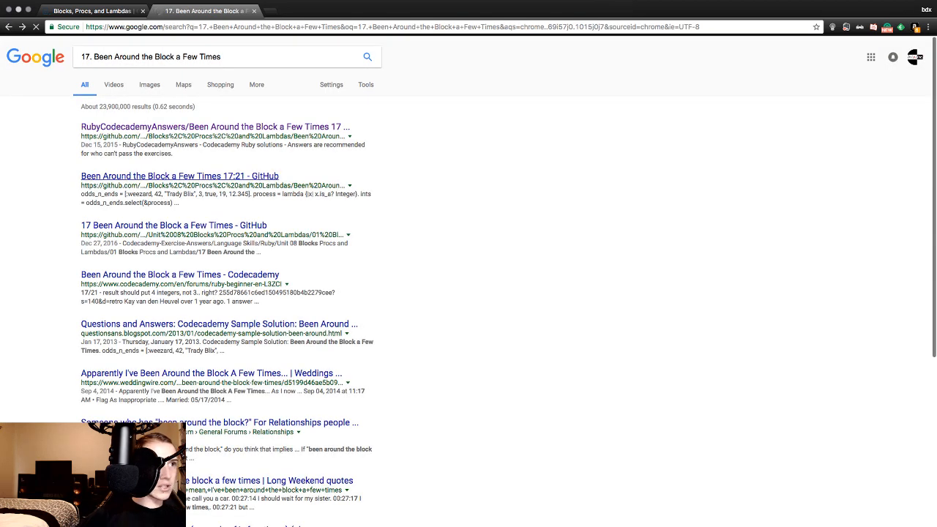
click(178, 176)
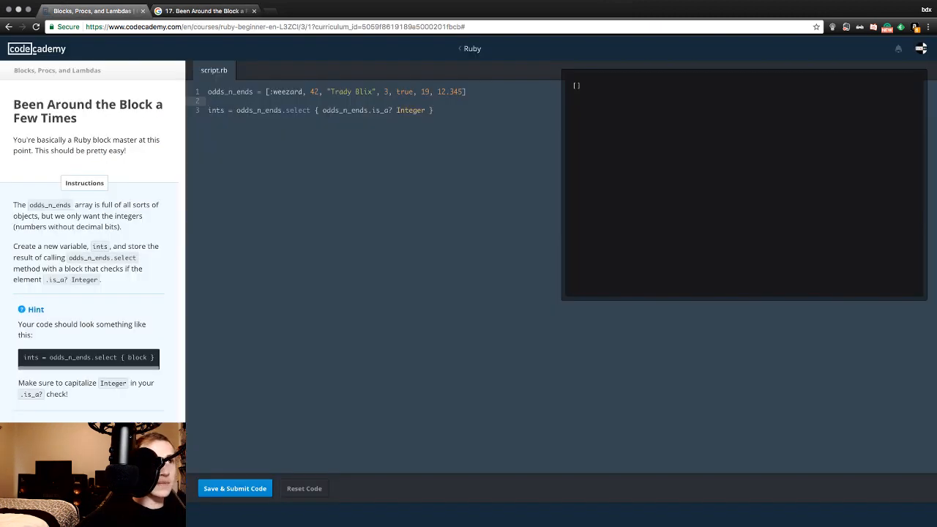
Add 'process = lambda {|x| x.is_a? Integer}' and rewrite ints as odds_n_ends.select(&process).
text(process = lambda {|x| x.is_a? Integer})
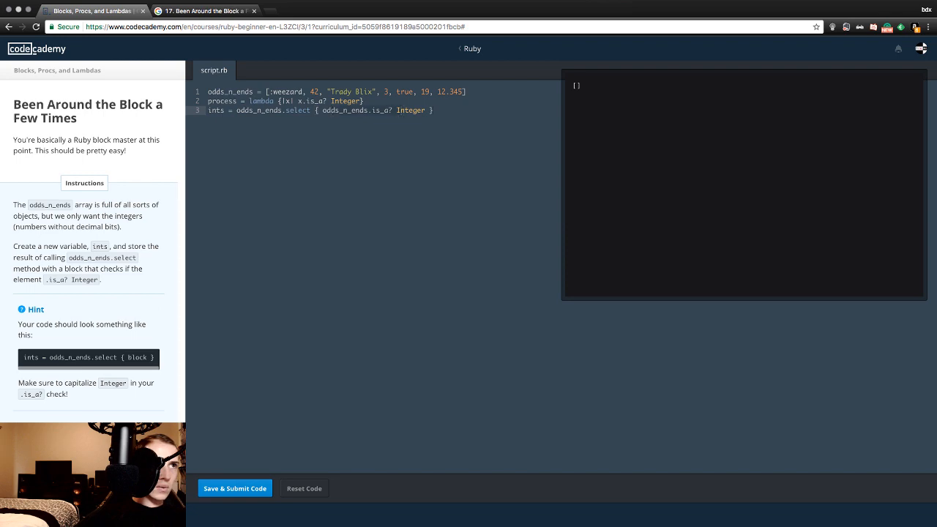
click(205, 10)
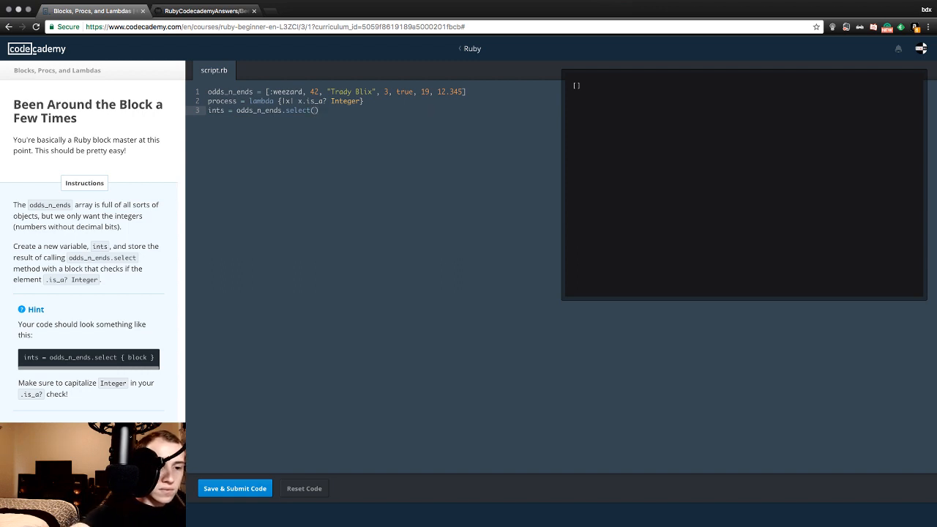
text(&)
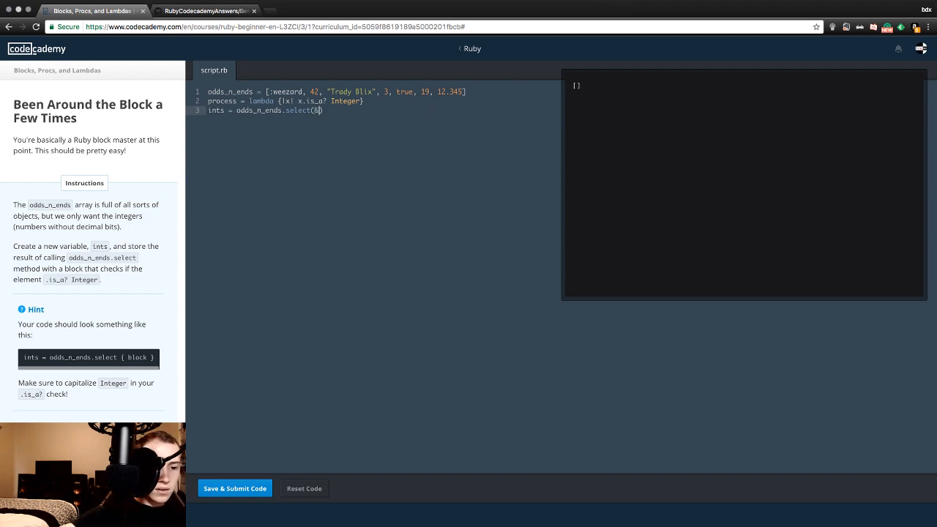
text(process)
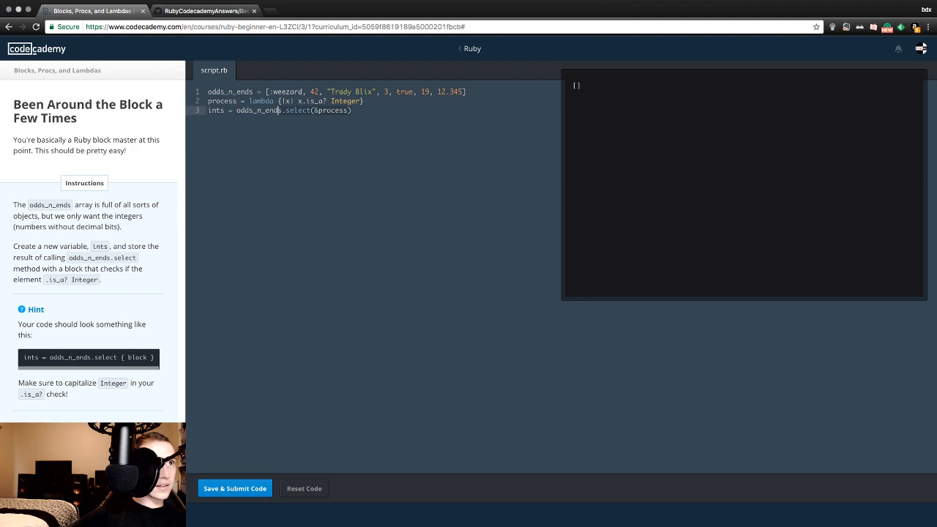
Check the GitHub answer tab, return to the exercise and submit the lambda solution, outputting [42, 3, 19].
click(205, 11)
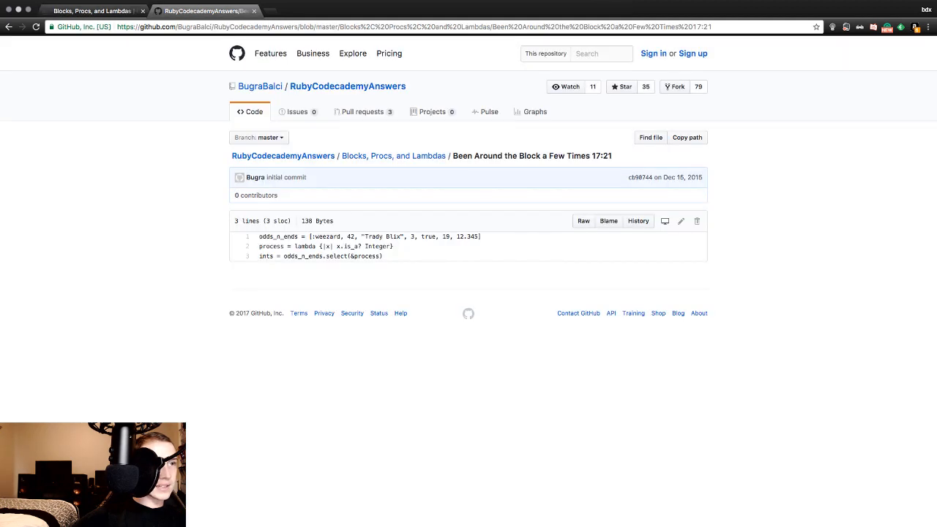
click(91, 10)
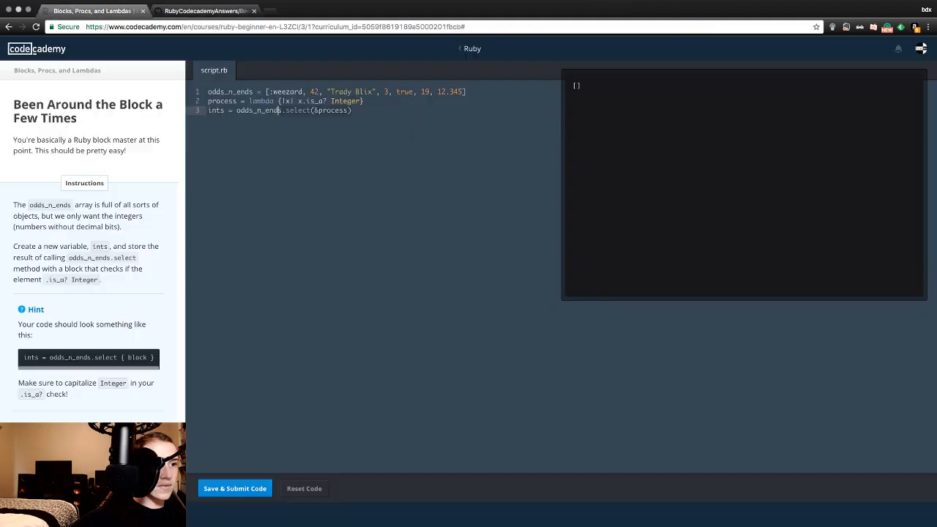
click(234, 489)
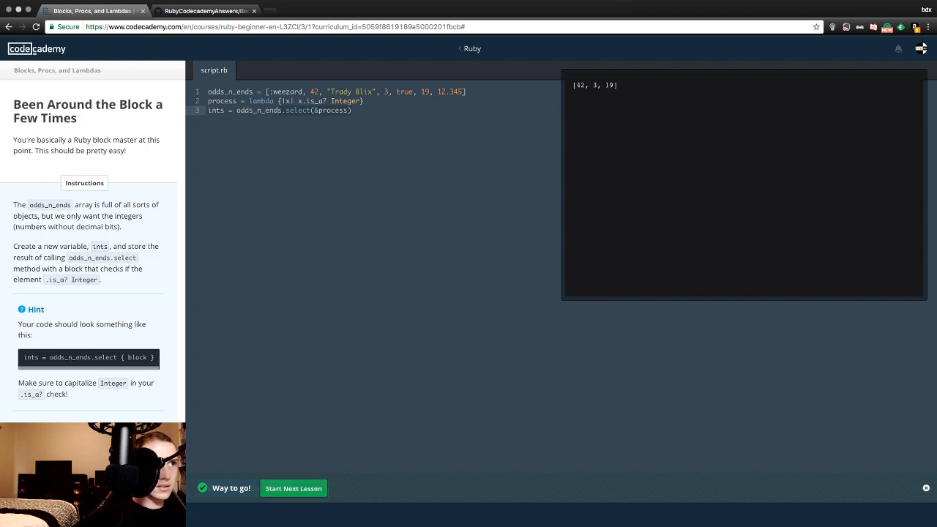
Start the Creating a Proc lesson and type under_100 on the line below the ages array.
click(293, 489)
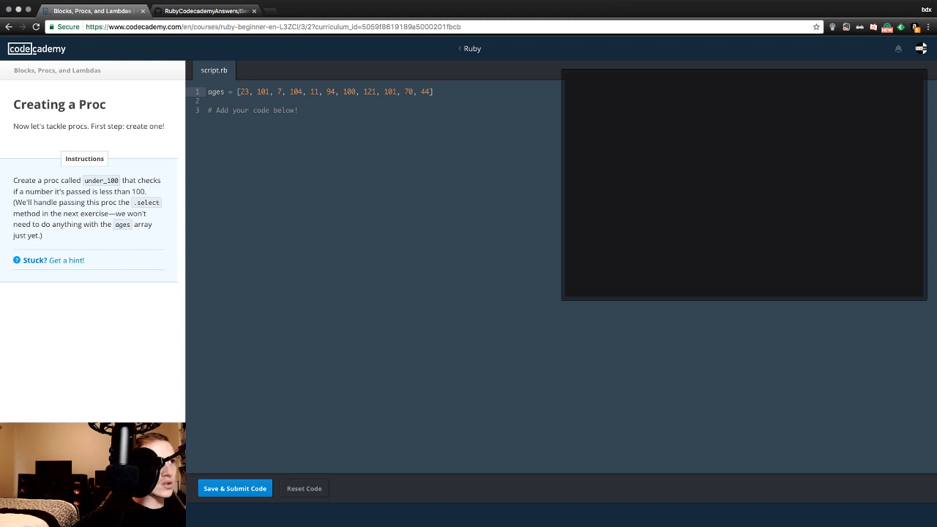
drag(24, 104, 100, 104)
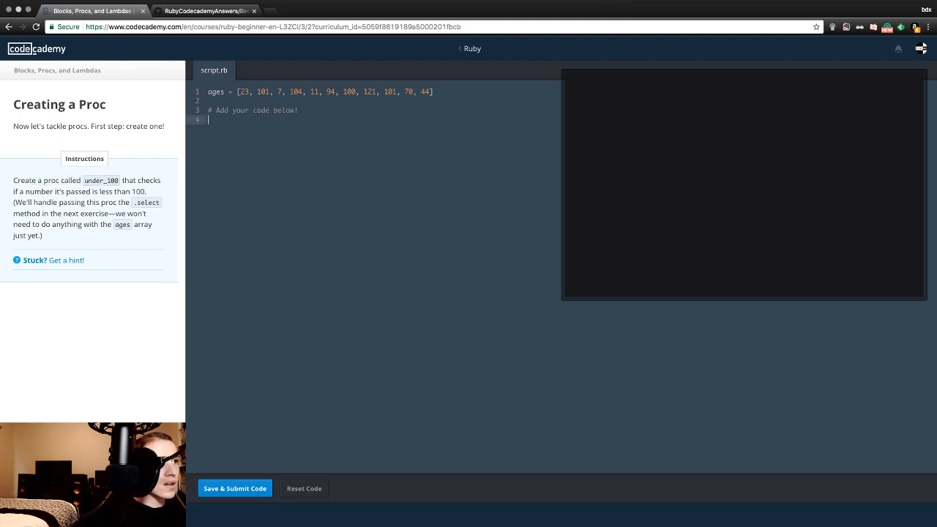
text(under_100)
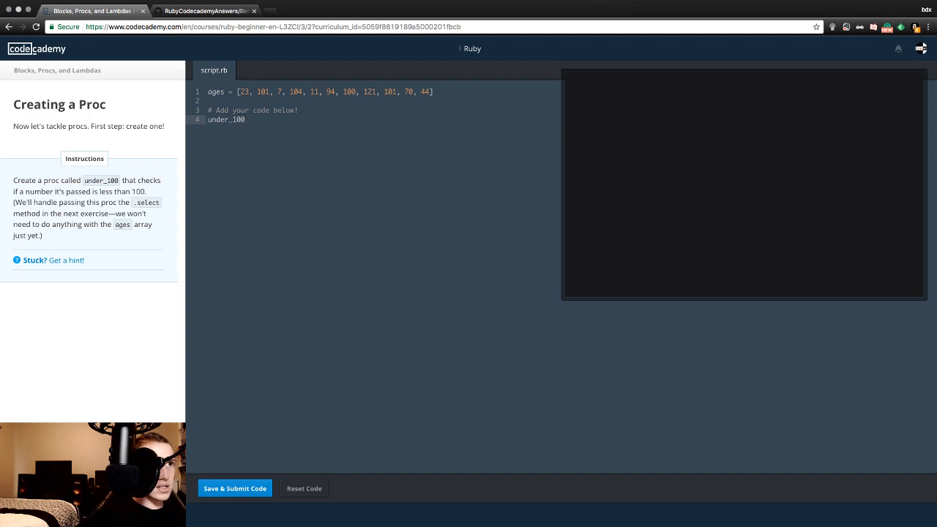
Consult the hint and start line 4 as under_100 = Proc.new.
click(65, 260)
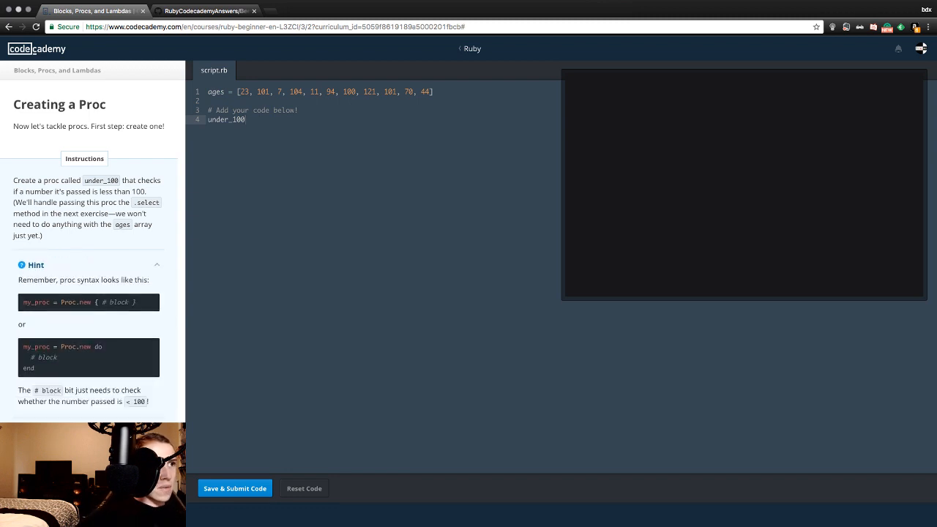
double_click(67, 280)
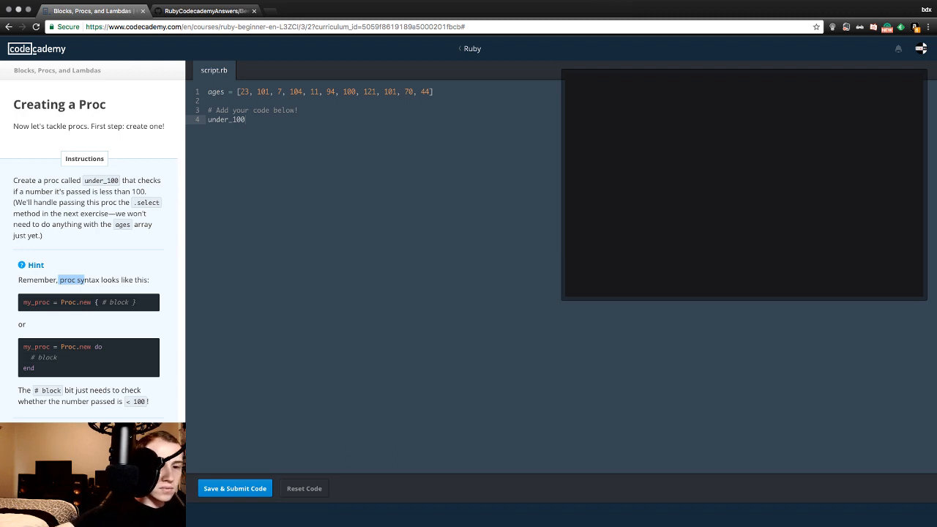
text(= Pr)
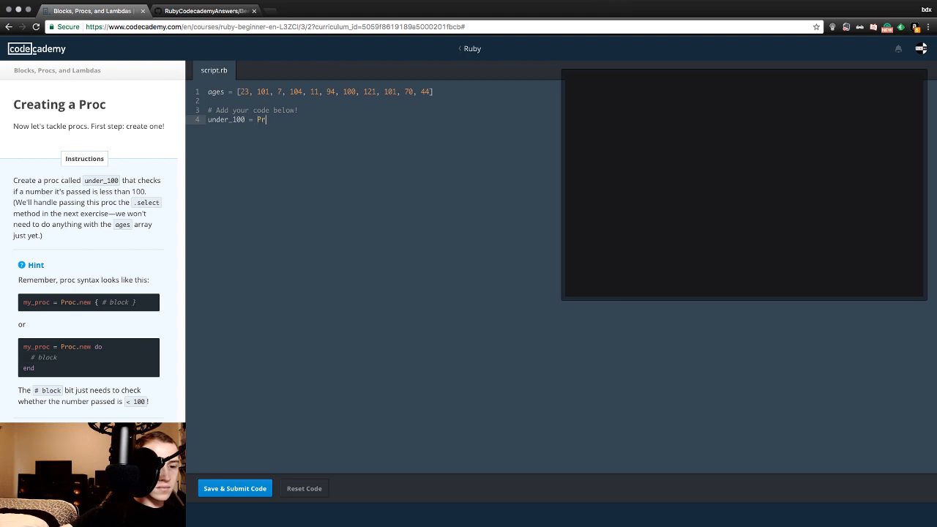
text(oc.)
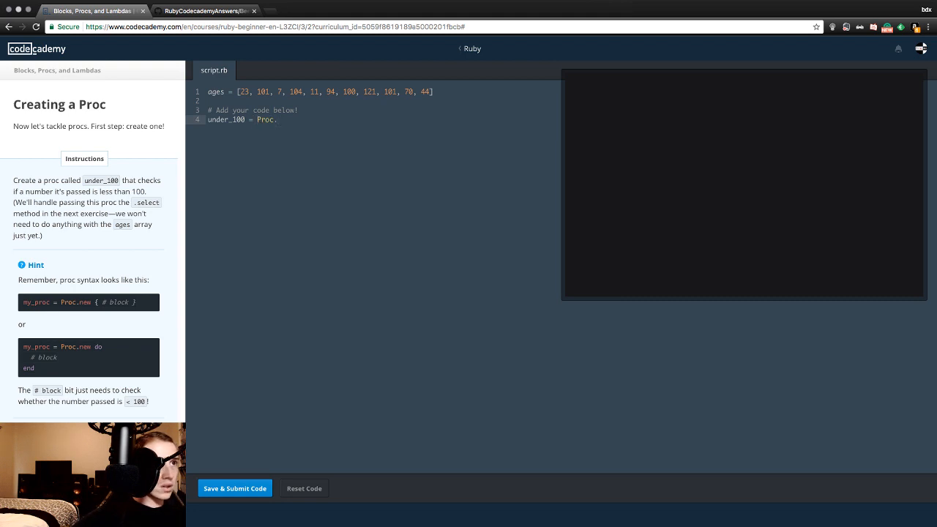
text(new)
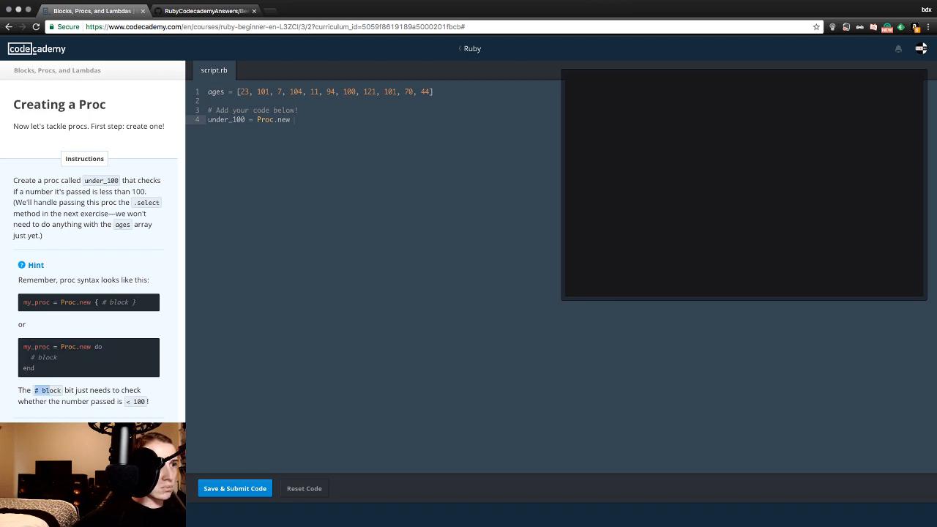
drag(62, 389, 103, 390)
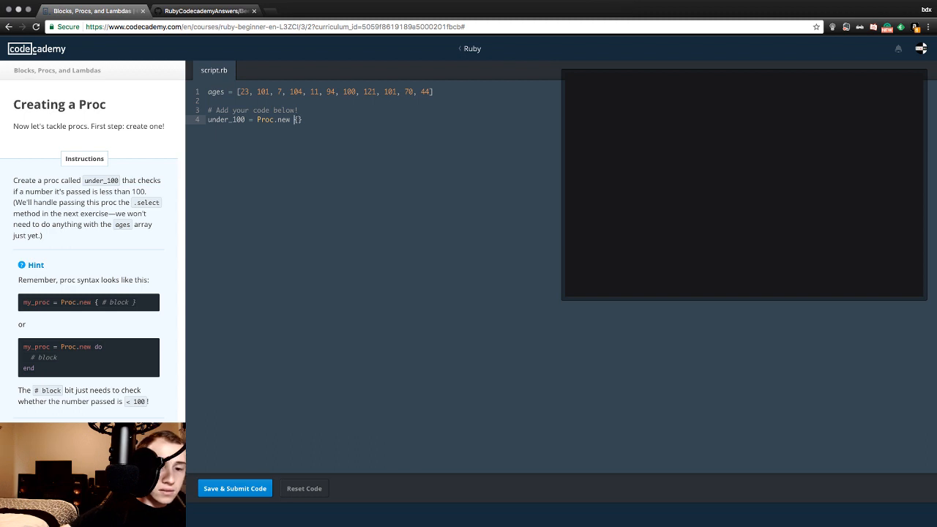
Complete the proc block as { |a| a < 100 } and submit it for checking.
text(||)
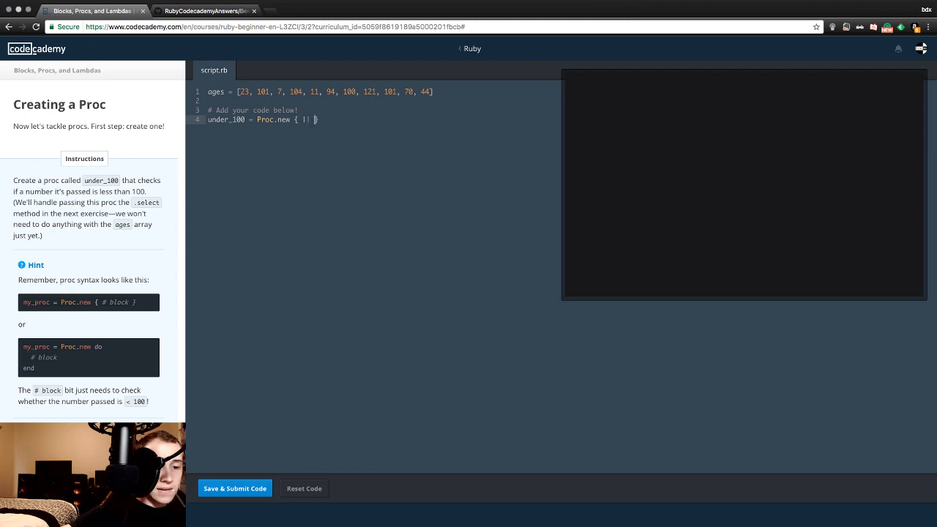
text(< 100)
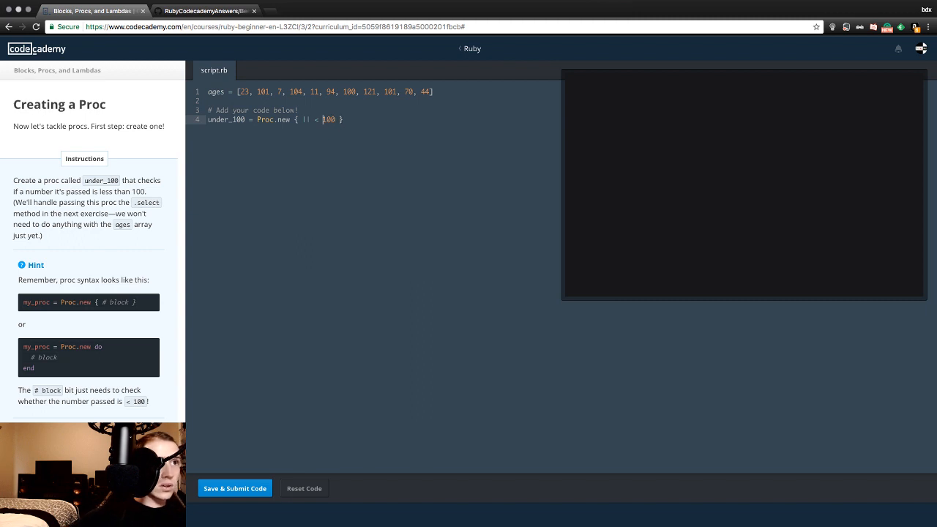
text(d)
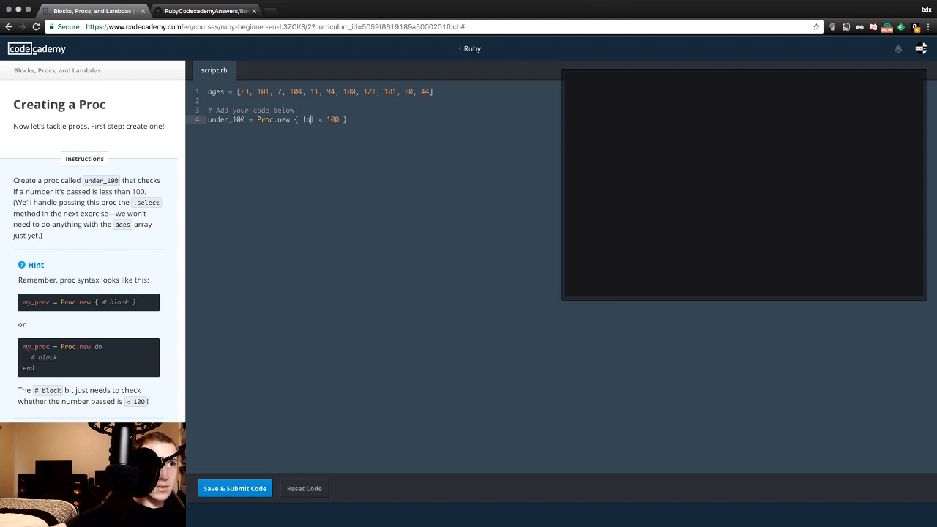
text(a)
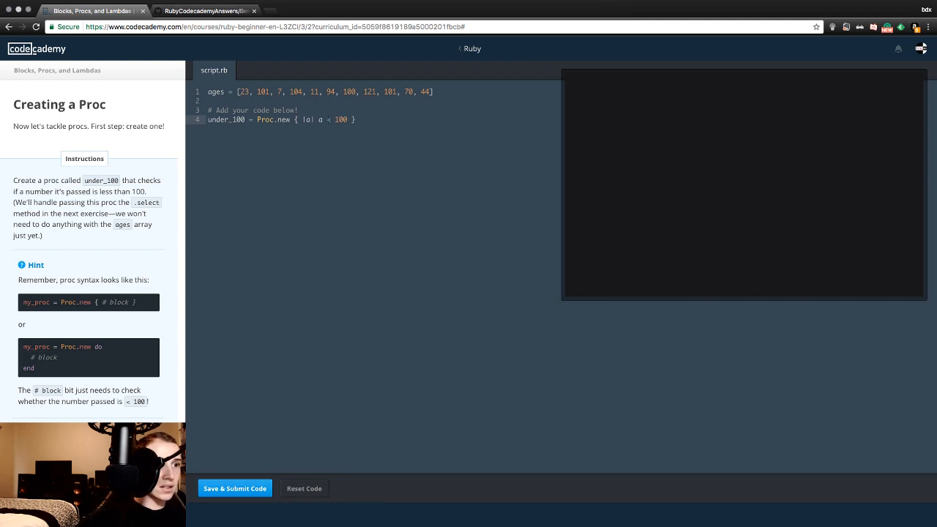
click(235, 489)
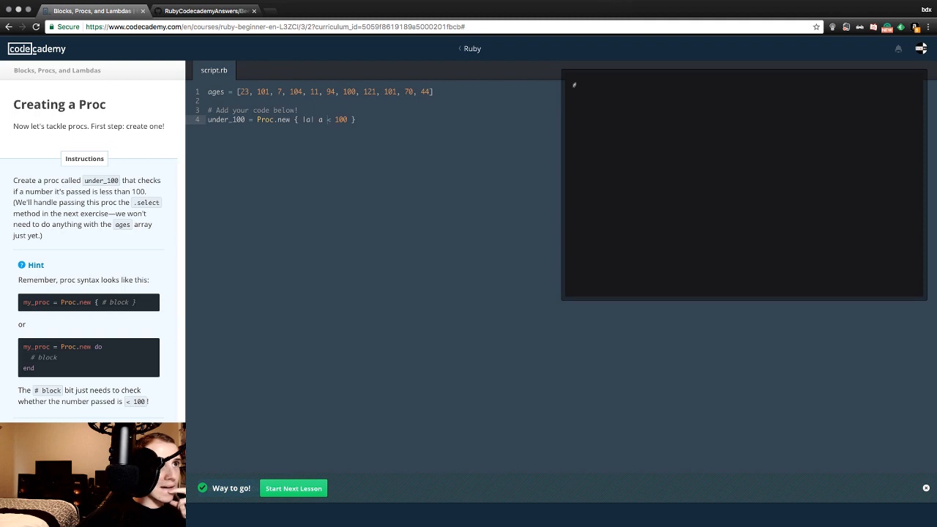
Continue to the next lesson and begin line 6 with youngsters = ages.select.
click(293, 489)
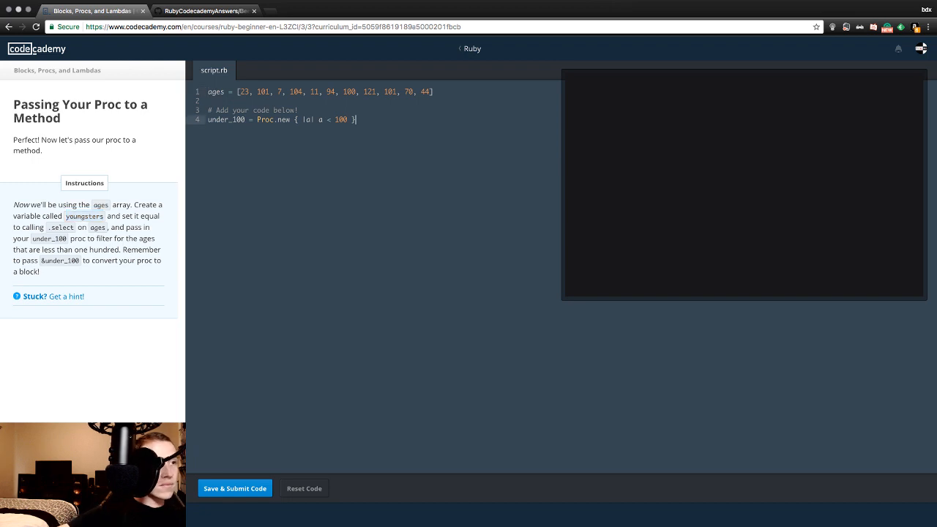
text(youngsters)
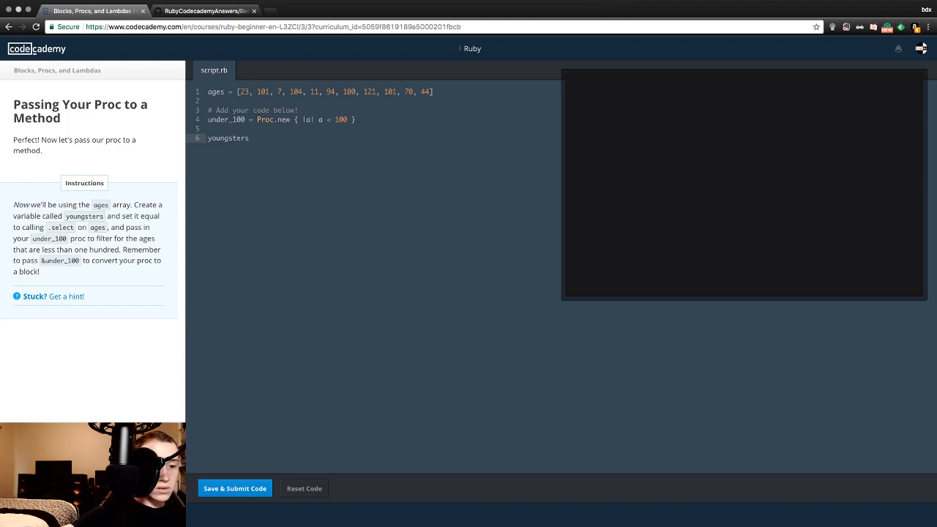
text(=)
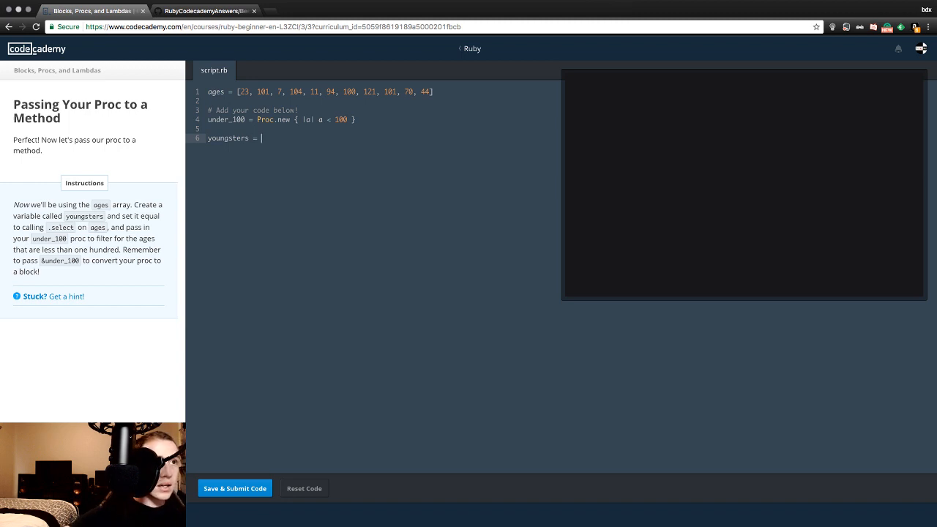
text(ages.s)
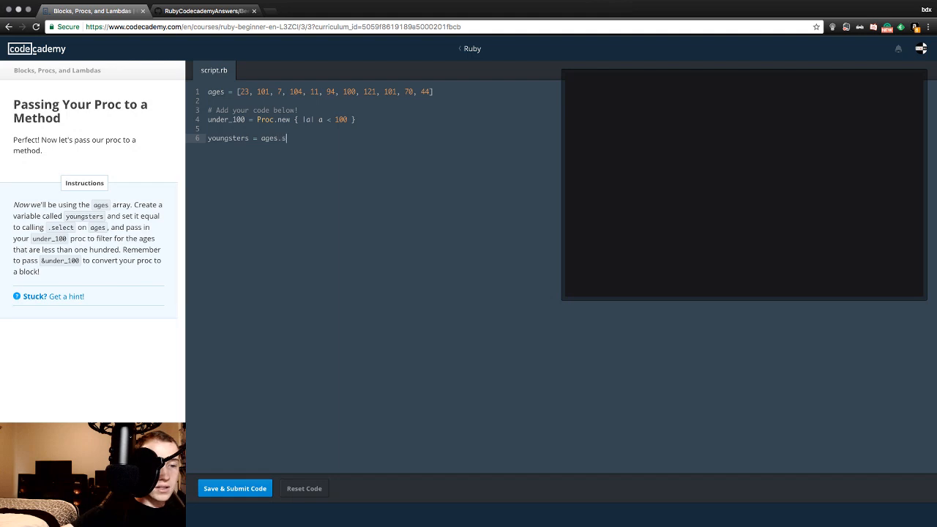
text(elect)
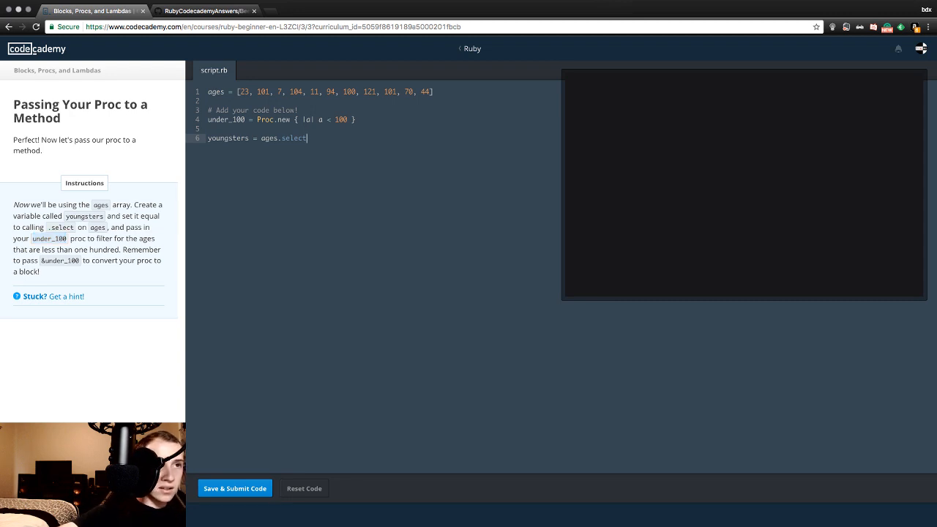
Pass &under_100 to select, submit the filtering code and start the next lesson.
text(())
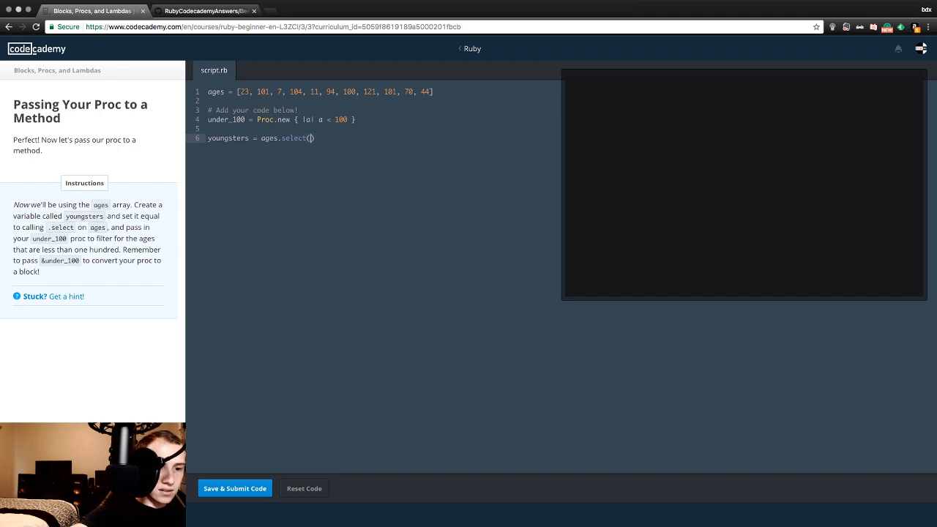
text(&)
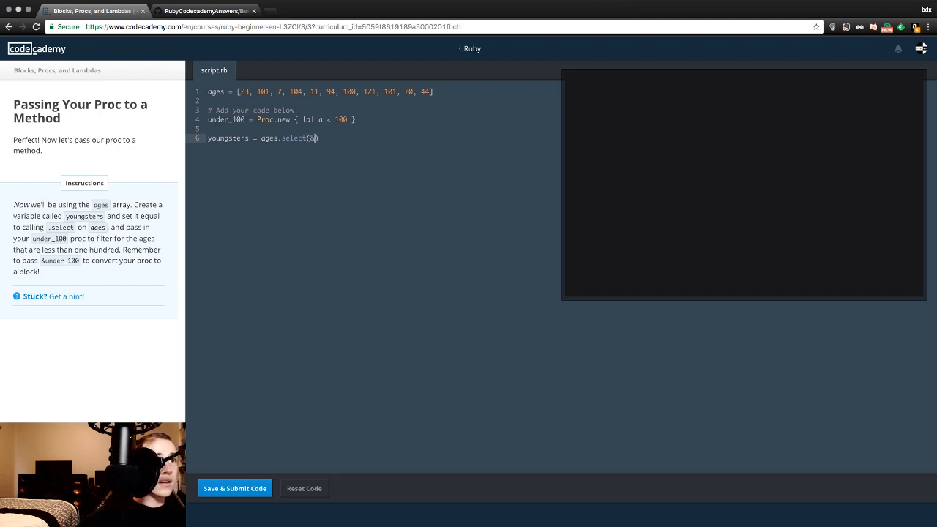
text(under_100)
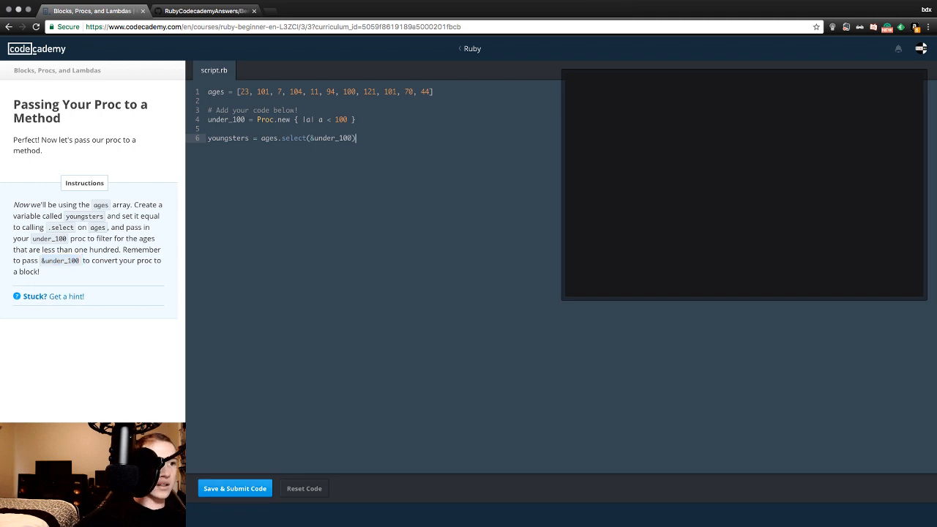
click(234, 489)
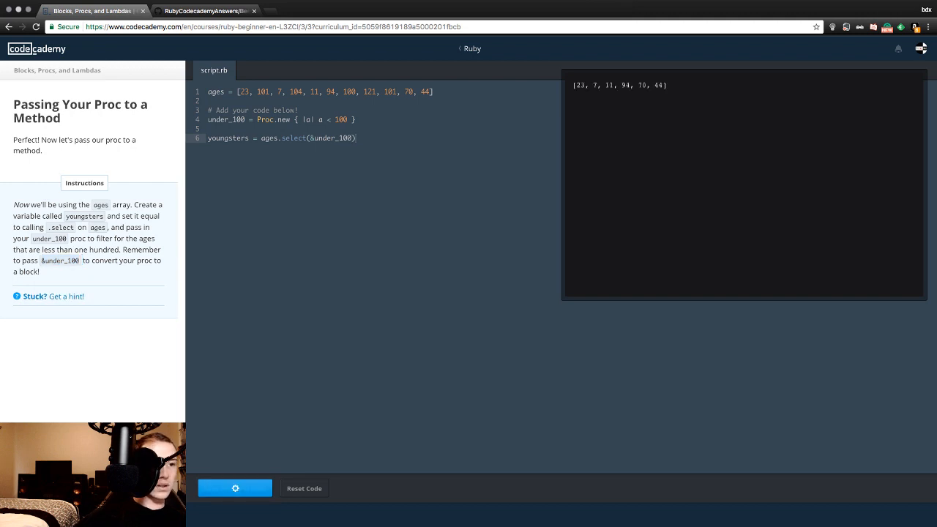
click(234, 489)
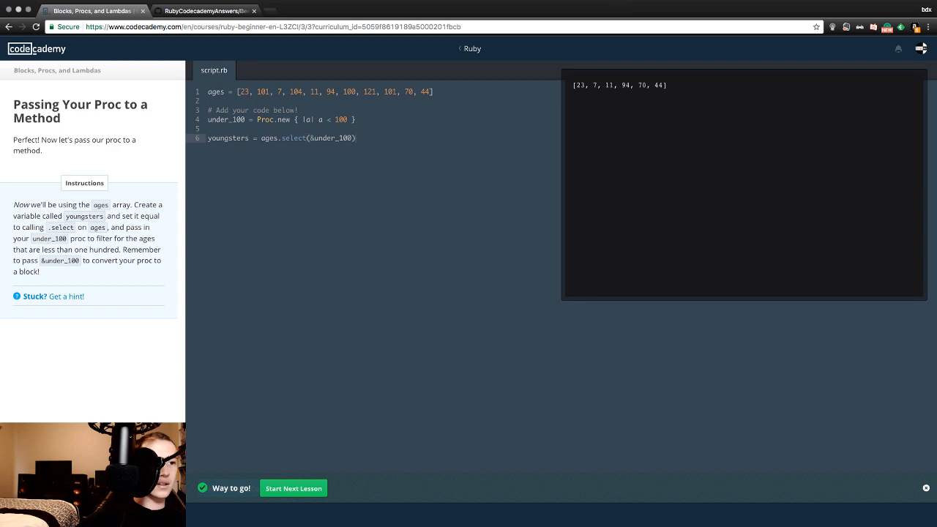
click(293, 489)
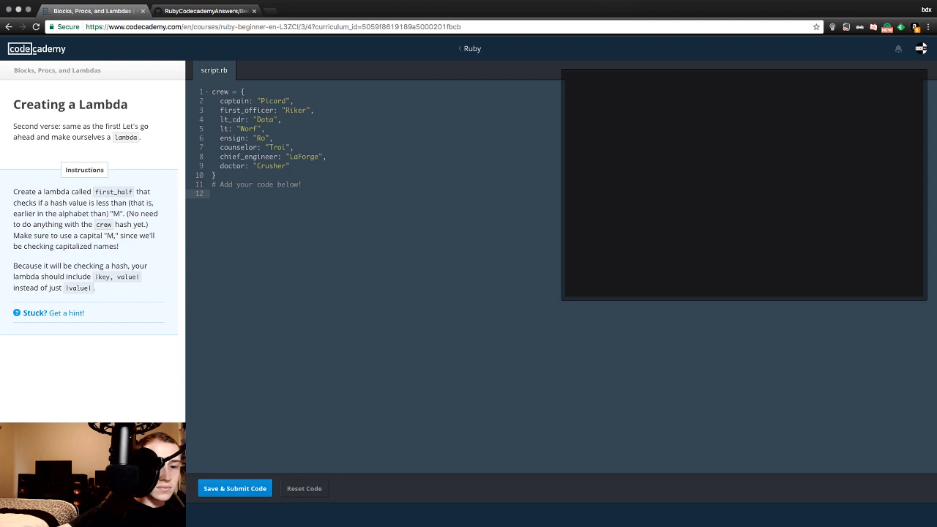
Begin line 12 as first_half = lambda { || } with an empty parameter list.
text(first_half =)
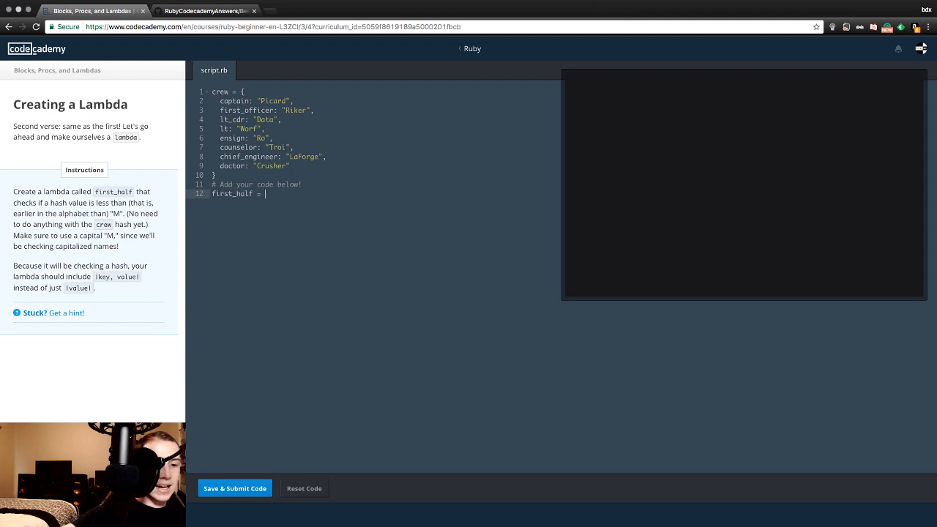
text(lamb)
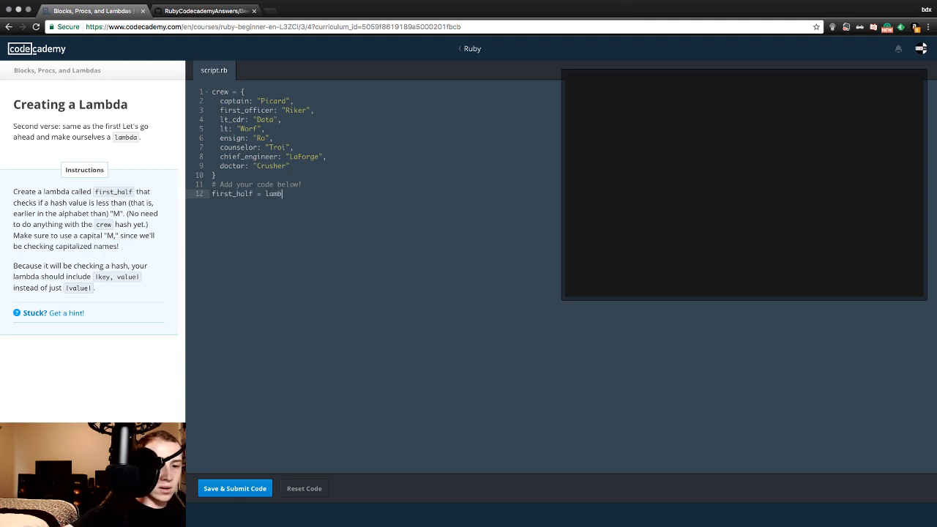
text(da)
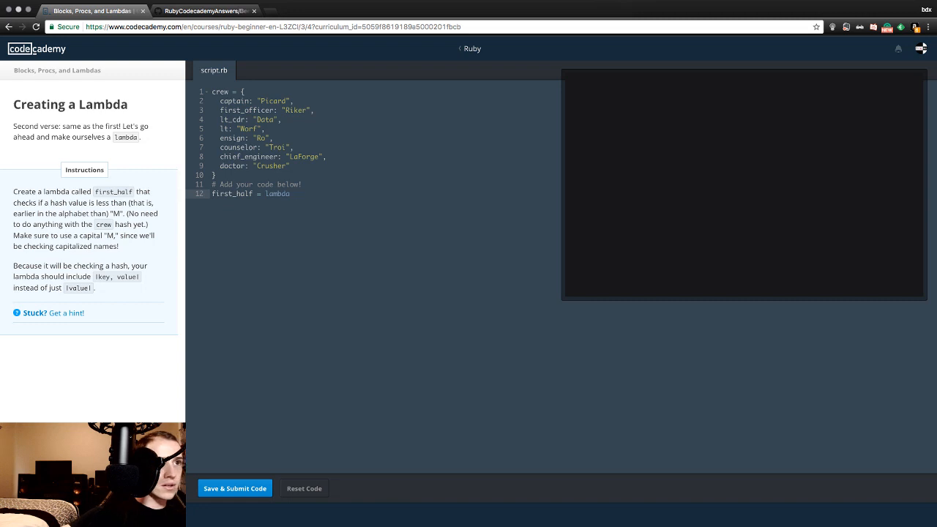
text({})
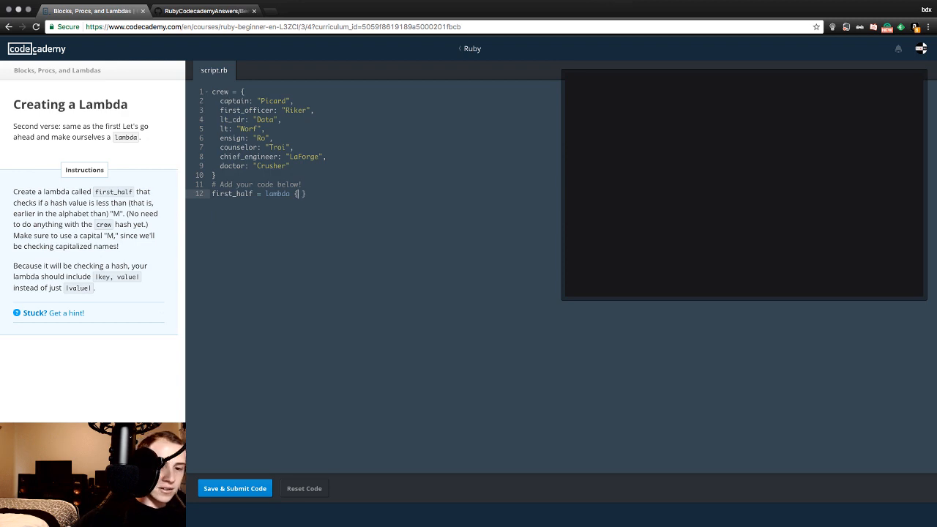
text(||)
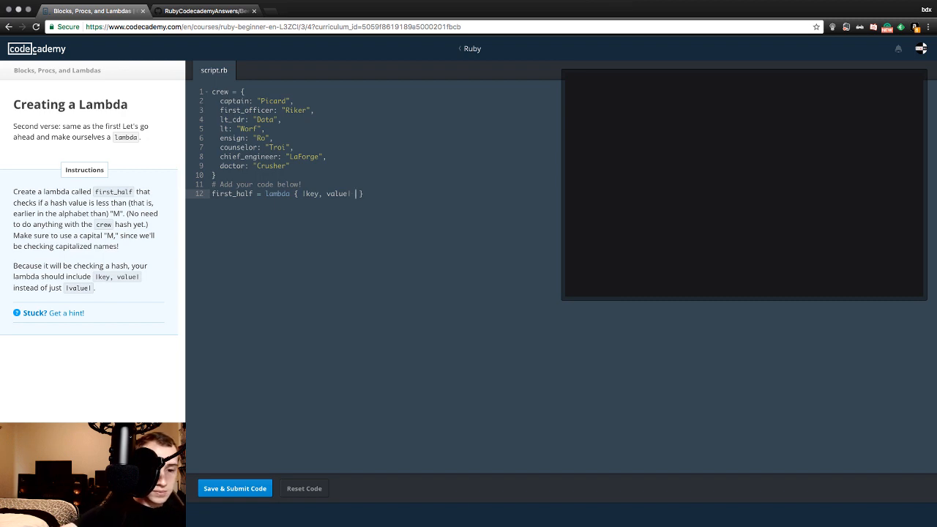
Fill the lambda body so it checks value < "M".
text(value)
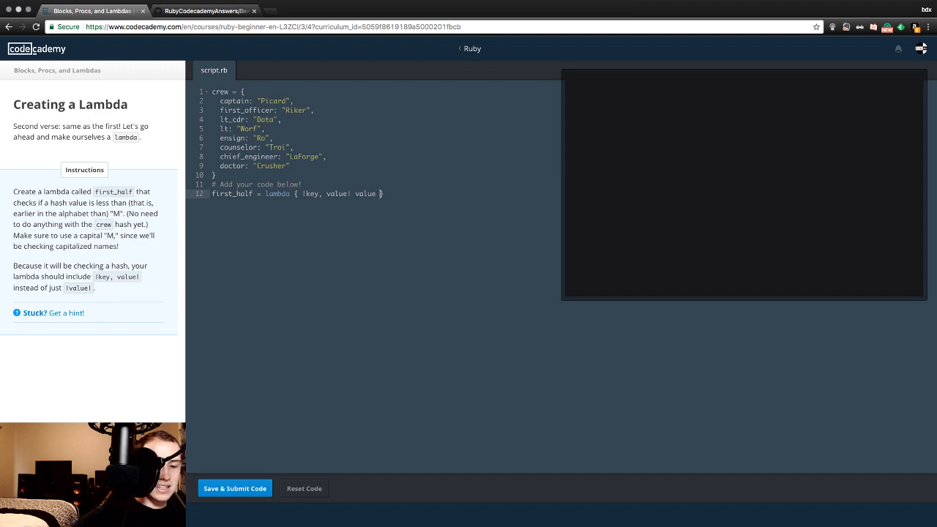
text(<)
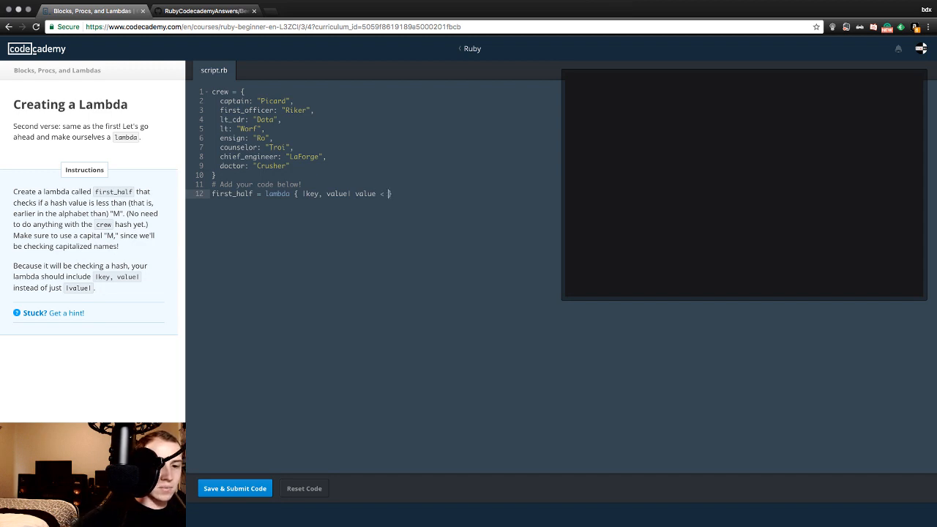
text(")
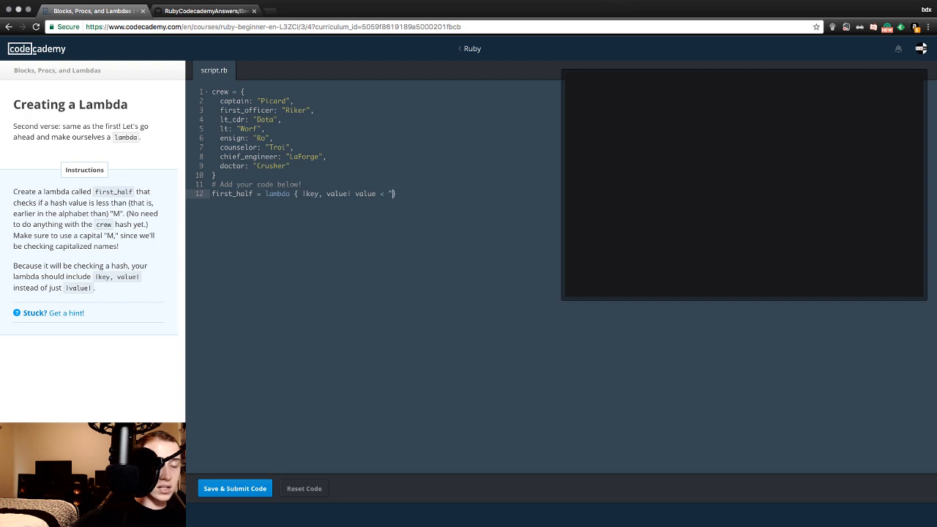
text(M"})
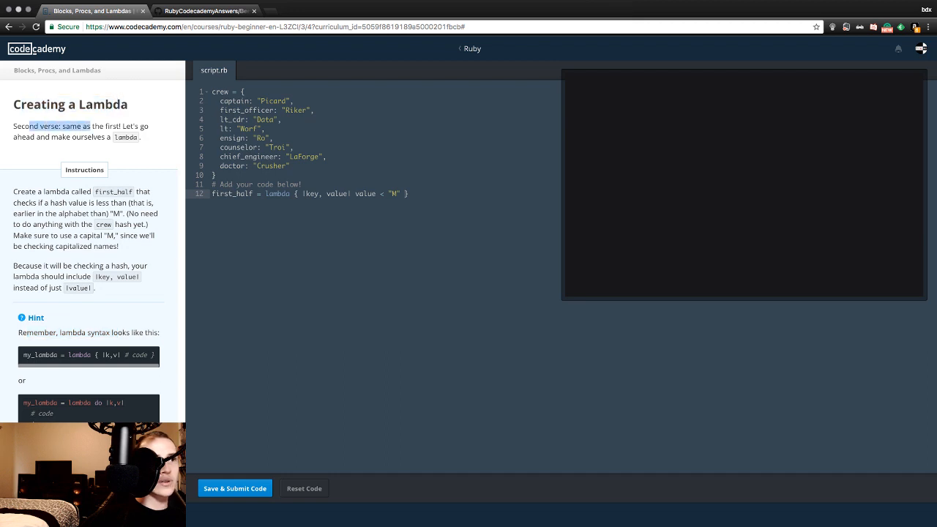
Rewrite the lambda as { |k, v| v < "M" }, submit it and move to the next lesson.
click(157, 316)
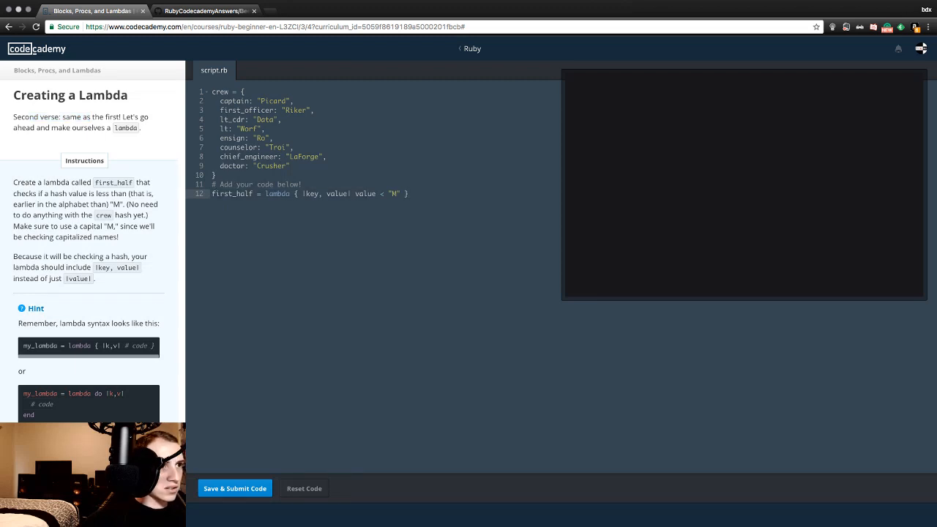
double_click(43, 346)
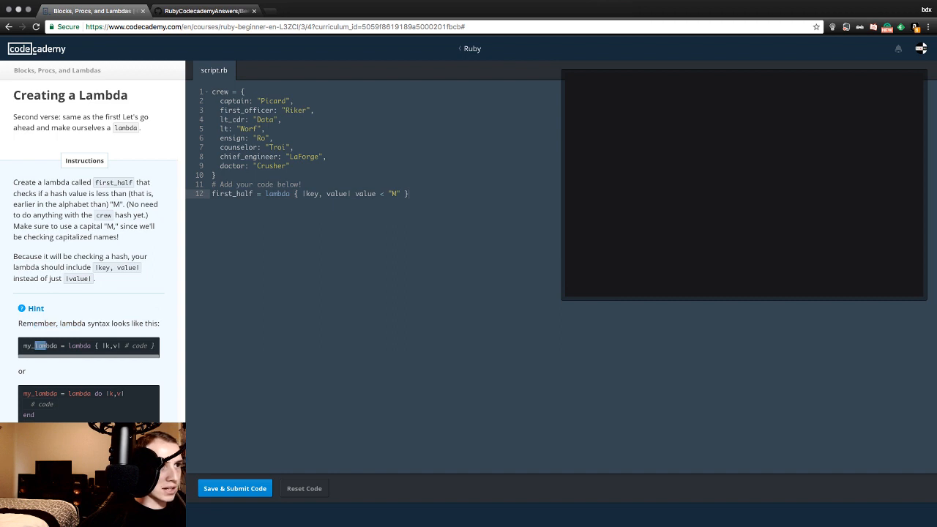
drag(46, 346, 87, 345)
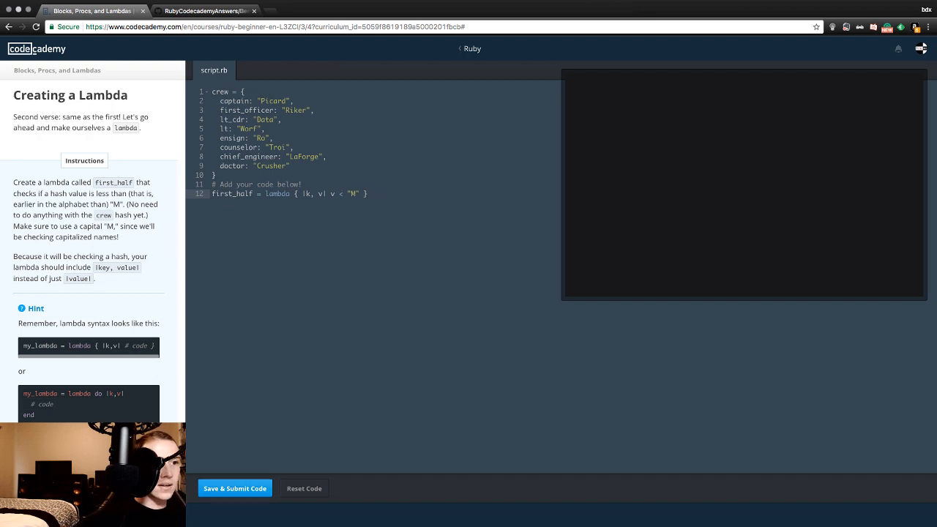
click(234, 489)
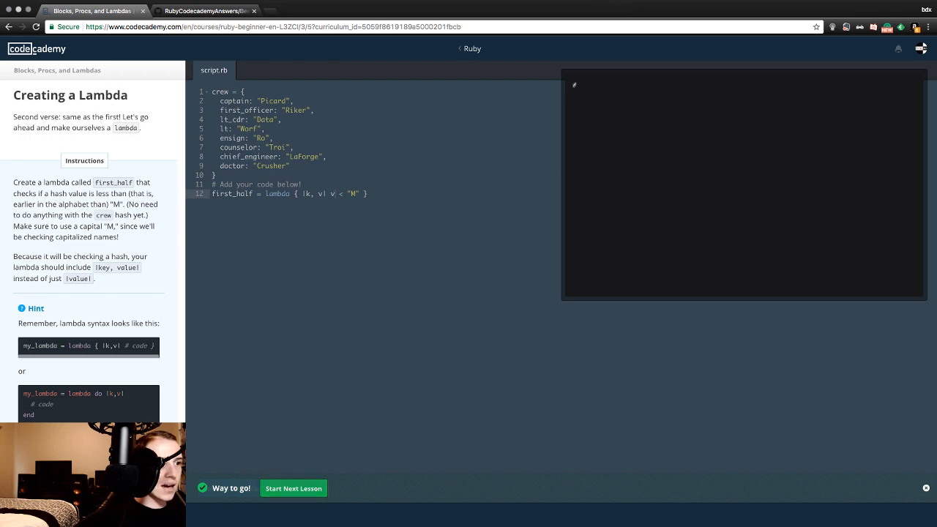
click(293, 489)
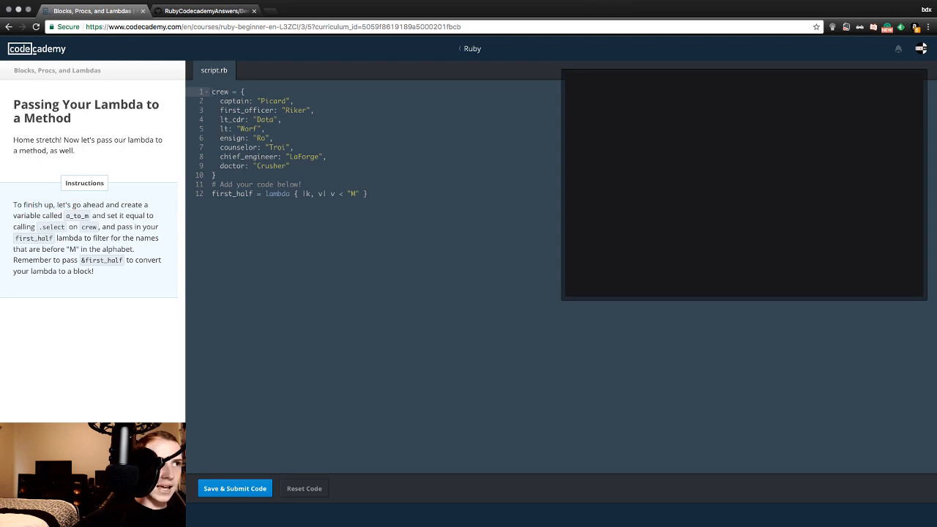
On a new line below the lambda, write a_to_m = crew.select.
double_click(76, 215)
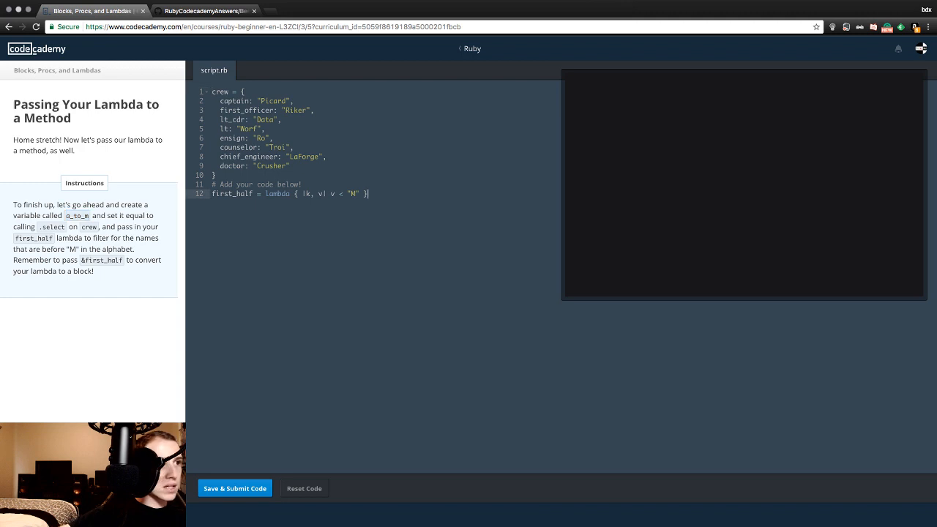
text(a_to_m =)
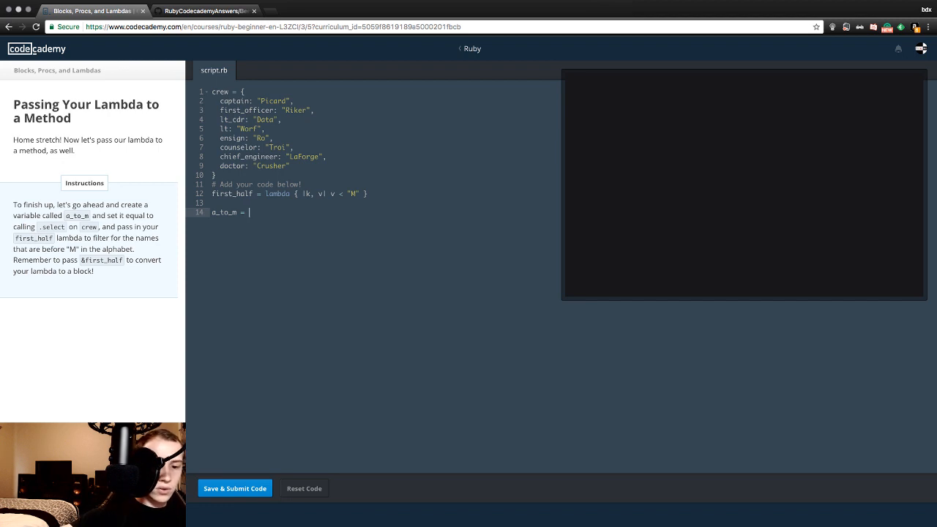
text(crew.)
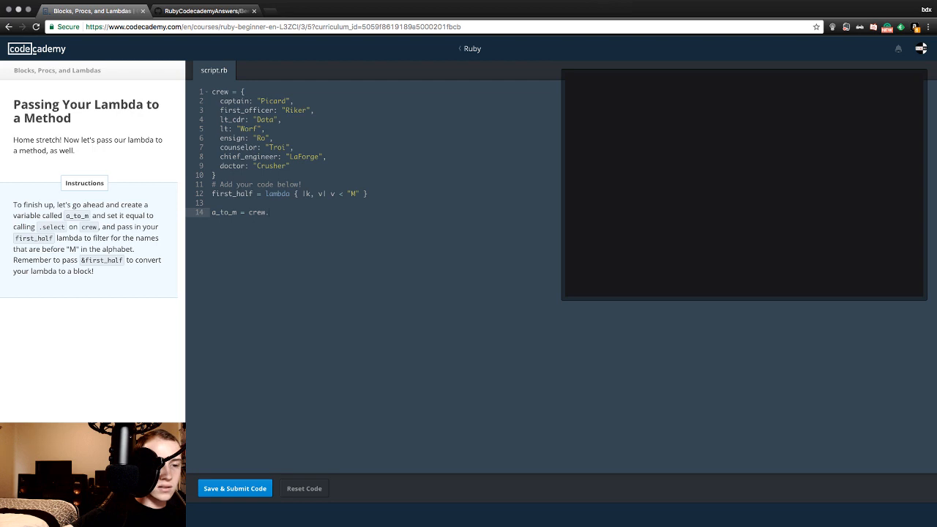
text(sele)
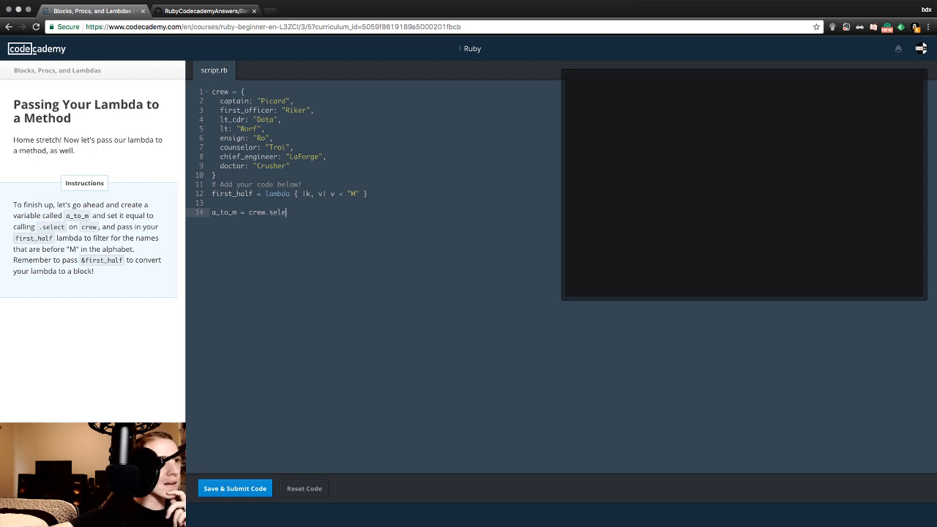
text(ct)
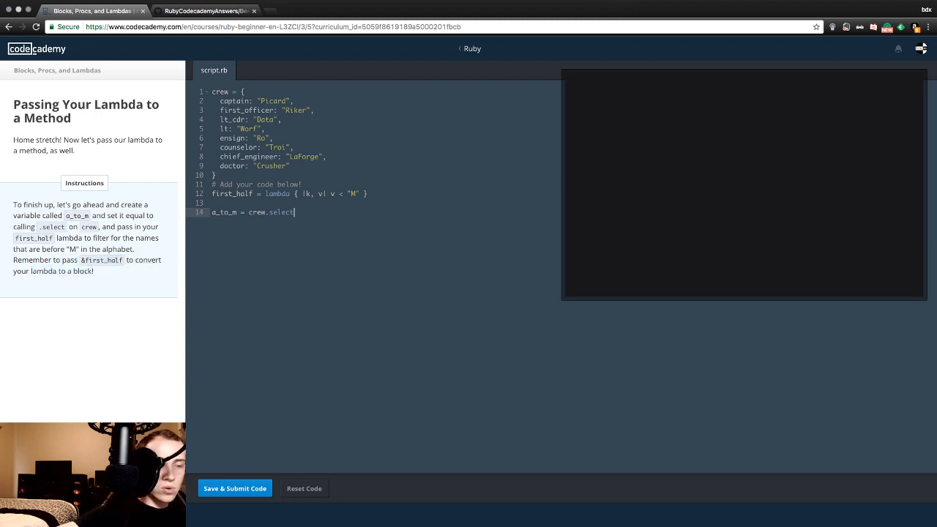
Pass (&first_half) to crew.select to complete the line.
text(())
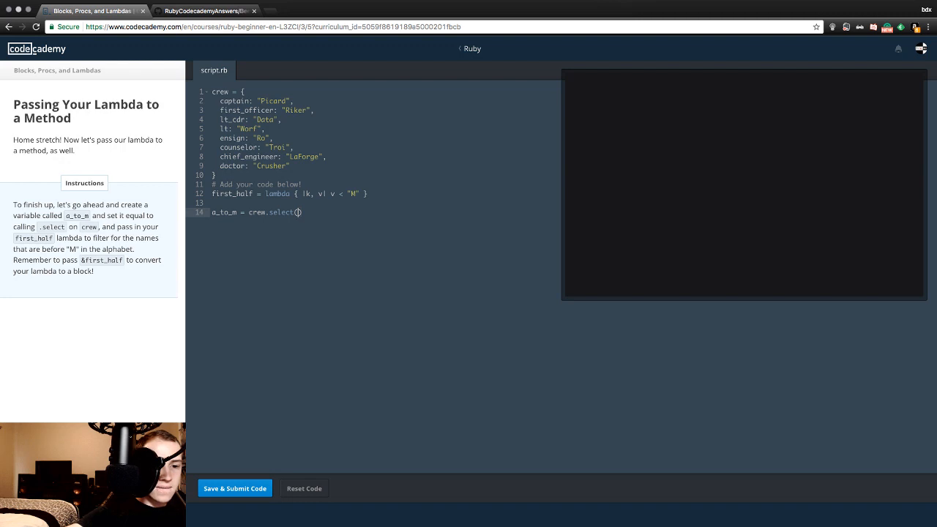
text(&)
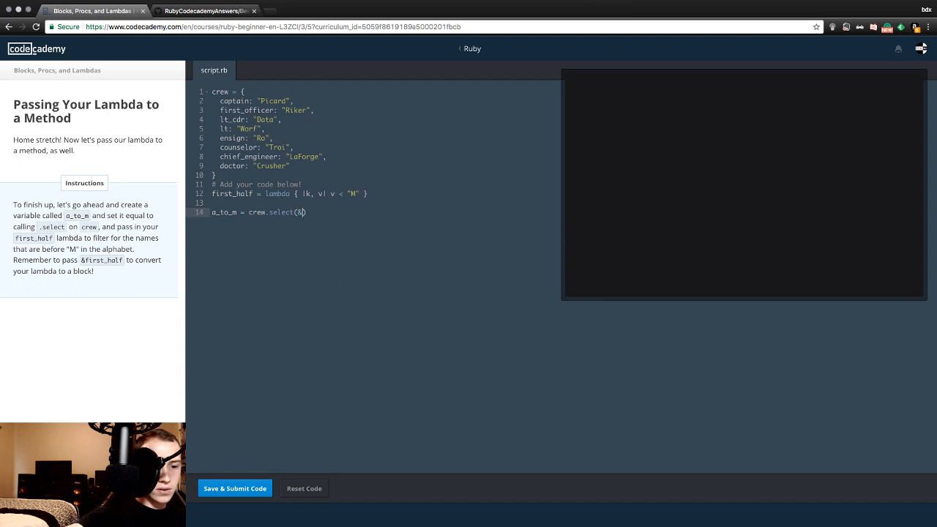
text(first_h)
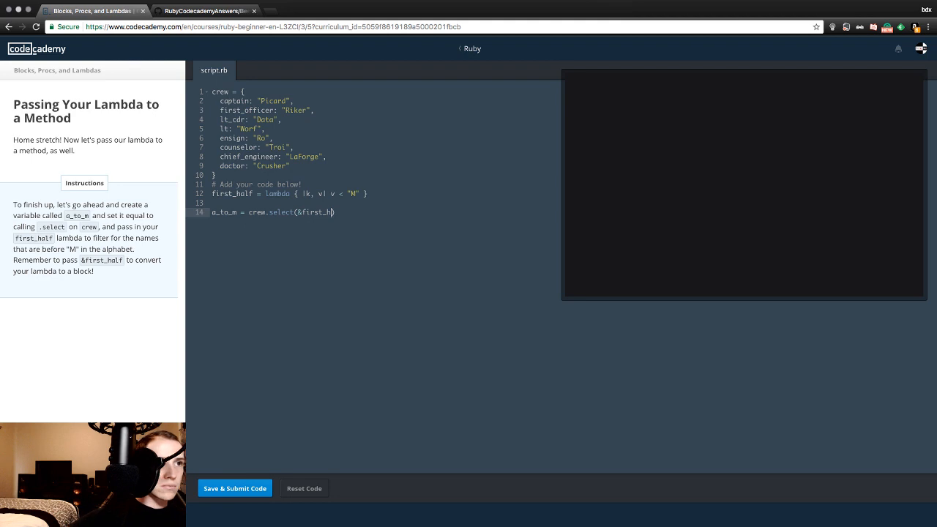
text(alf)
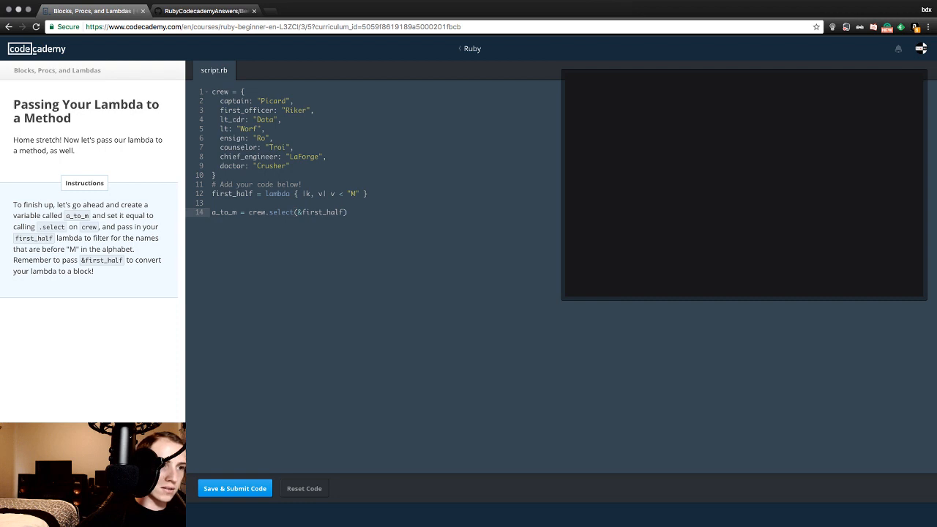
Submit the lambda code, dismiss the Blocks, Procs, and Lambdas badge and go to Next.
click(234, 489)
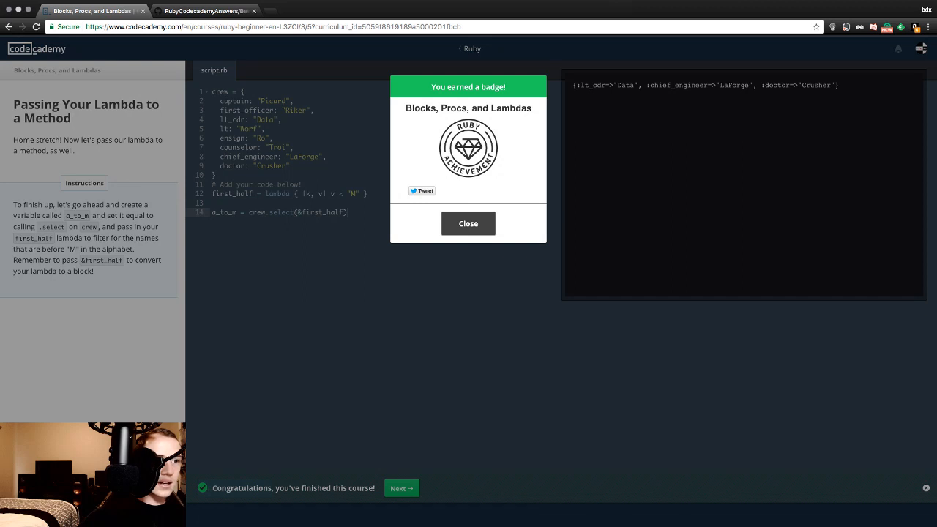
click(468, 223)
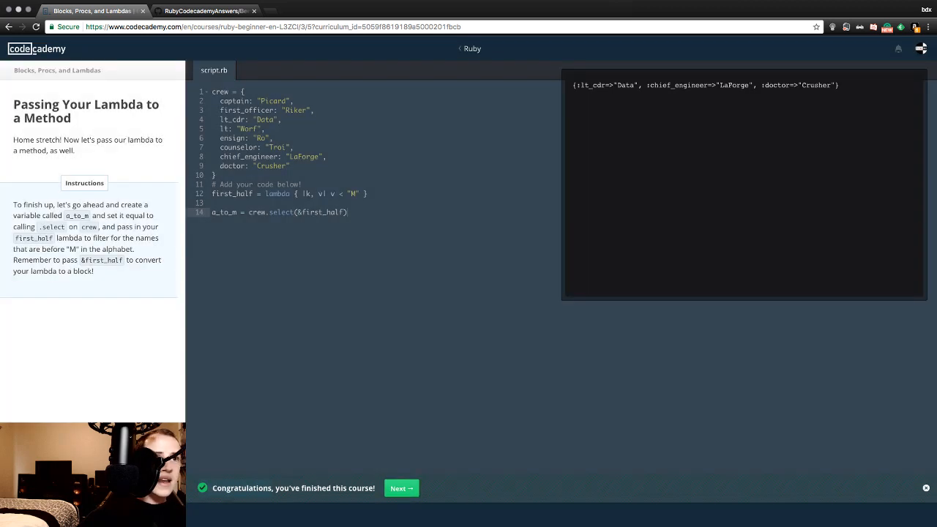
click(402, 489)
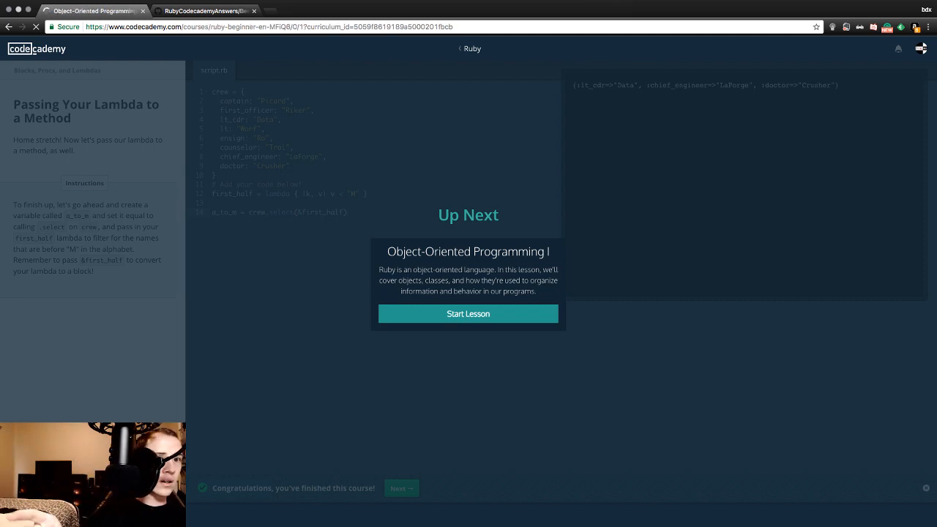
Start Object-Oriented Programming I and scroll through the Why Classes? lesson.
click(469, 313)
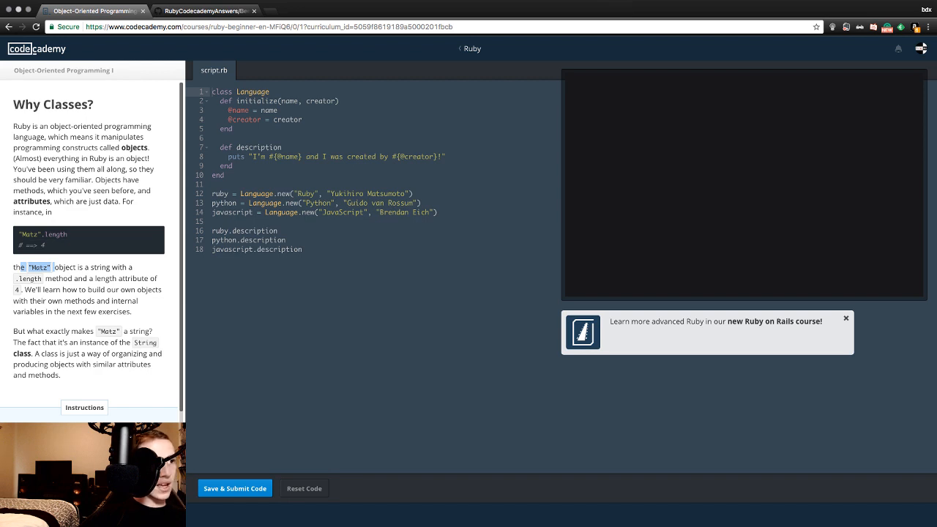
scroll(down, 3)
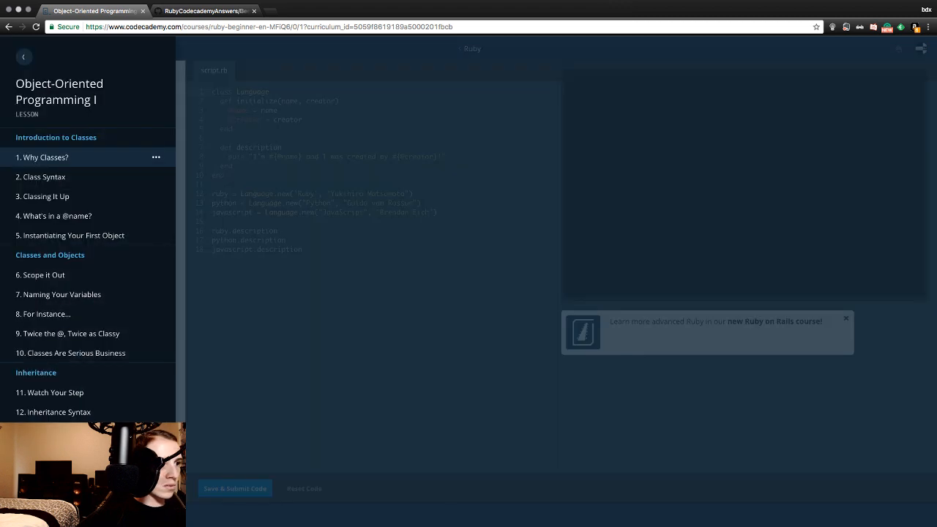
scroll(down, 3)
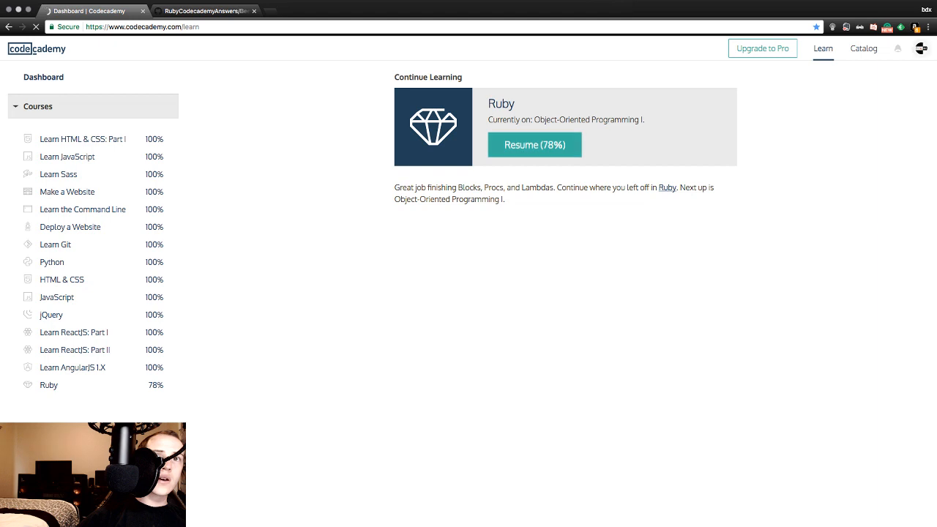
View the bdx inc profile with 14 skills, 201 badges and 1453 points.
click(922, 48)
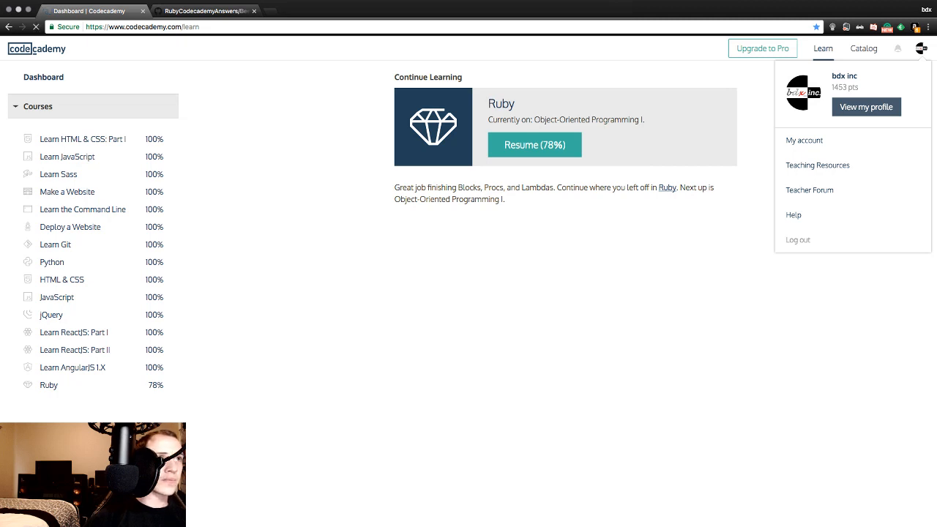
click(866, 107)
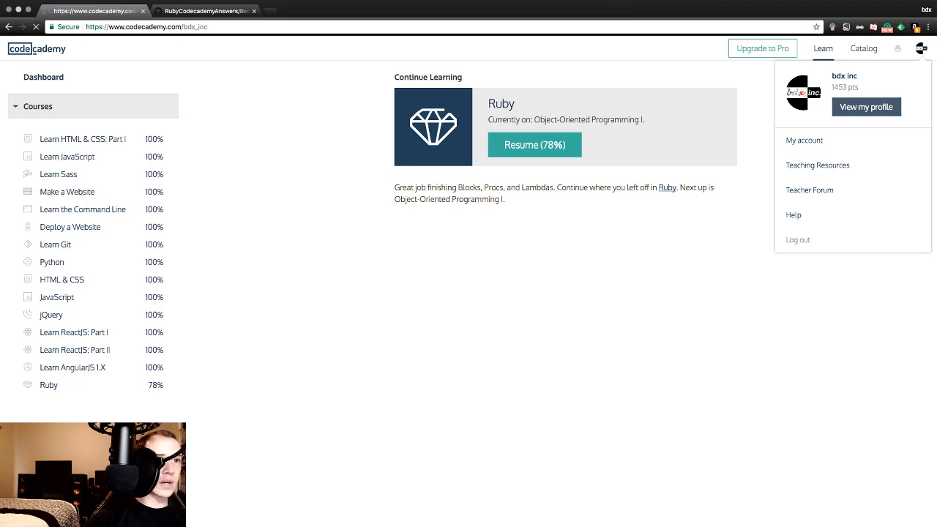
click(867, 107)
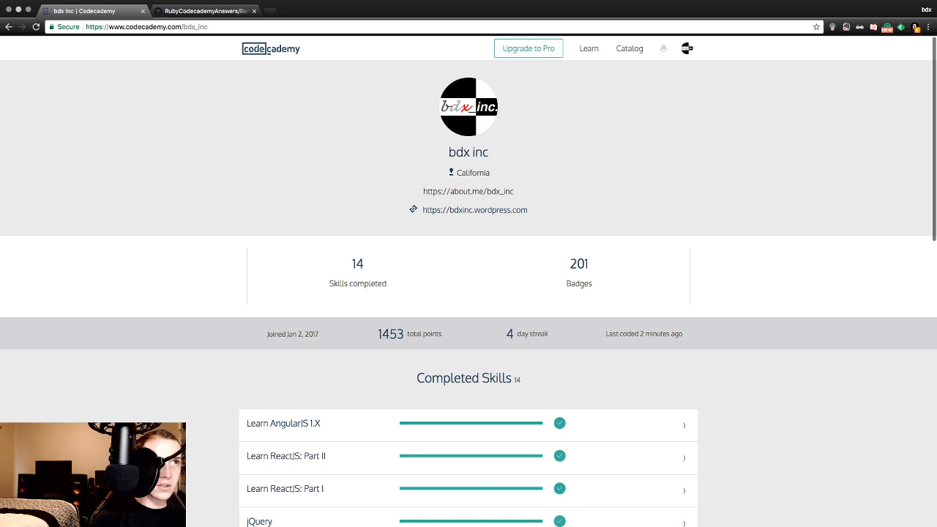
mouse_move(357, 275)
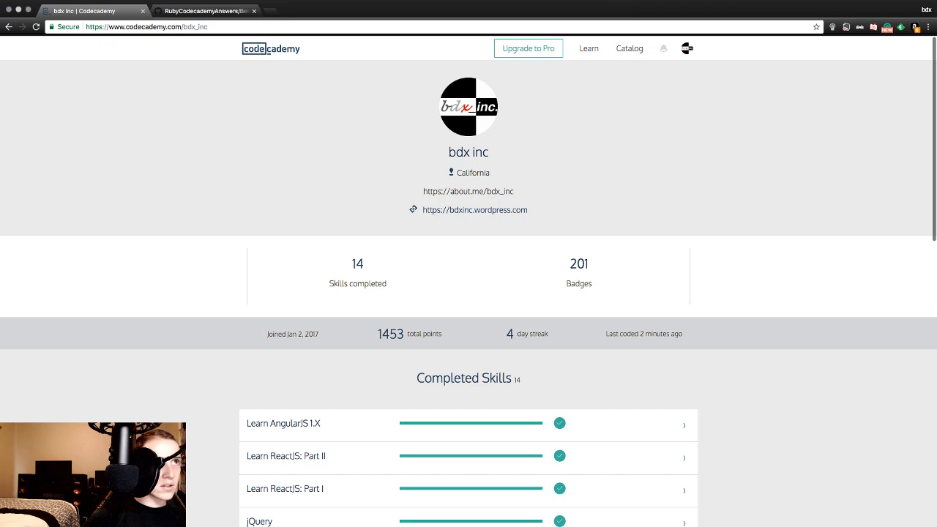
Glance at the GitHub answers page, return to the profile and go back to Learn.
click(208, 11)
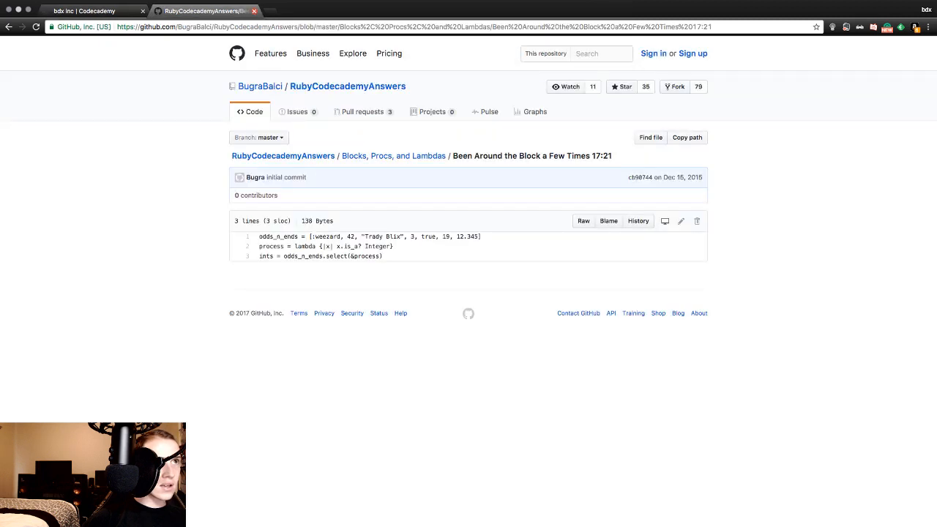
click(88, 10)
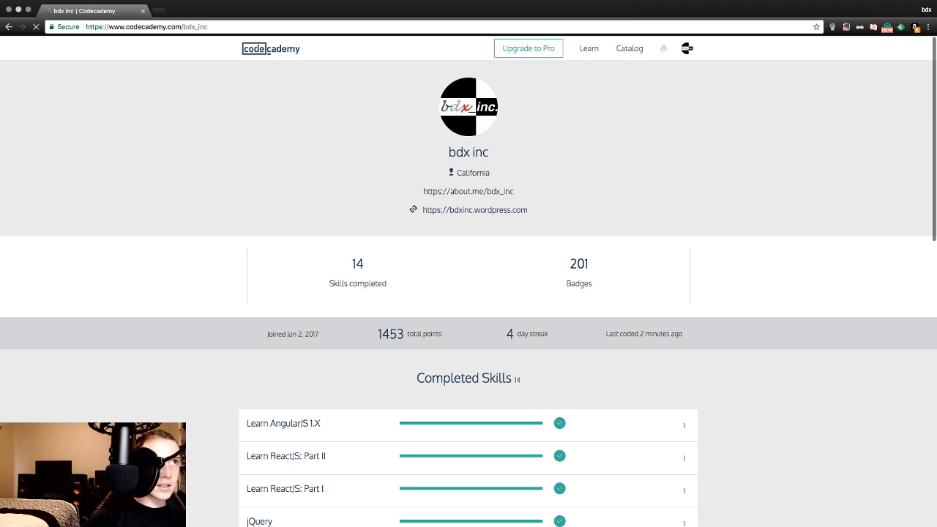
click(588, 48)
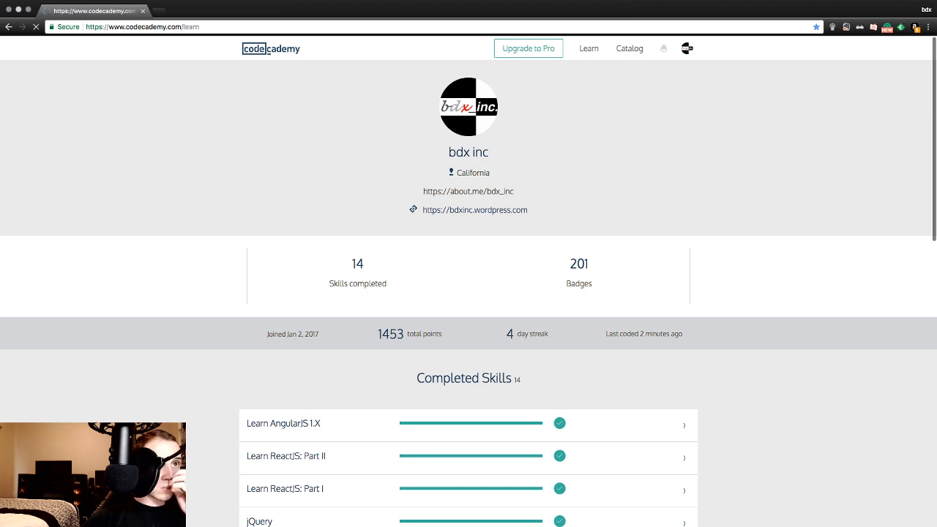